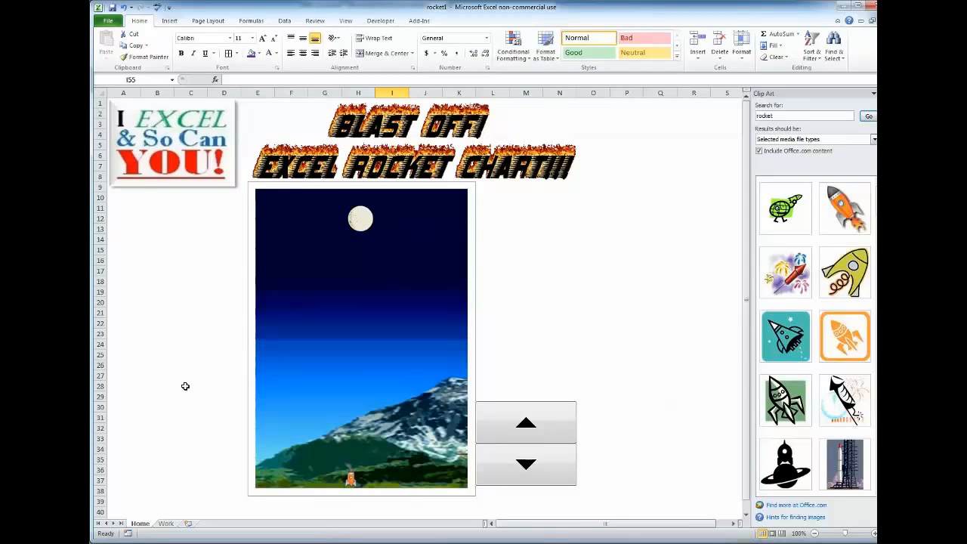
{"action": "mouse_move", "coordinate": [167, 244]}
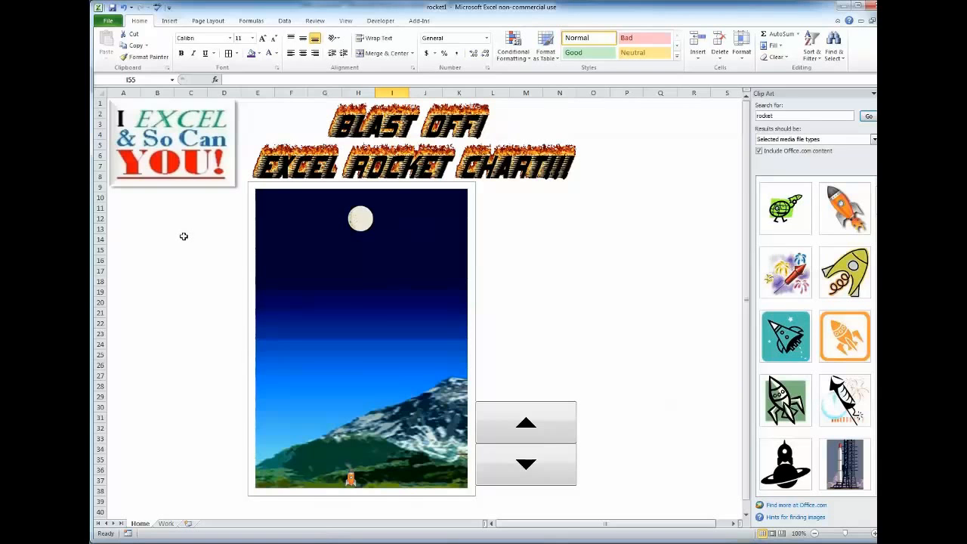
{"action": "mouse_move", "coordinate": [183, 260]}
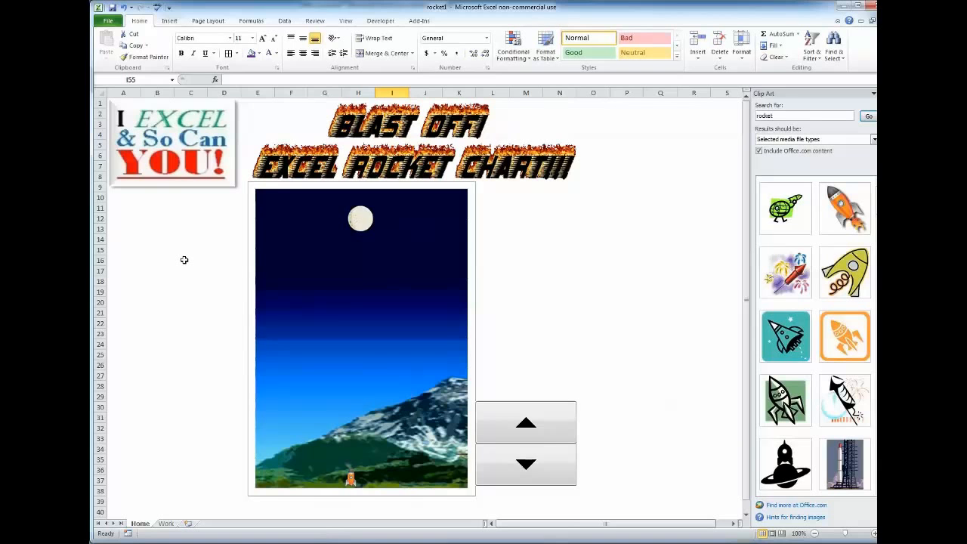
{"action": "mouse_move", "coordinate": [187, 264]}
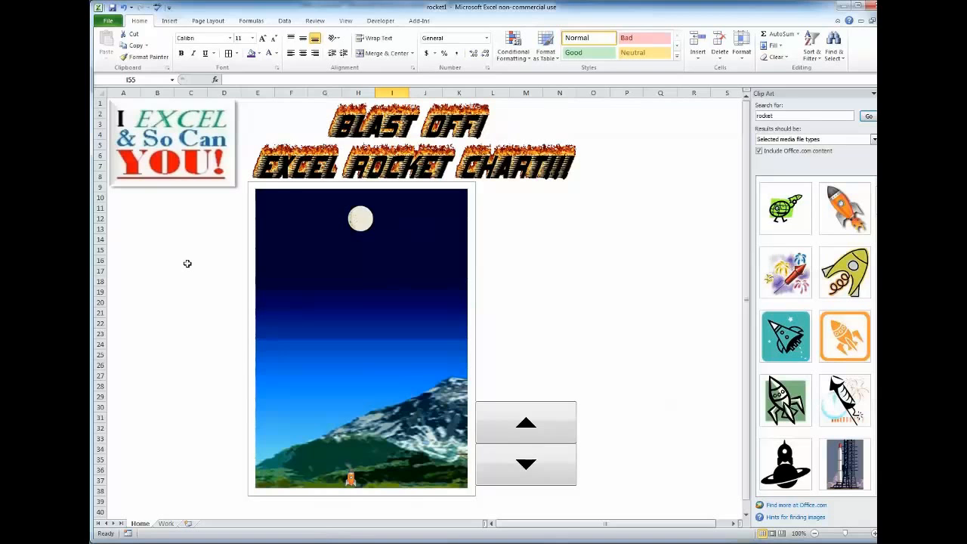
{"action": "mouse_move", "coordinate": [198, 296]}
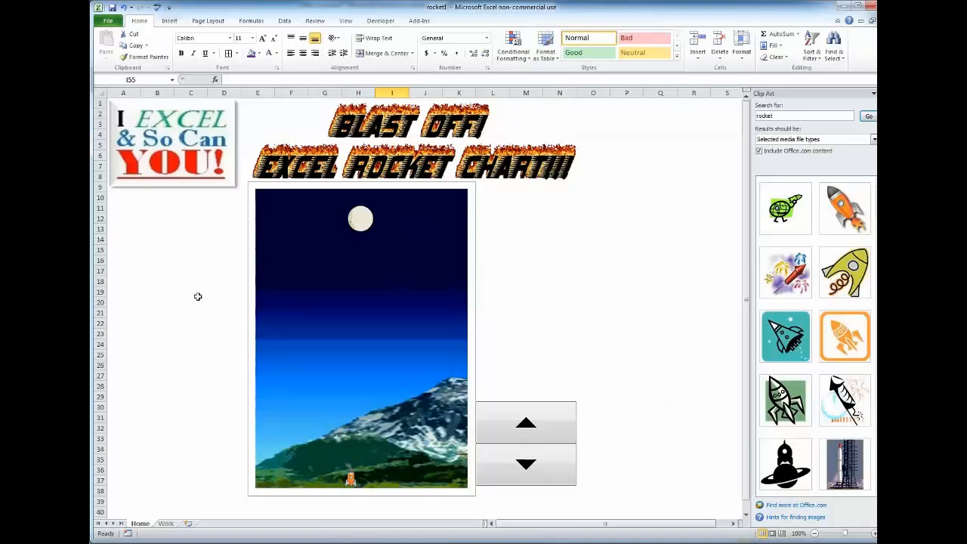
Raise the rocket past the mountain to 100% on the moon, then go to the Work sheet.
{"action": "left_click", "coordinate": [526, 422]}
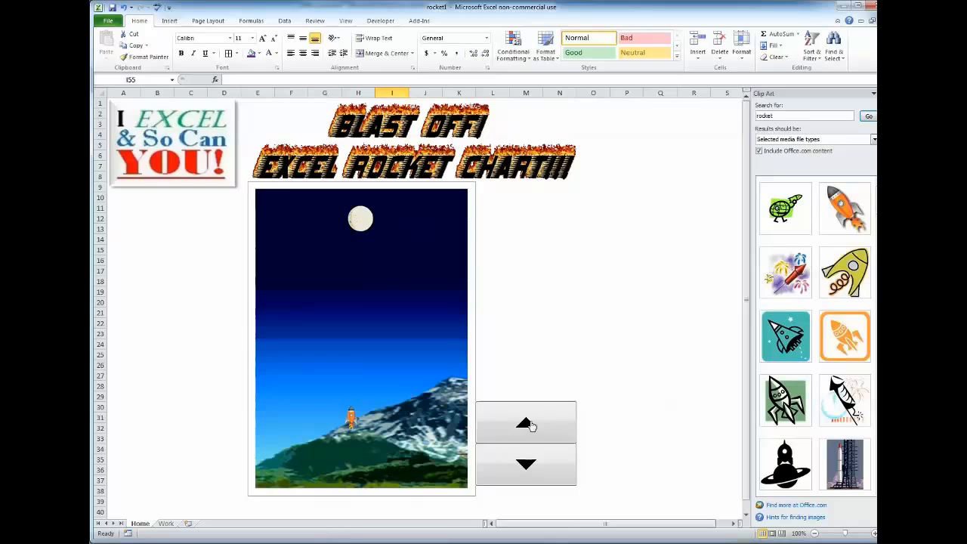
{"action": "left_click", "coordinate": [526, 423]}
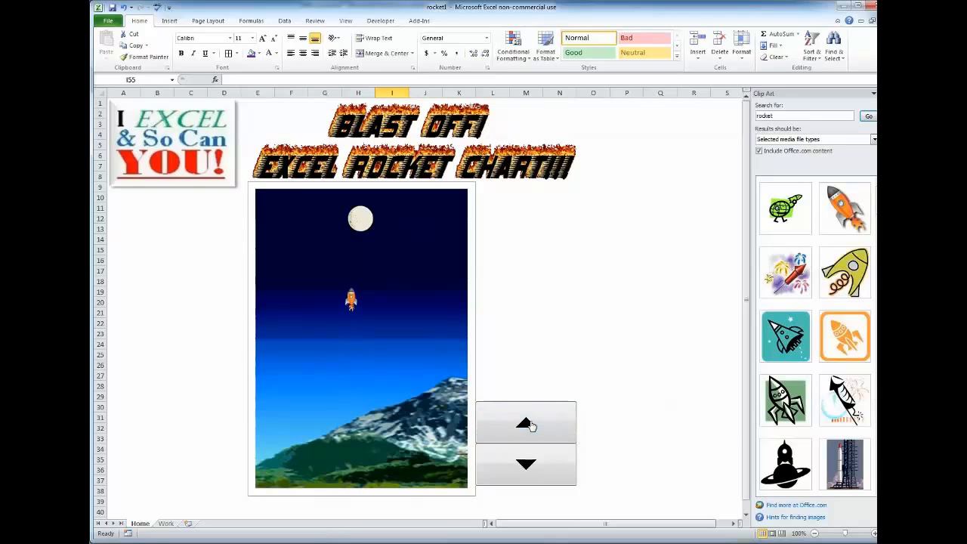
{"action": "left_click", "coordinate": [525, 422]}
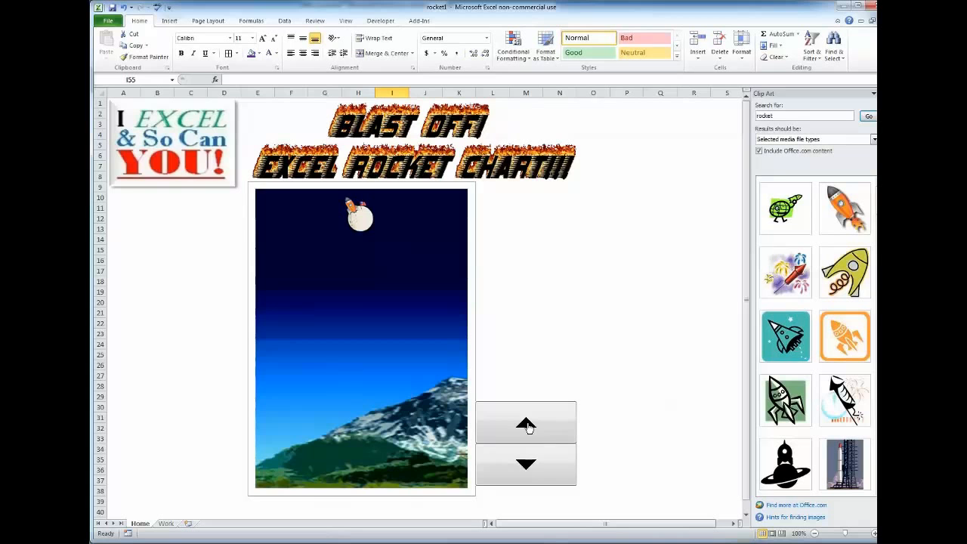
{"action": "left_click", "coordinate": [164, 522]}
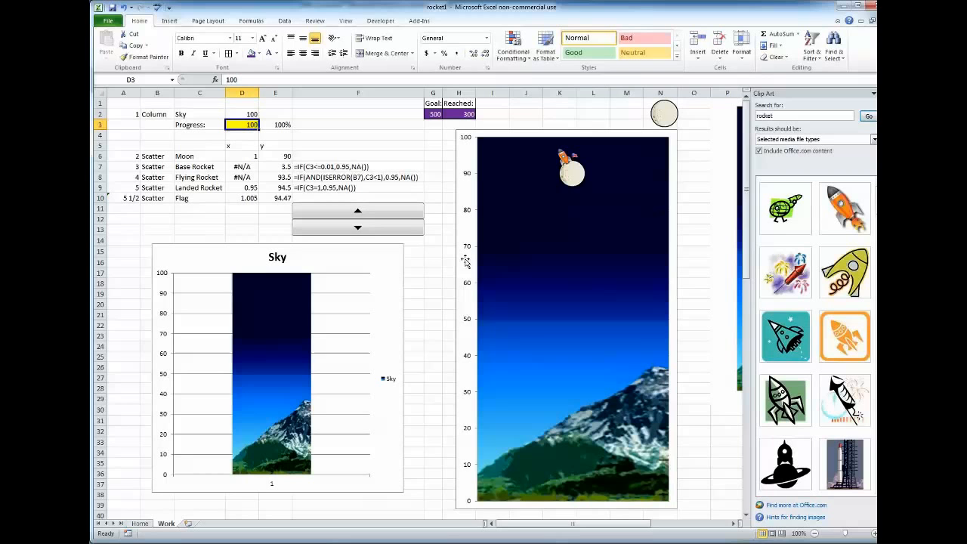
{"action": "mouse_move", "coordinate": [578, 188]}
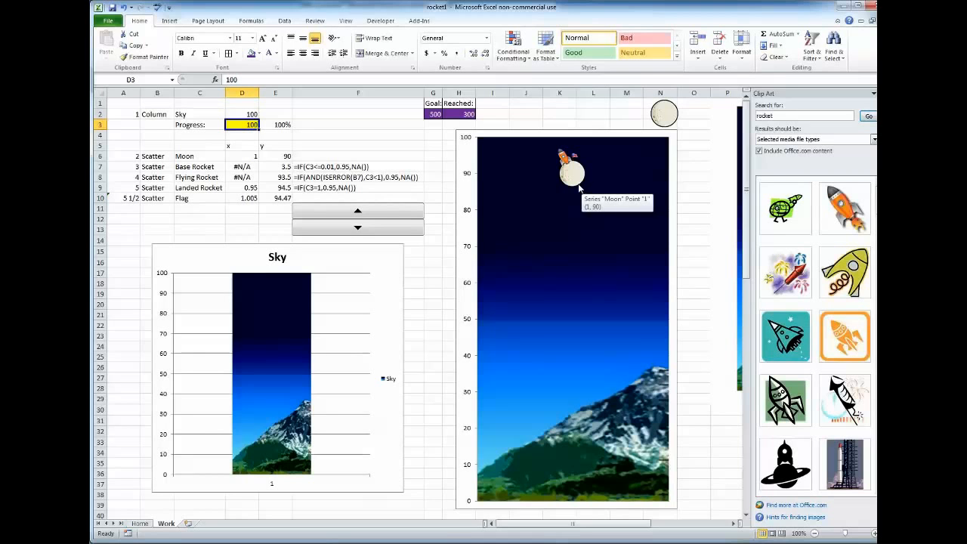
{"action": "mouse_move", "coordinate": [152, 156]}
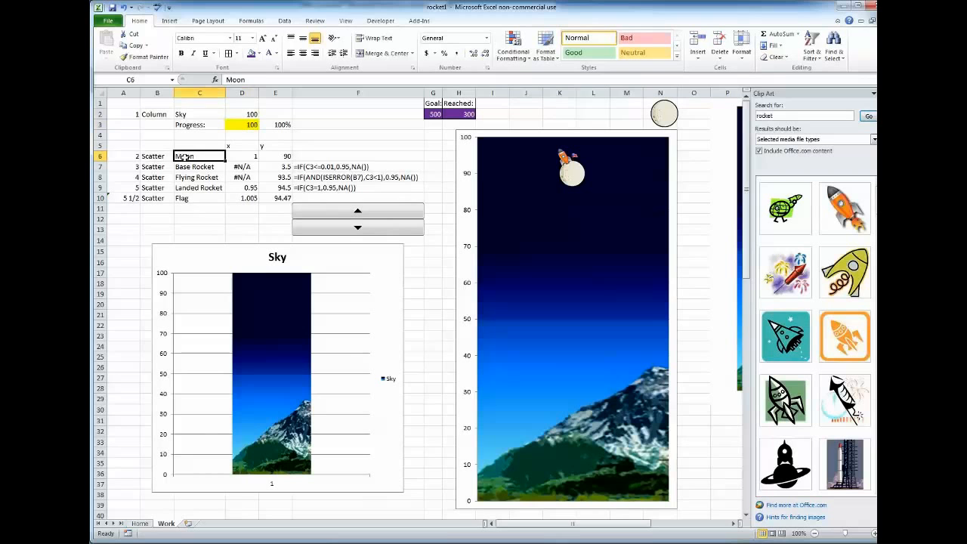
{"action": "left_click", "coordinate": [199, 167]}
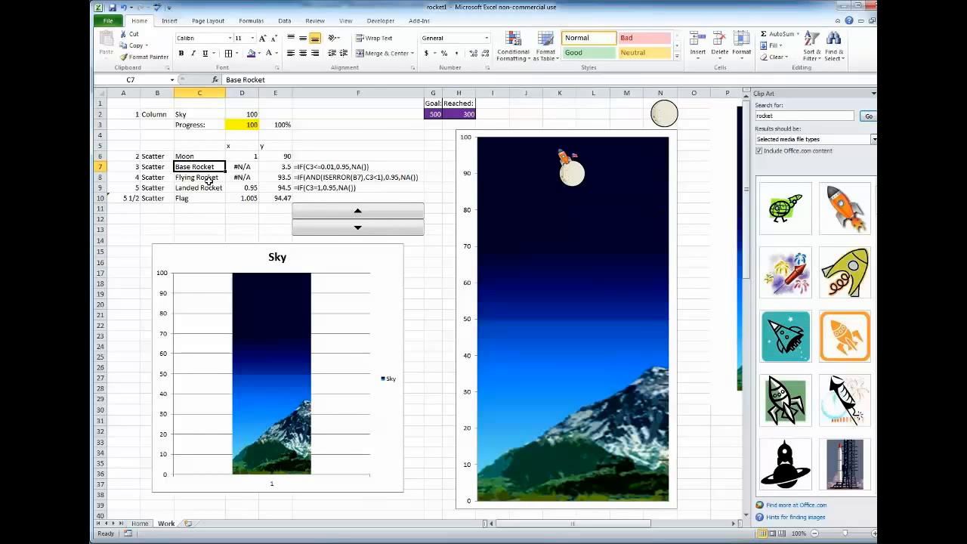
{"action": "left_click", "coordinate": [199, 188]}
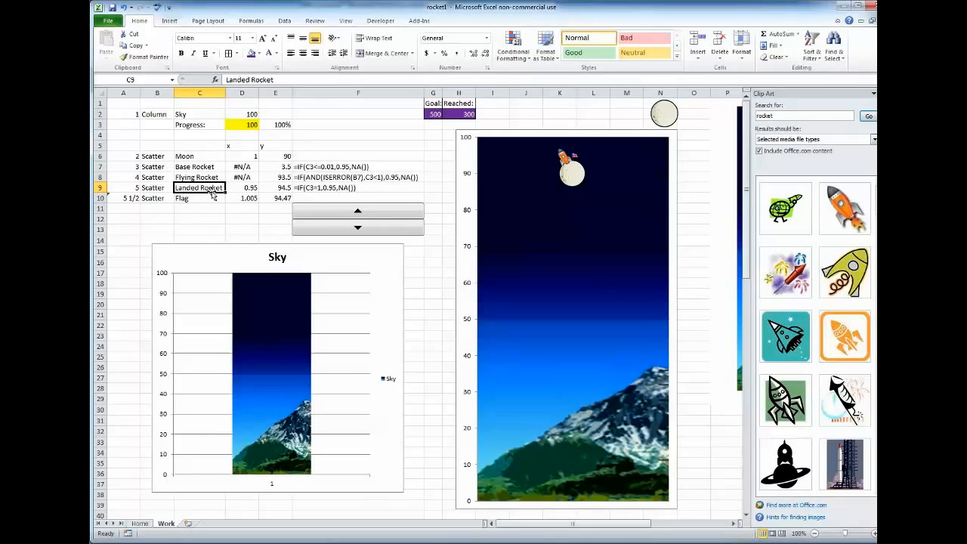
{"action": "left_click", "coordinate": [199, 198]}
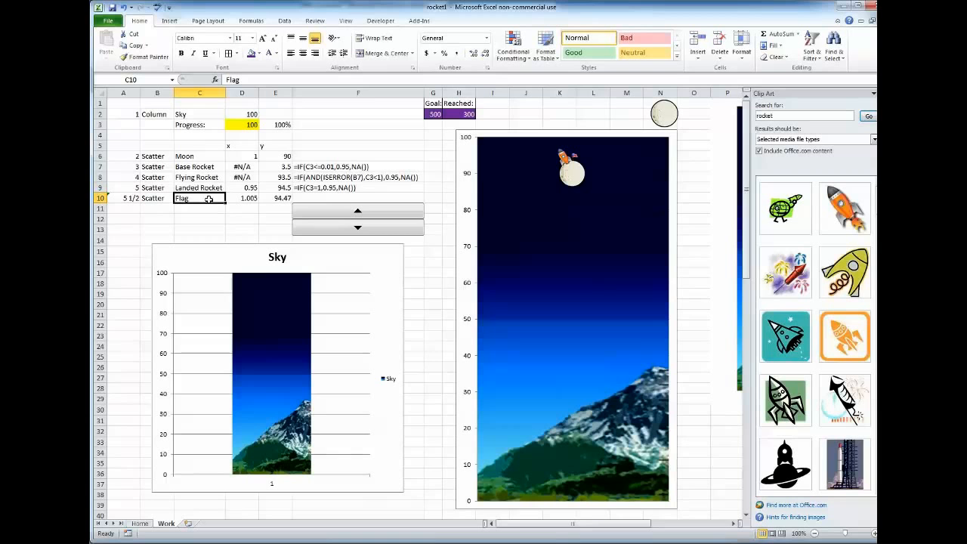
{"action": "left_click", "coordinate": [199, 114]}
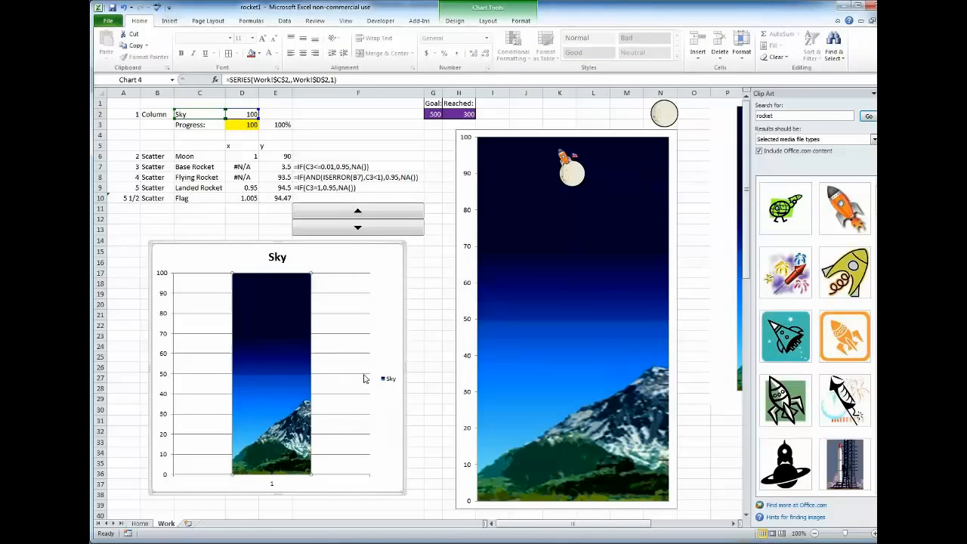
{"action": "mouse_move", "coordinate": [303, 348]}
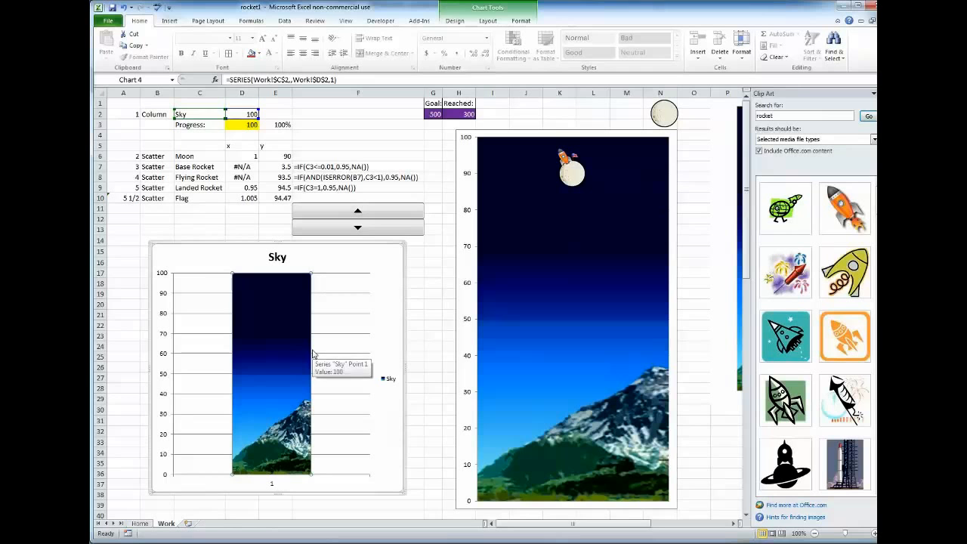
{"action": "mouse_move", "coordinate": [300, 366]}
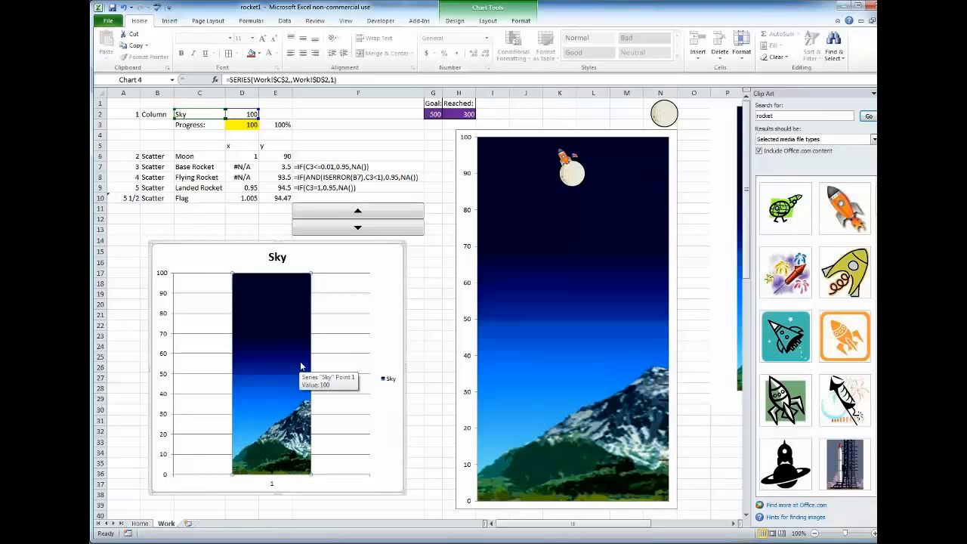
{"action": "scroll", "scroll_direction": "right", "scroll_amount": 3}
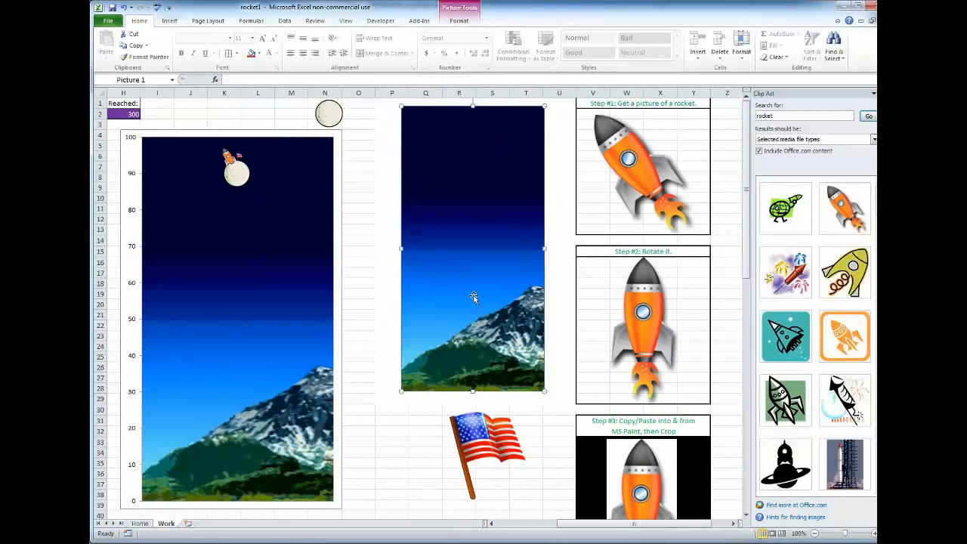
{"action": "left_click", "coordinate": [425, 461]}
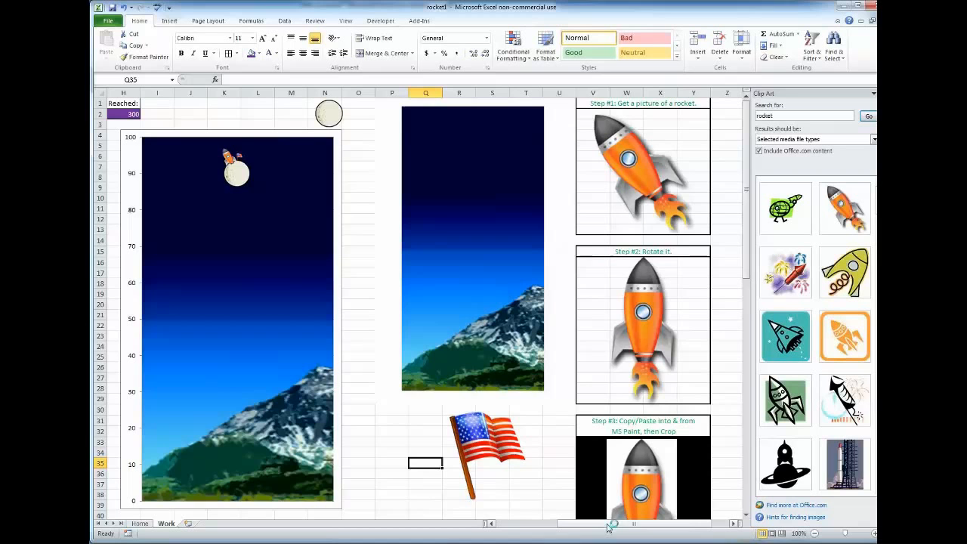
{"action": "scroll", "scroll_direction": "left", "scroll_amount": 3}
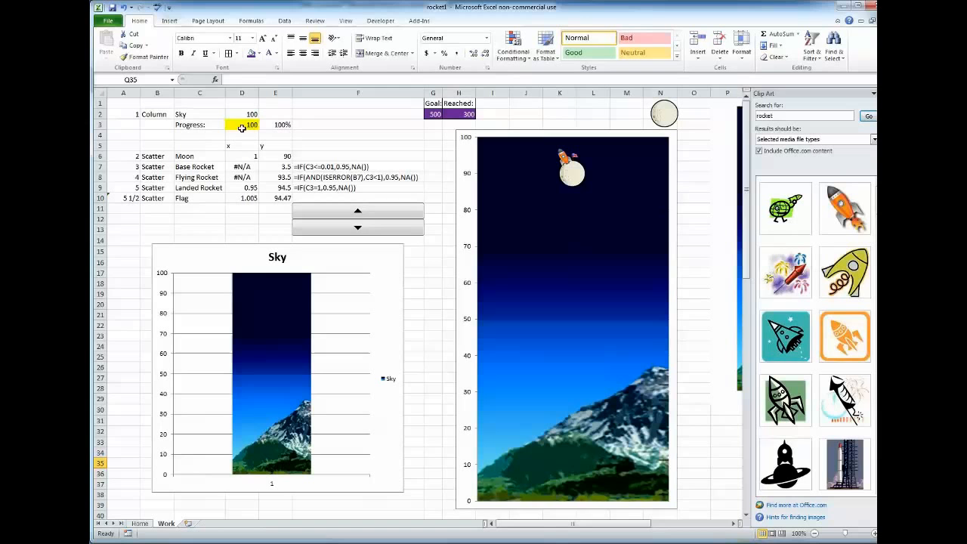
Review D3, G2 and the E3 progress formula, then delete the standalone Sky chart.
{"action": "left_click", "coordinate": [242, 124]}
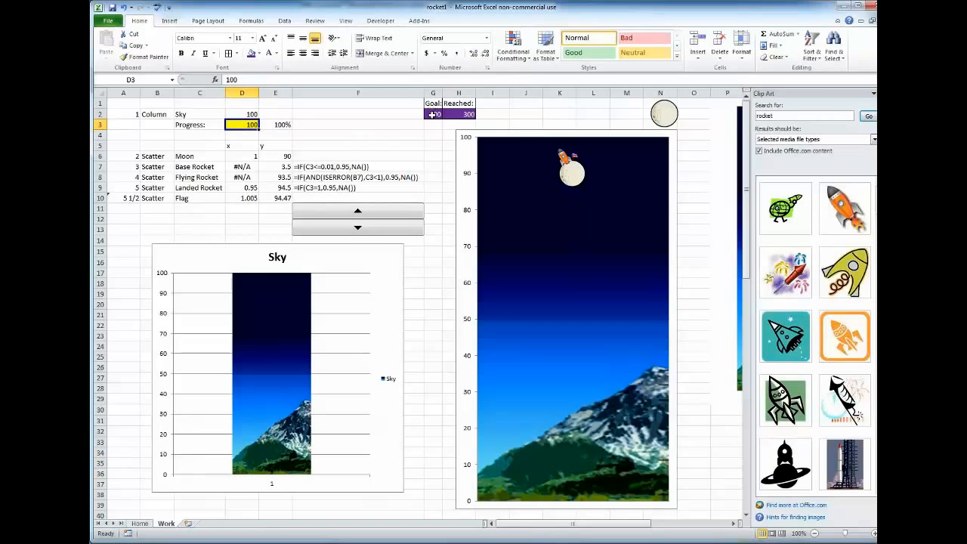
{"action": "left_click", "coordinate": [433, 114]}
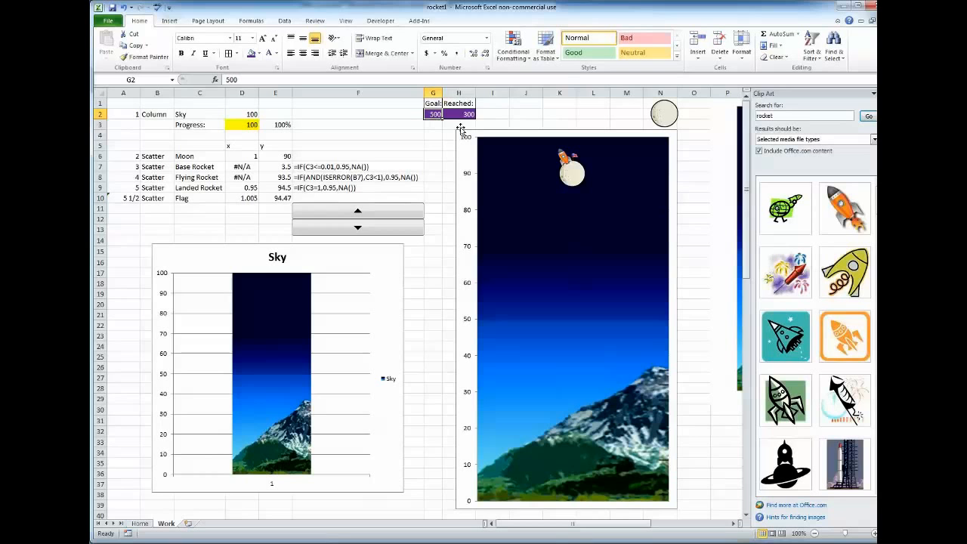
{"action": "left_click", "coordinate": [458, 114]}
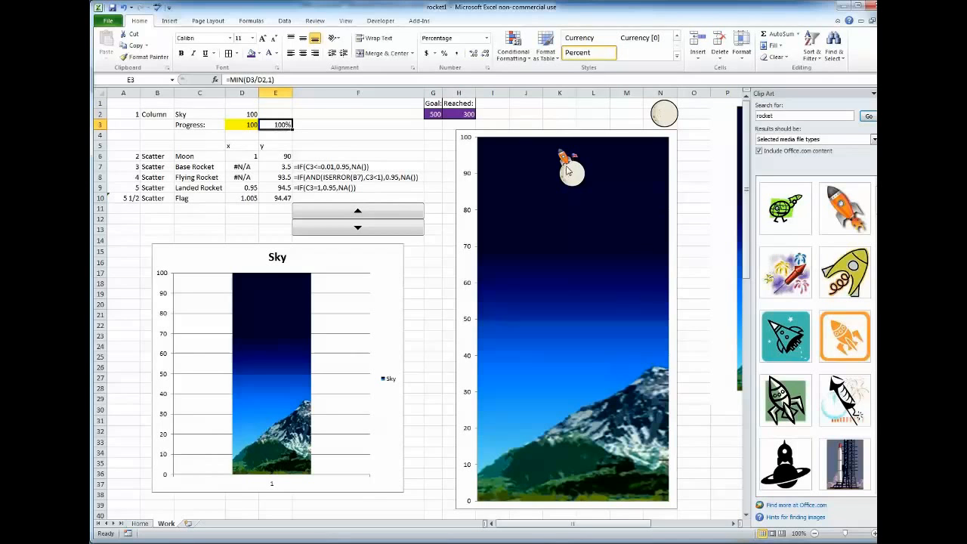
{"action": "mouse_move", "coordinate": [559, 308]}
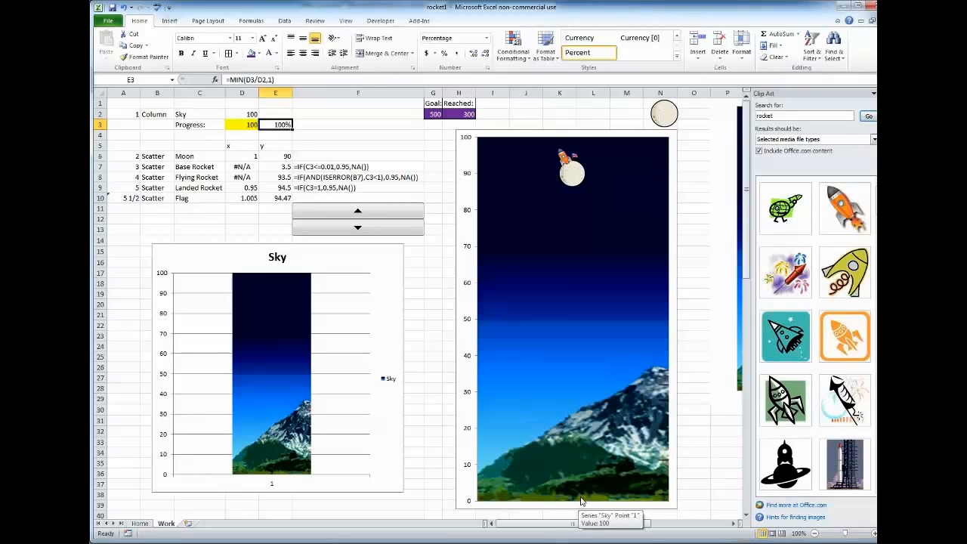
{"action": "mouse_move", "coordinate": [425, 184]}
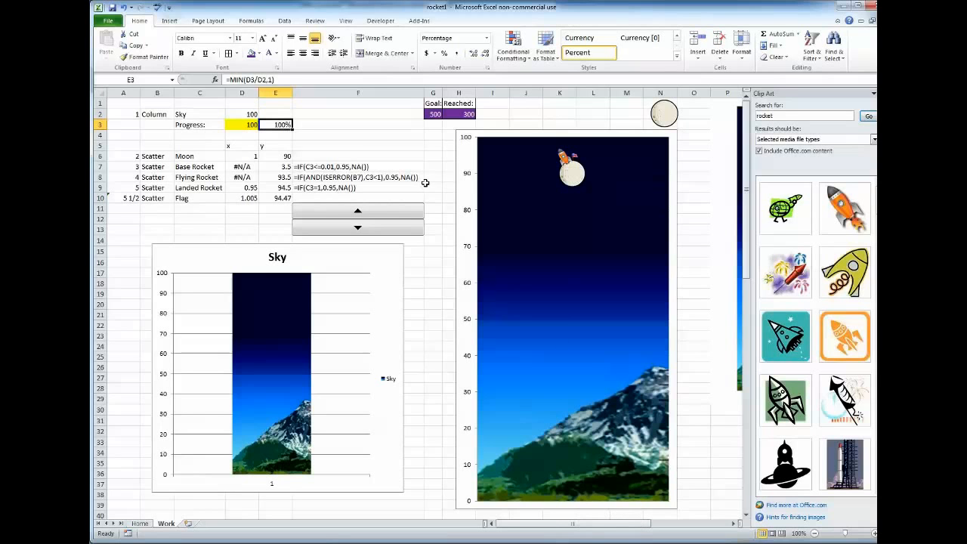
{"action": "left_click", "coordinate": [433, 284]}
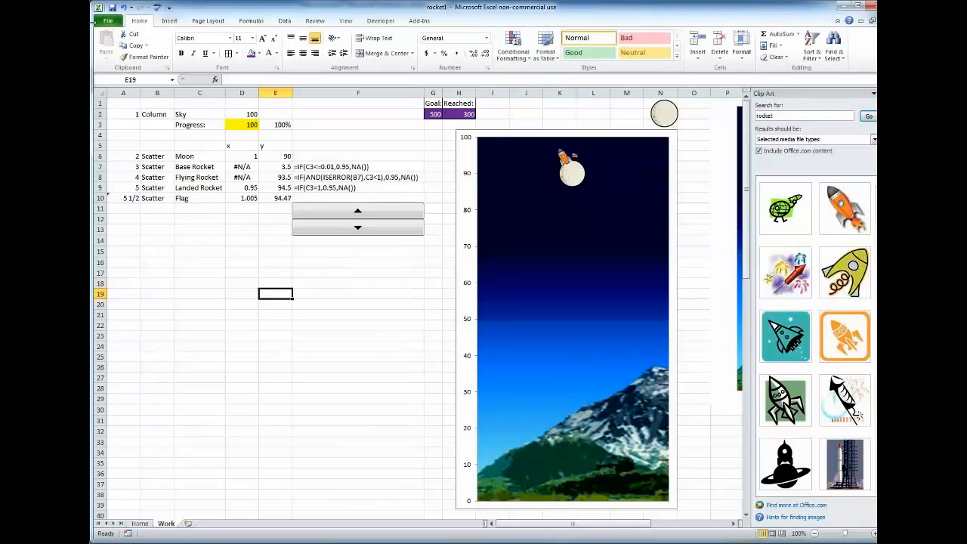
Insert a blank 2-D column chart below the data table.
{"action": "left_click", "coordinate": [169, 21]}
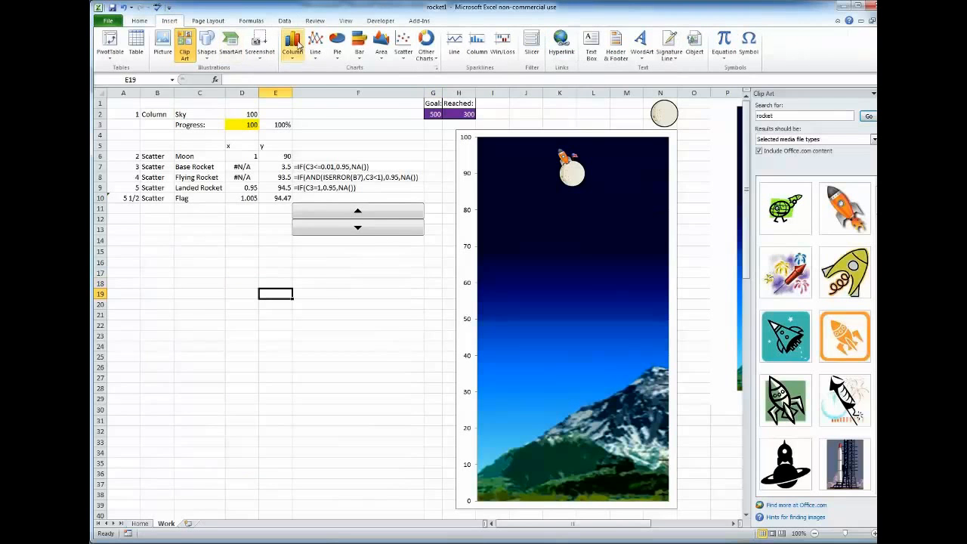
{"action": "left_click", "coordinate": [293, 43]}
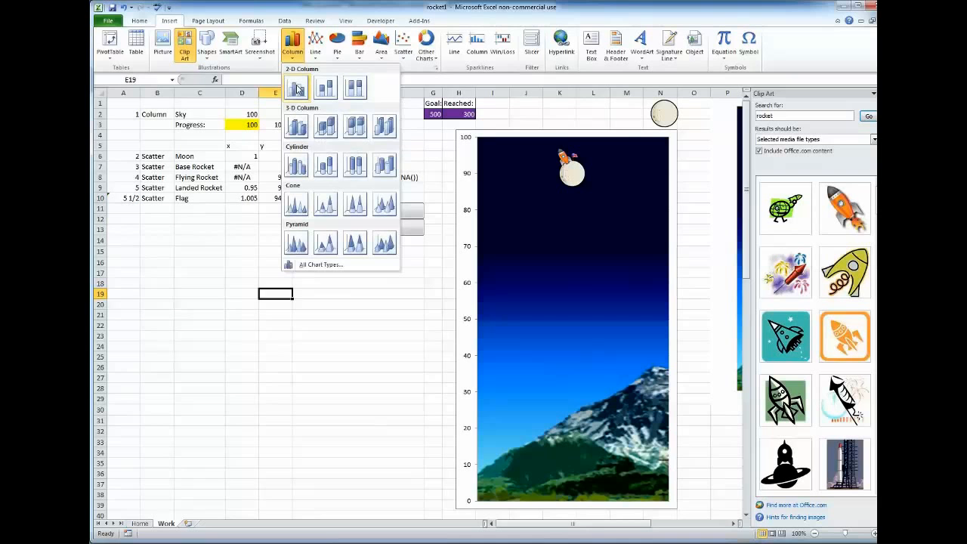
{"action": "left_click", "coordinate": [297, 86]}
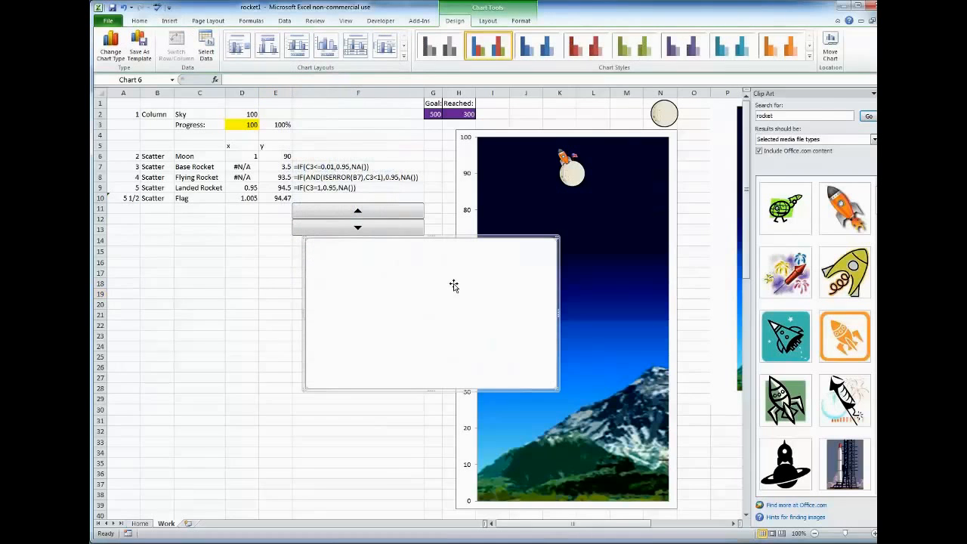
{"action": "left_click", "coordinate": [205, 43]}
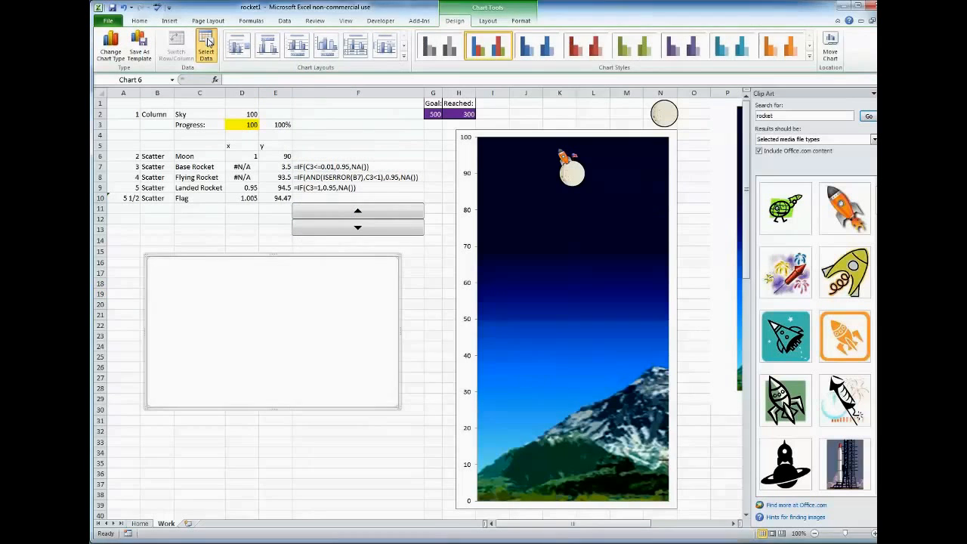
Add a Sky series named from C2 with its value from D2.
{"action": "left_click", "coordinate": [206, 44]}
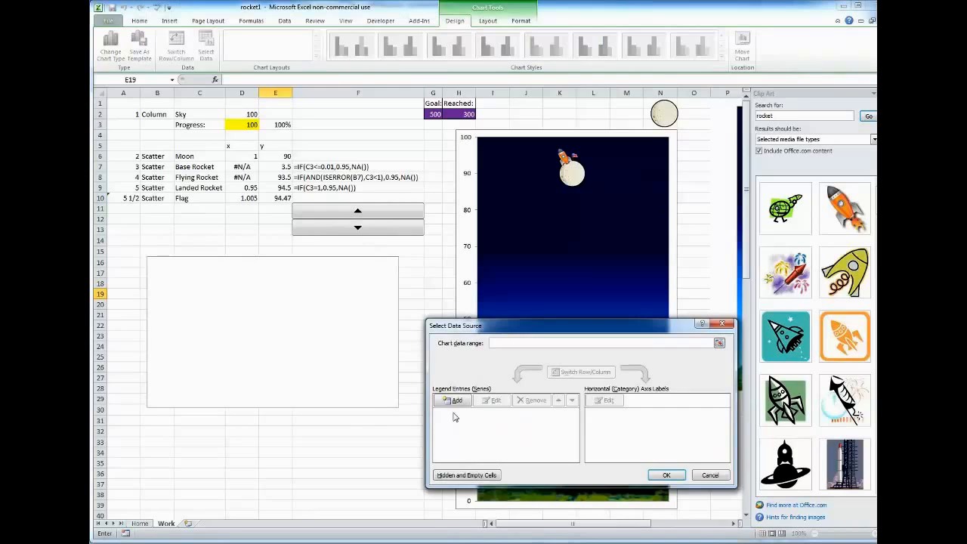
{"action": "left_click", "coordinate": [457, 400]}
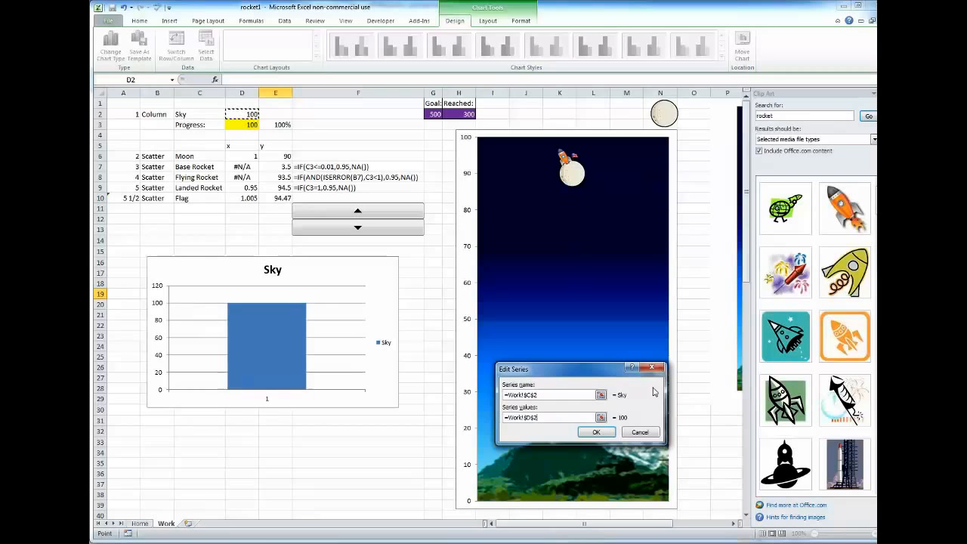
{"action": "left_click", "coordinate": [596, 432]}
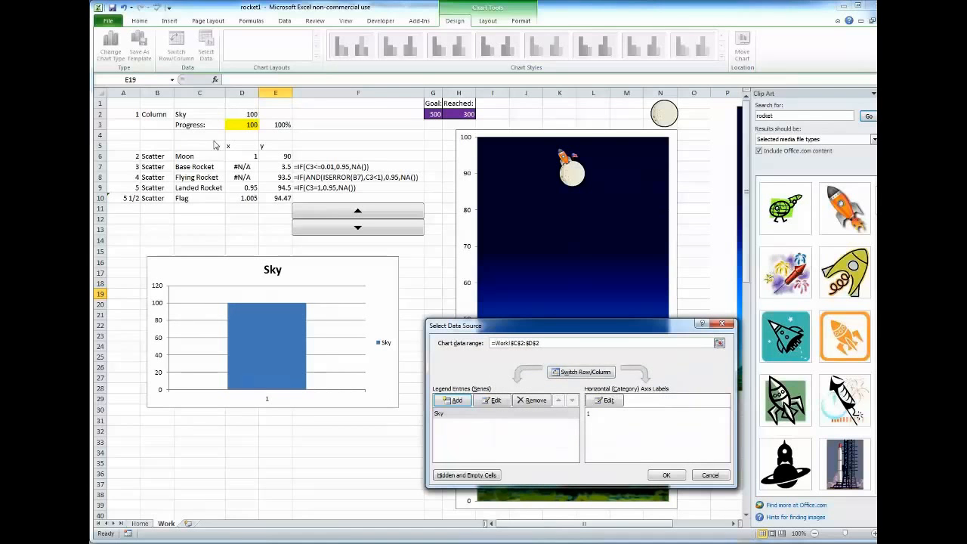
{"action": "mouse_move", "coordinate": [241, 126]}
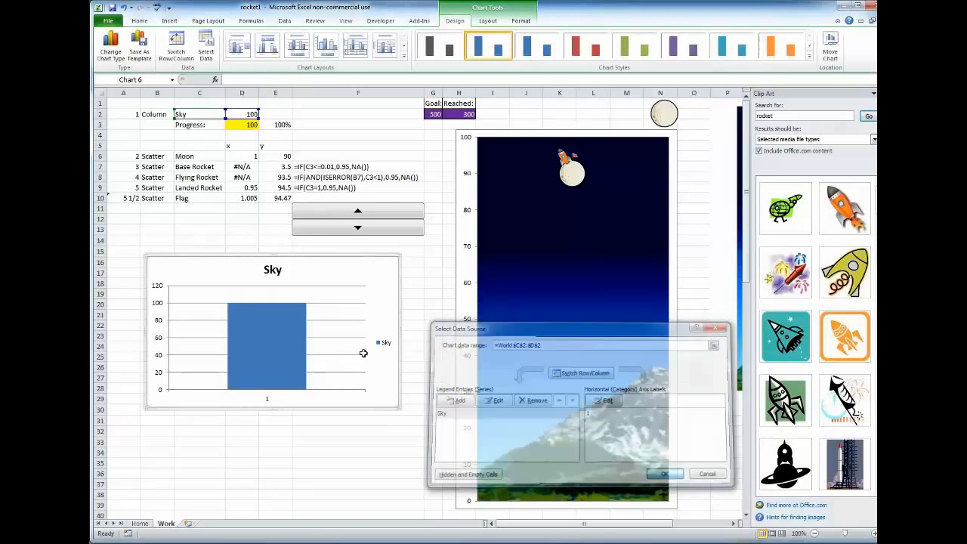
{"action": "left_click", "coordinate": [662, 474]}
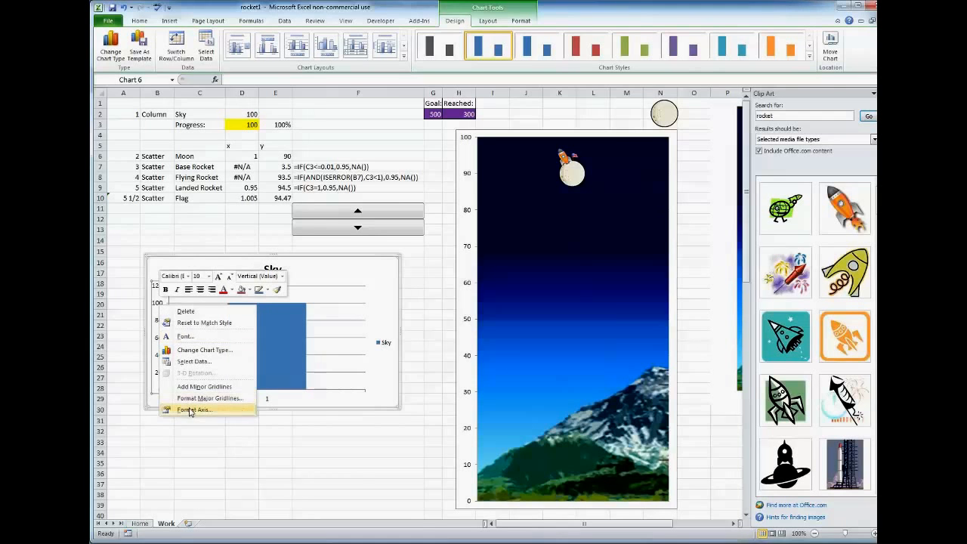
Fix the vertical axis maximum at 100 and fill the Sky column with the mountain sky picture.
{"action": "left_click", "coordinate": [194, 409]}
{"action": "type", "text": "100"}
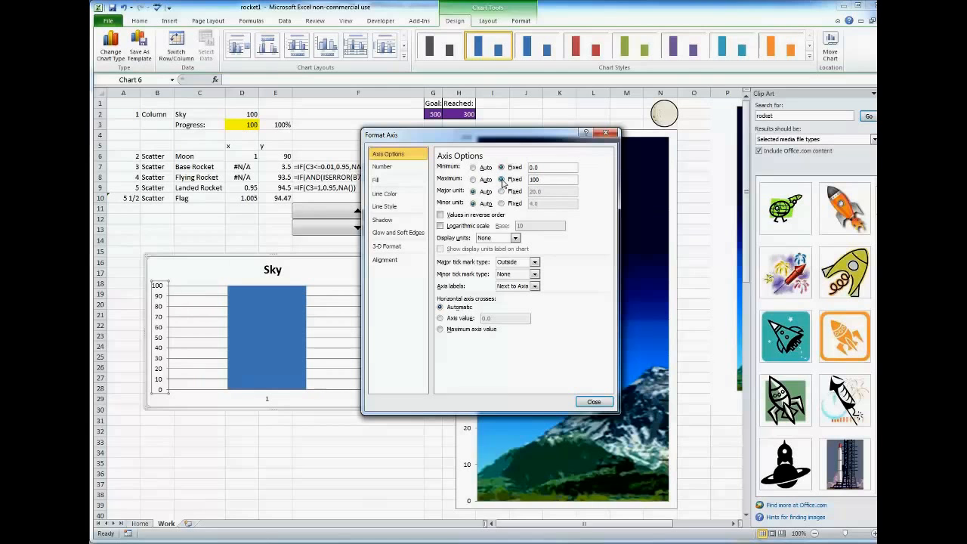
{"action": "left_click", "coordinate": [594, 401]}
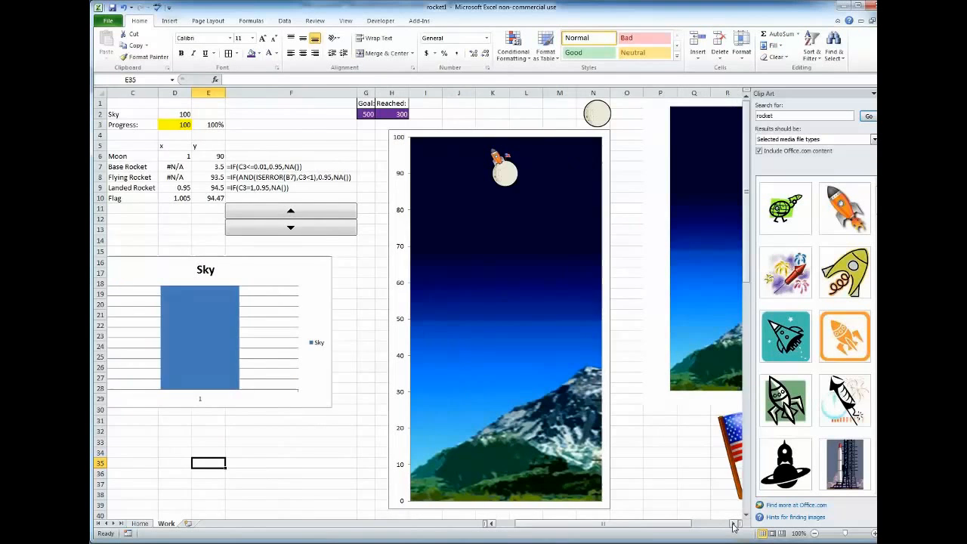
{"action": "left_click", "coordinate": [491, 249]}
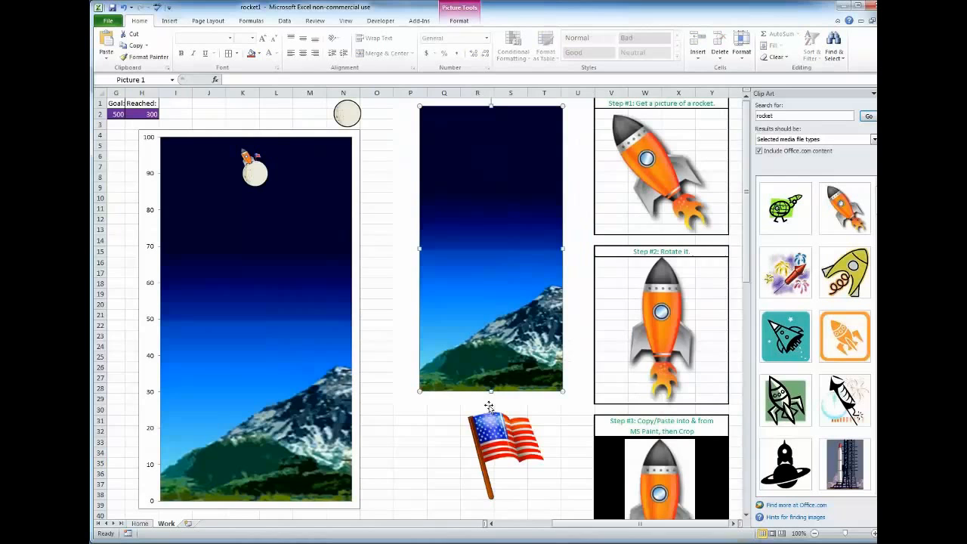
{"action": "scroll", "scroll_direction": "left", "scroll_amount": 3}
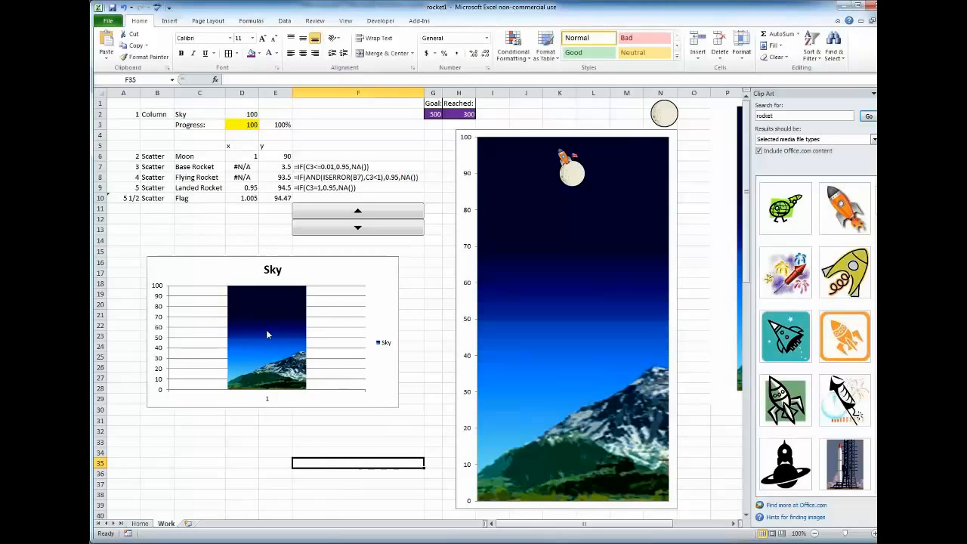
{"action": "mouse_move", "coordinate": [272, 334]}
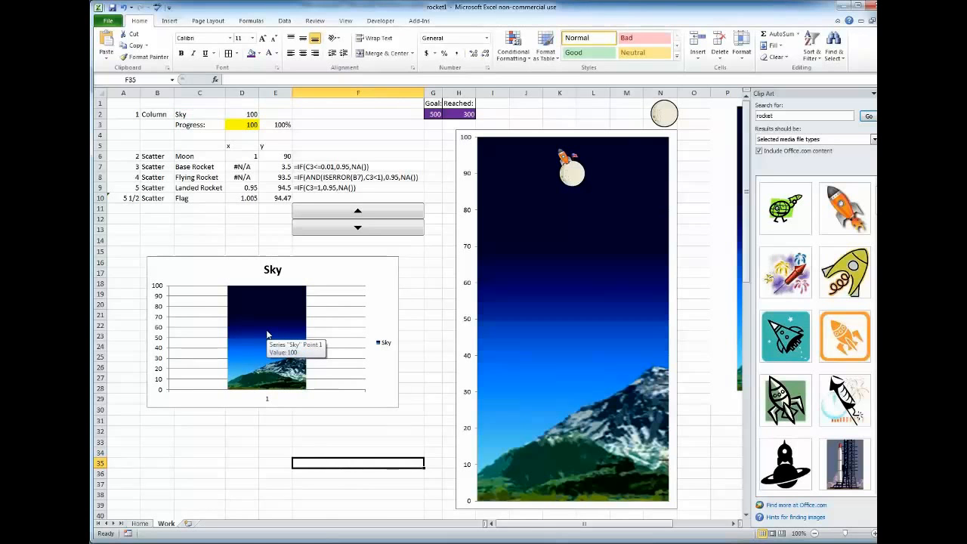
{"action": "left_click", "coordinate": [275, 462]}
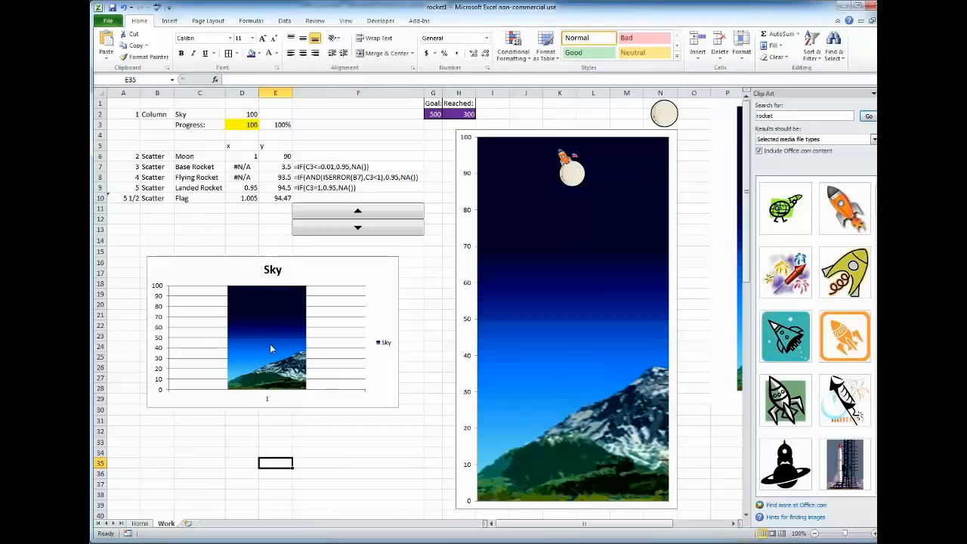
Select the picture-filled Sky chart and show its Chart Tools Design options.
{"action": "left_click", "coordinate": [266, 340]}
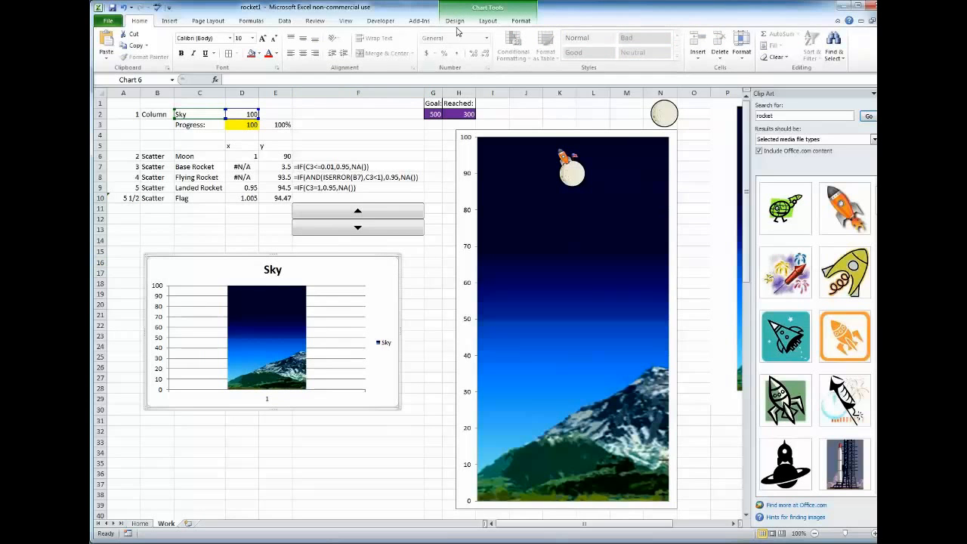
{"action": "left_click", "coordinate": [455, 20]}
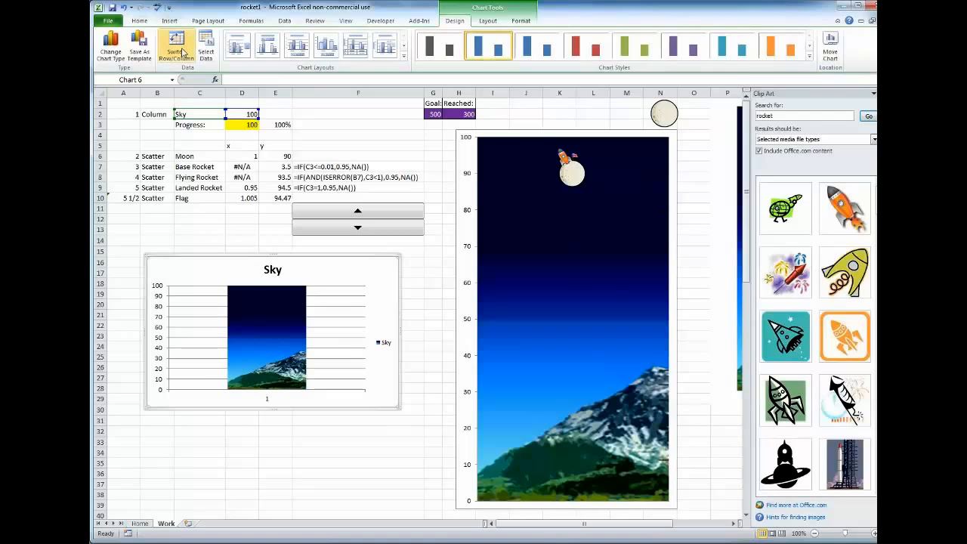
Add a Moon series named from C6 with value 1 taken from cell D6.
{"action": "left_click", "coordinate": [205, 45]}
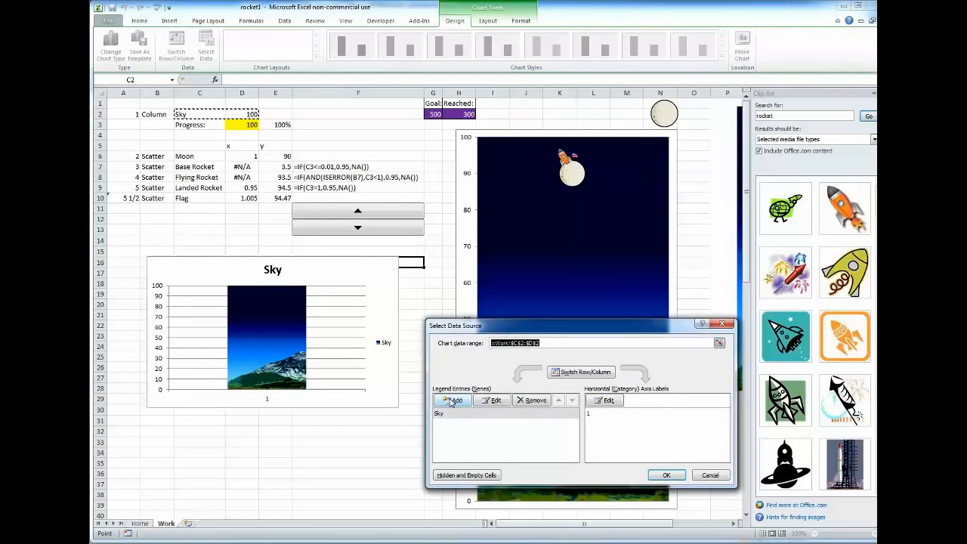
{"action": "left_click", "coordinate": [453, 399]}
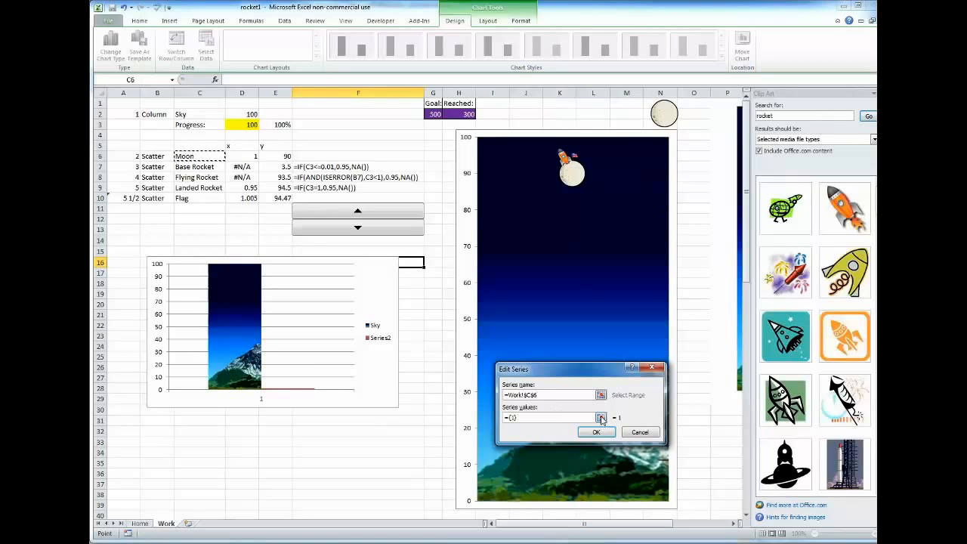
{"action": "left_click", "coordinate": [601, 418]}
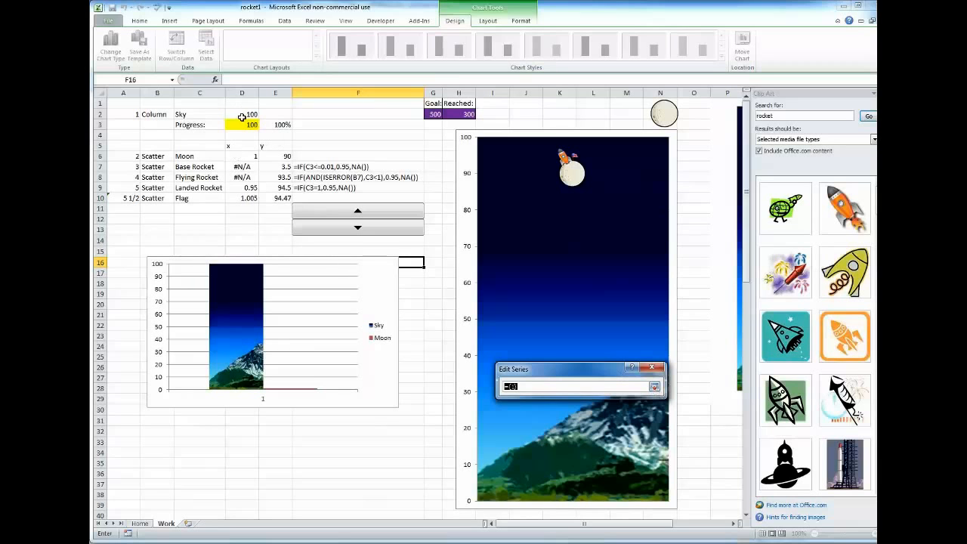
{"action": "left_click", "coordinate": [242, 156]}
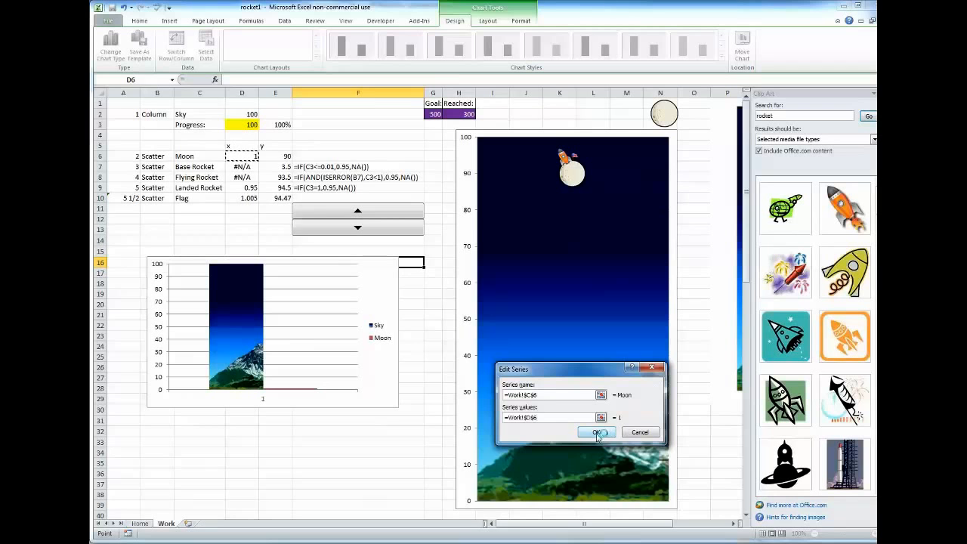
{"action": "left_click", "coordinate": [596, 433]}
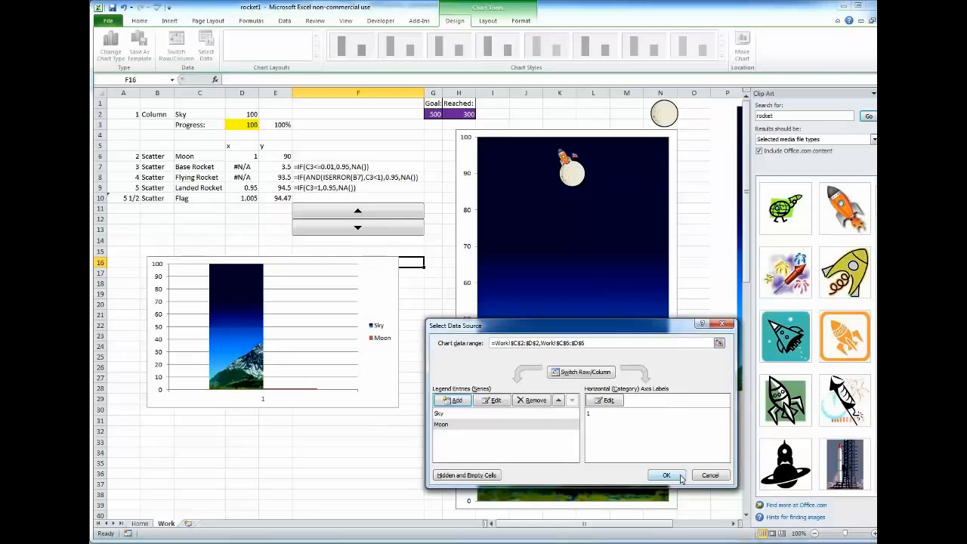
{"action": "left_click", "coordinate": [666, 475]}
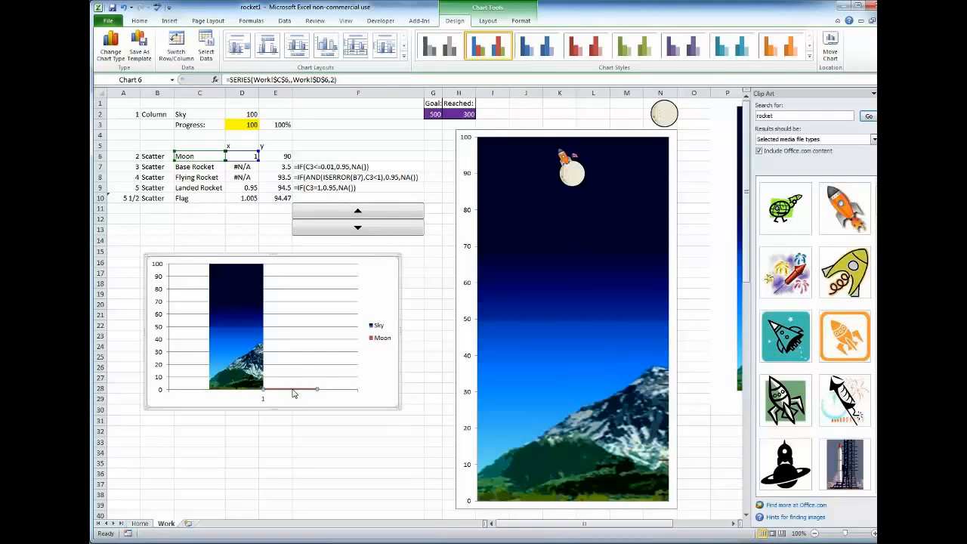
Change the Moon series to a markers-only X Y scatter and reopen Select Data.
{"action": "left_click", "coordinate": [110, 44]}
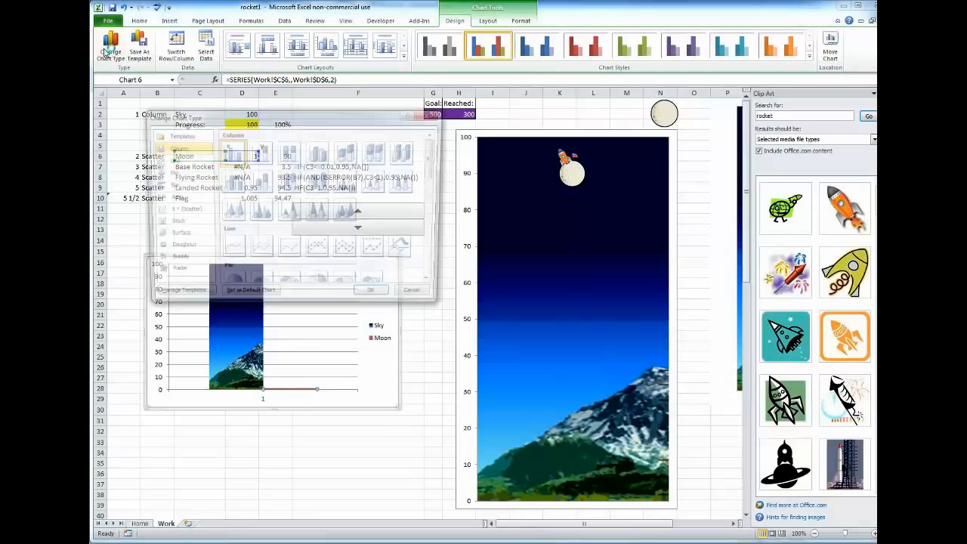
{"action": "left_click", "coordinate": [437, 285]}
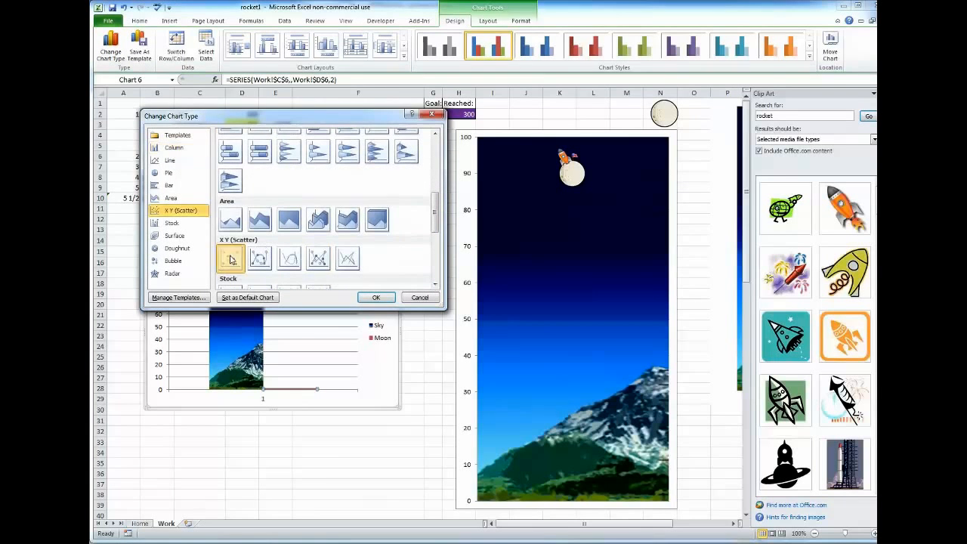
{"action": "left_click", "coordinate": [419, 297]}
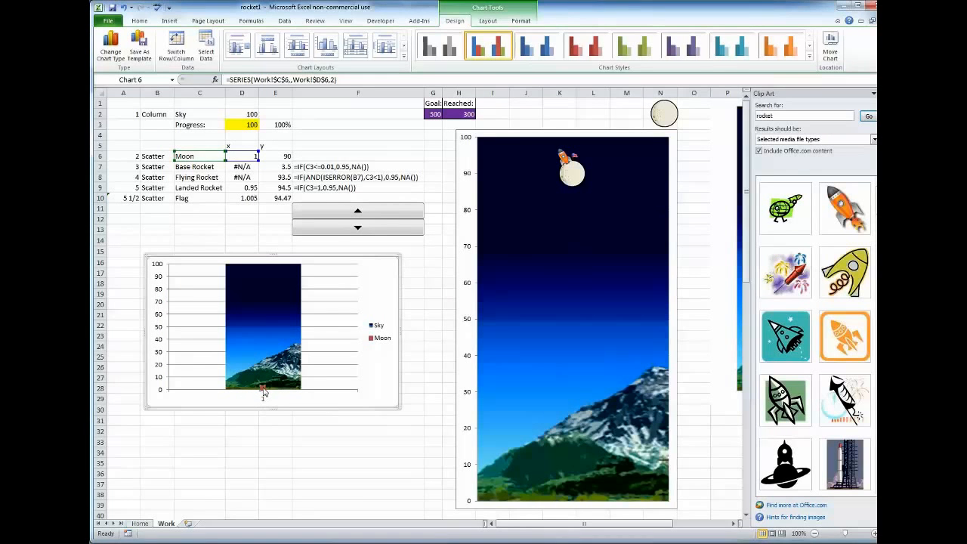
{"action": "left_click", "coordinate": [206, 44]}
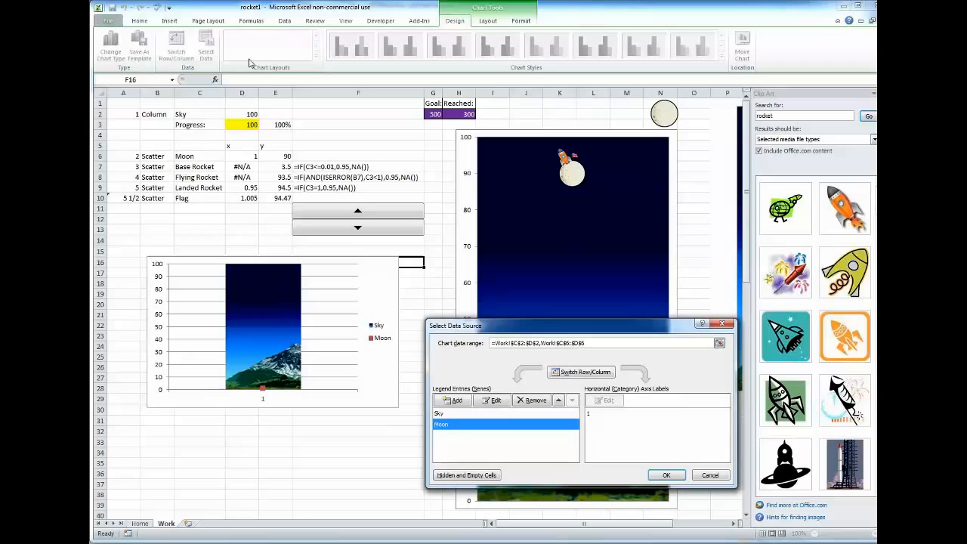
Set Moon's X to D6 and Y to E6, then add Base Rocket, Flying Rocket, Landed Rocket and Flag from rows 7–10.
{"action": "left_click", "coordinate": [491, 399]}
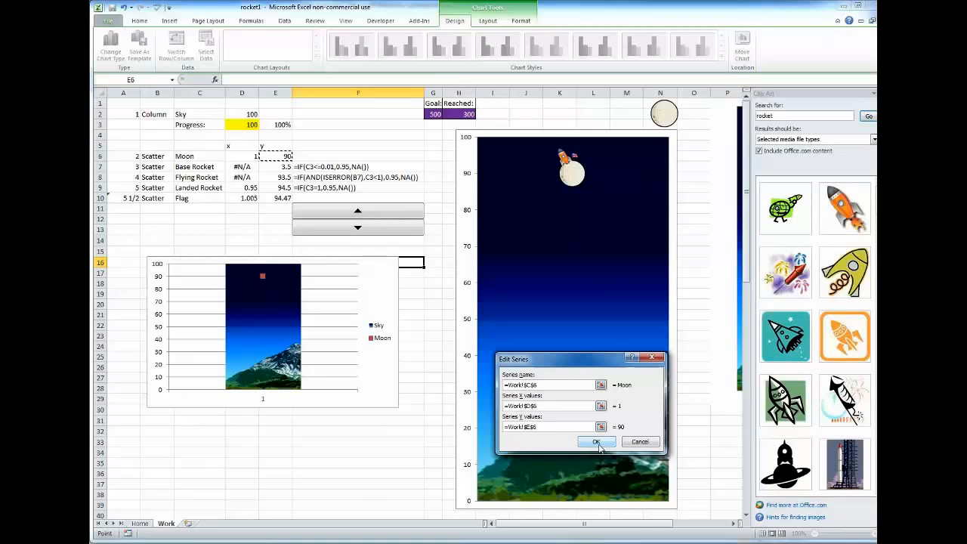
{"action": "left_click", "coordinate": [596, 442]}
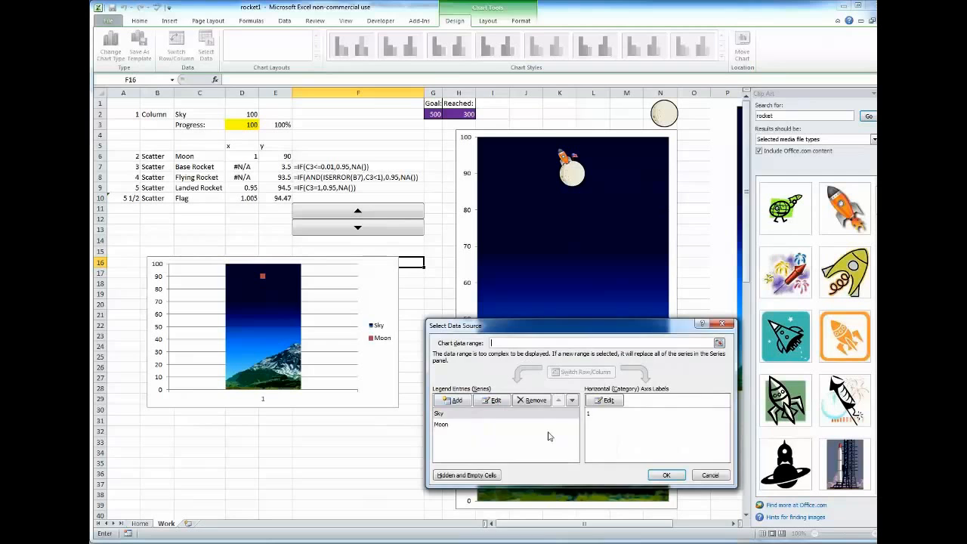
{"action": "left_click", "coordinate": [453, 400]}
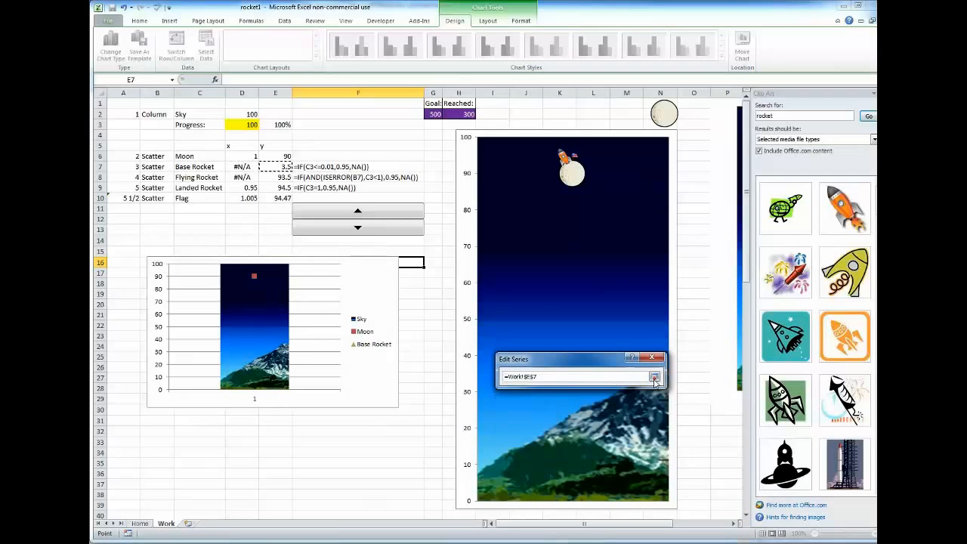
{"action": "left_click", "coordinate": [655, 377]}
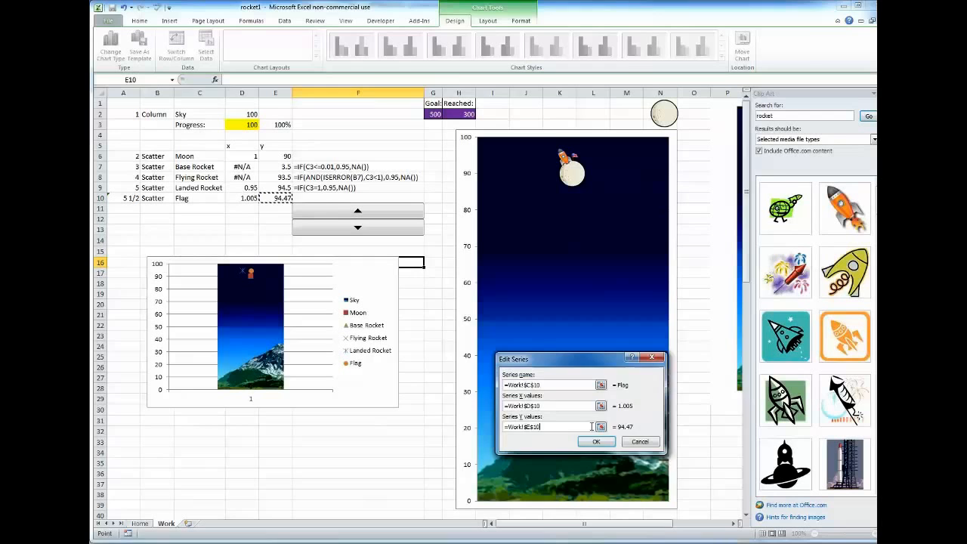
{"action": "left_click", "coordinate": [596, 442]}
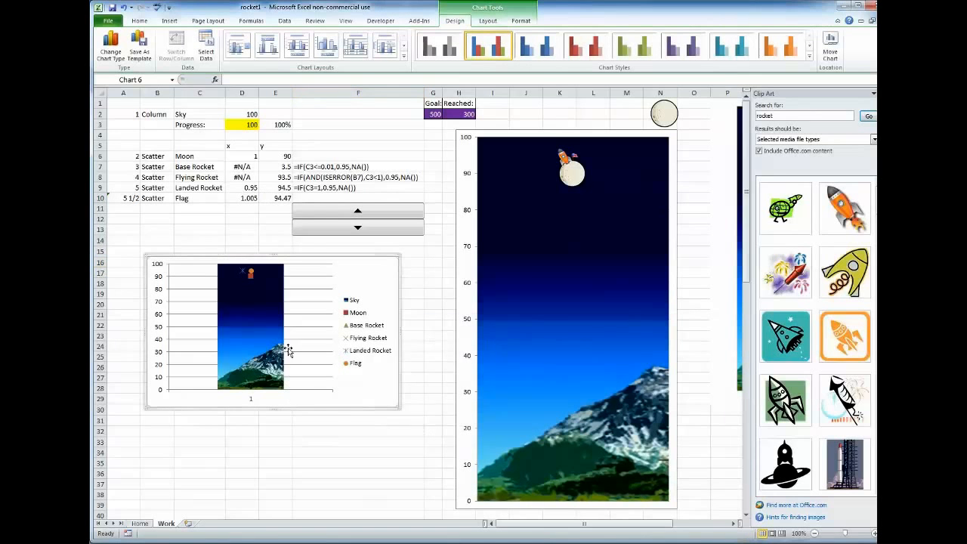
{"action": "mouse_move", "coordinate": [363, 363]}
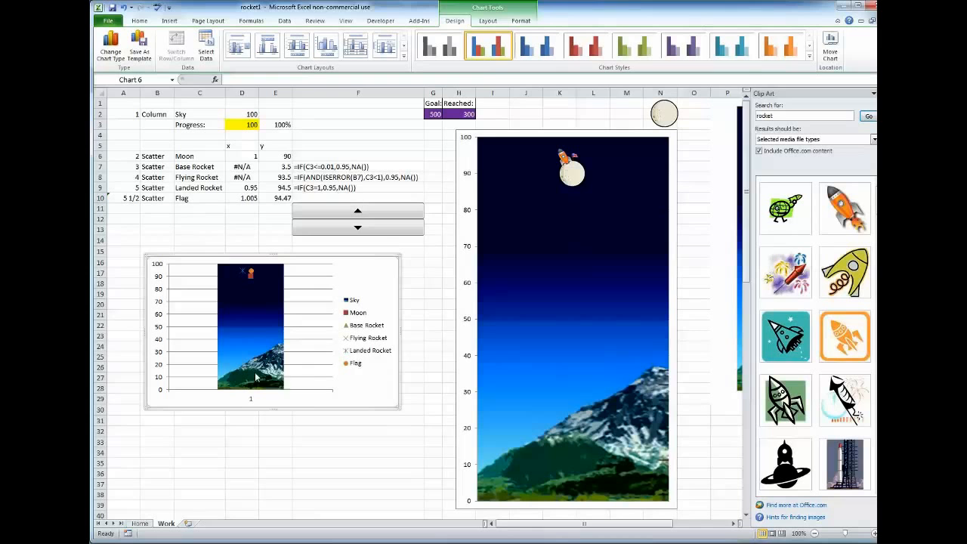
{"action": "mouse_move", "coordinate": [249, 274]}
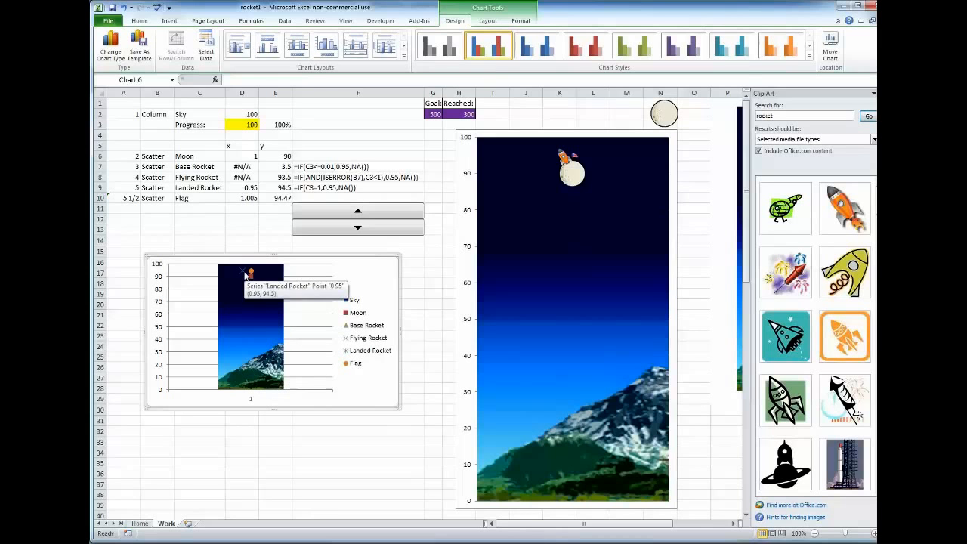
{"action": "mouse_move", "coordinate": [235, 314]}
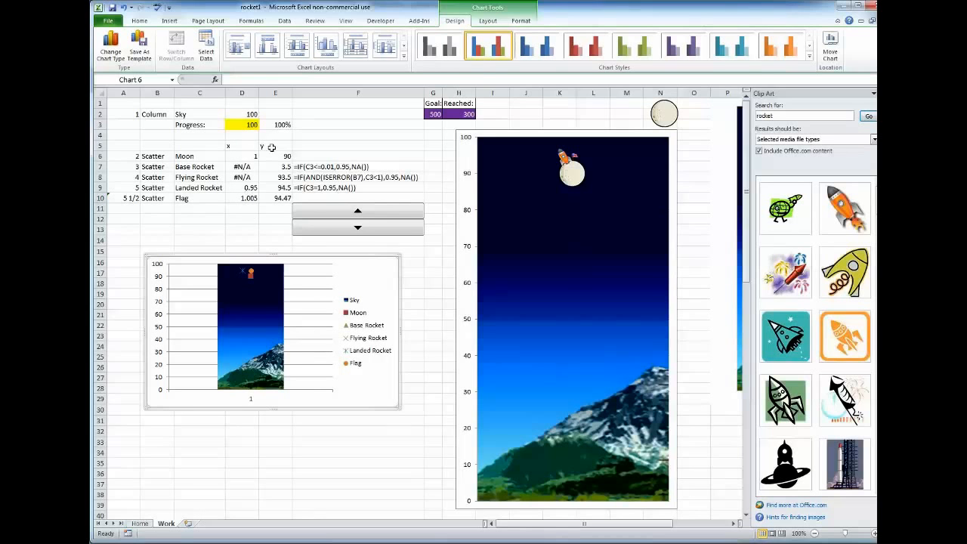
{"action": "mouse_move", "coordinate": [243, 167]}
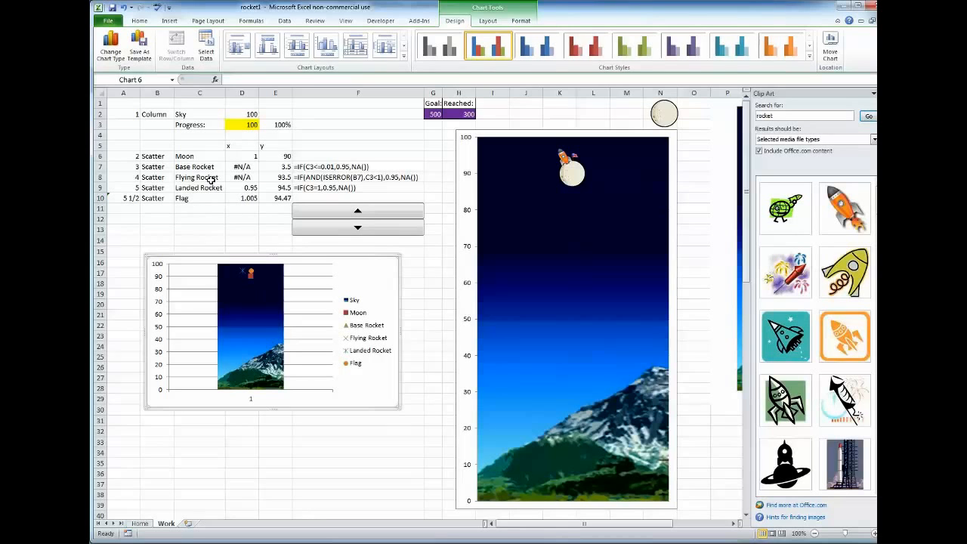
{"action": "left_click", "coordinate": [199, 166]}
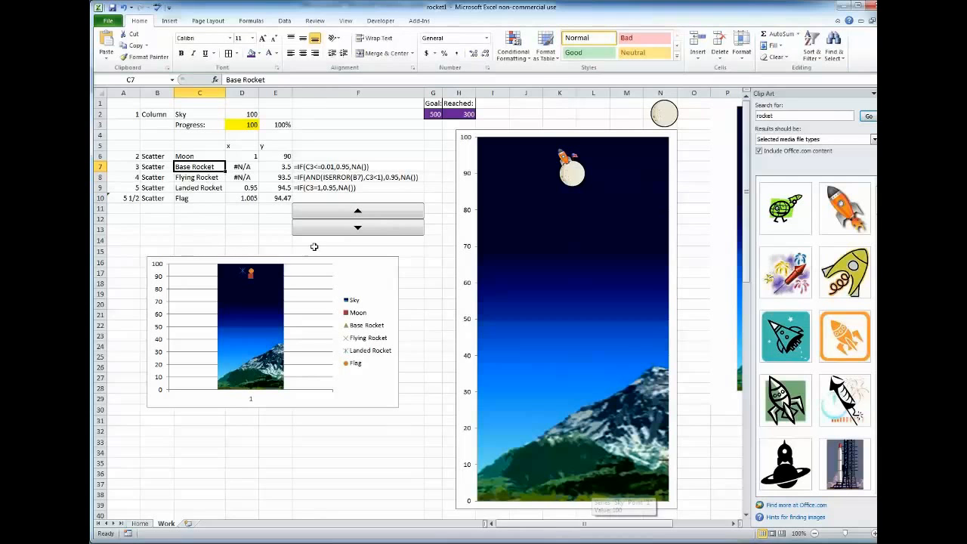
{"action": "left_click", "coordinate": [242, 166]}
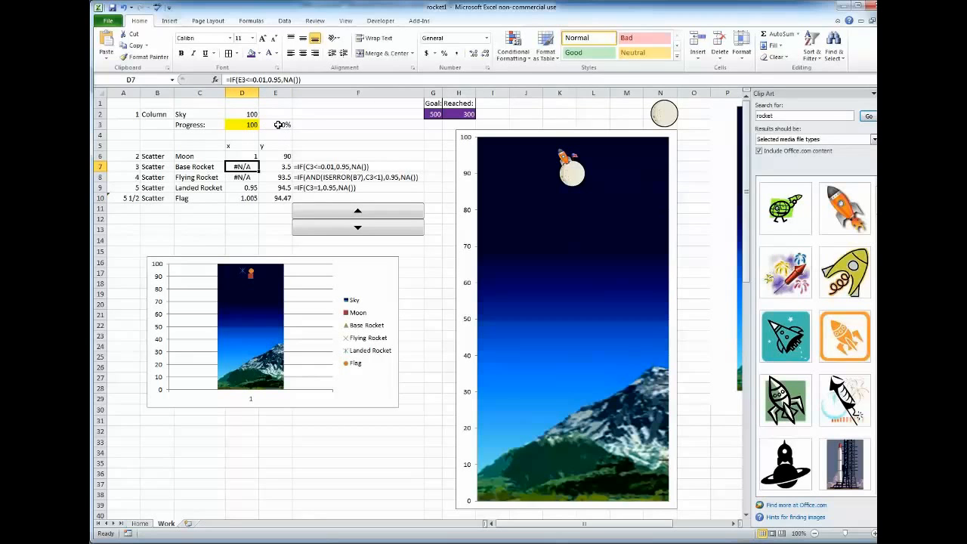
{"action": "mouse_move", "coordinate": [248, 148]}
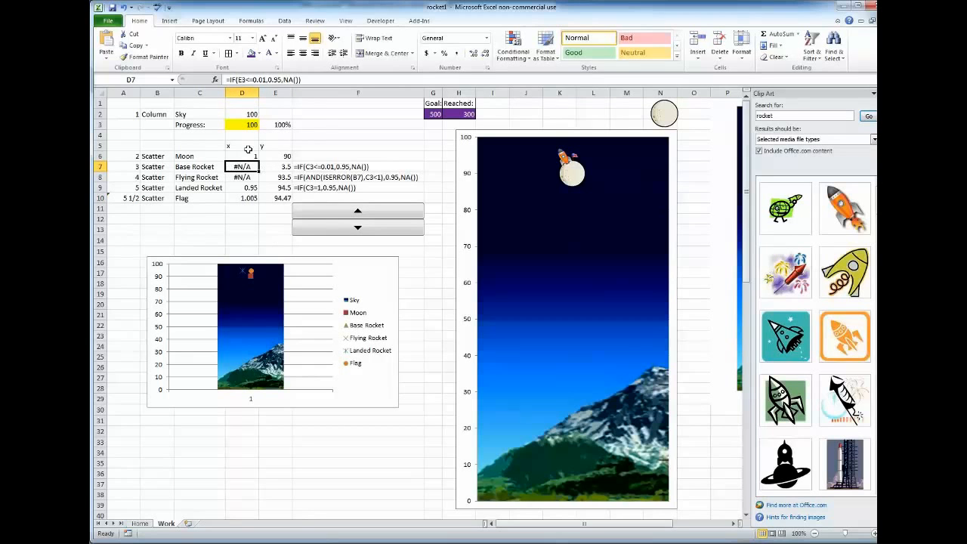
{"action": "double_click", "coordinate": [241, 166]}
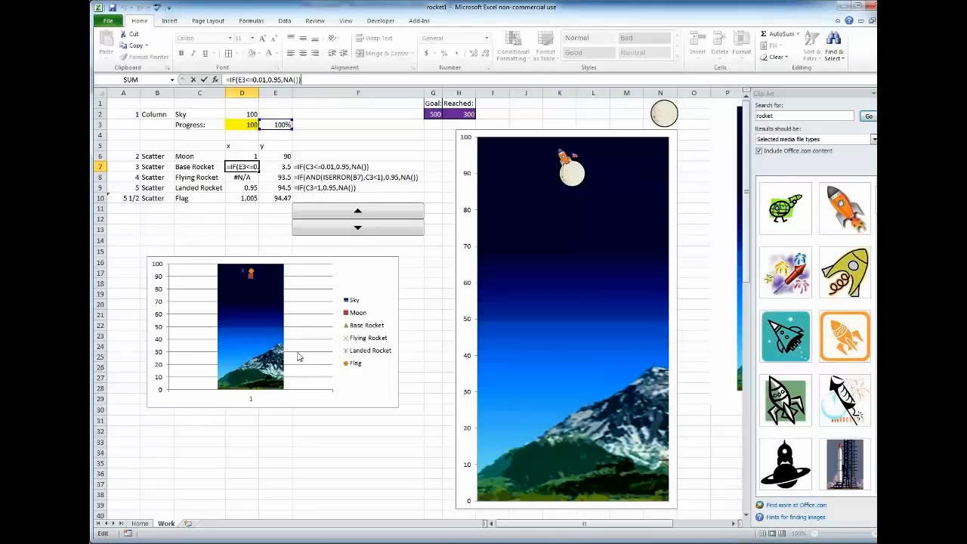
{"action": "mouse_move", "coordinate": [251, 410]}
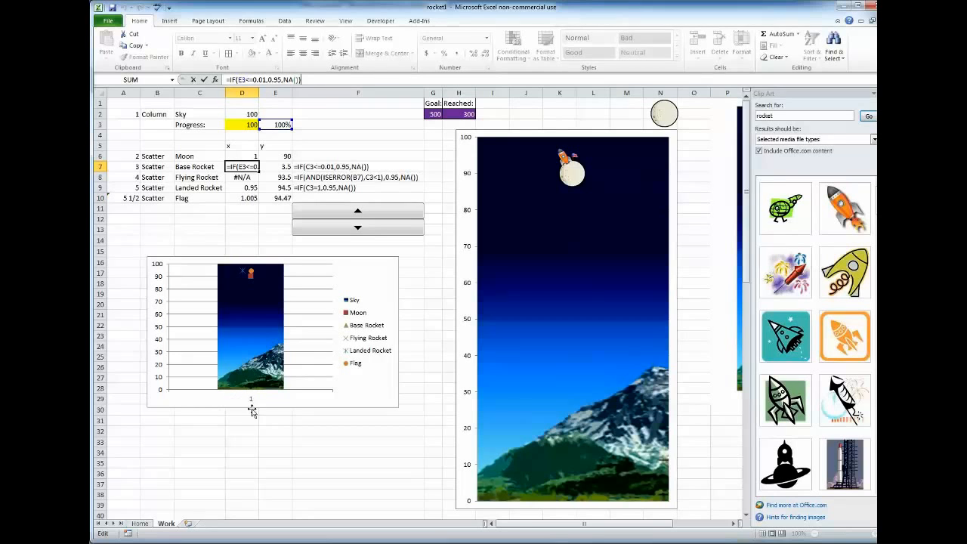
{"action": "mouse_move", "coordinate": [256, 400]}
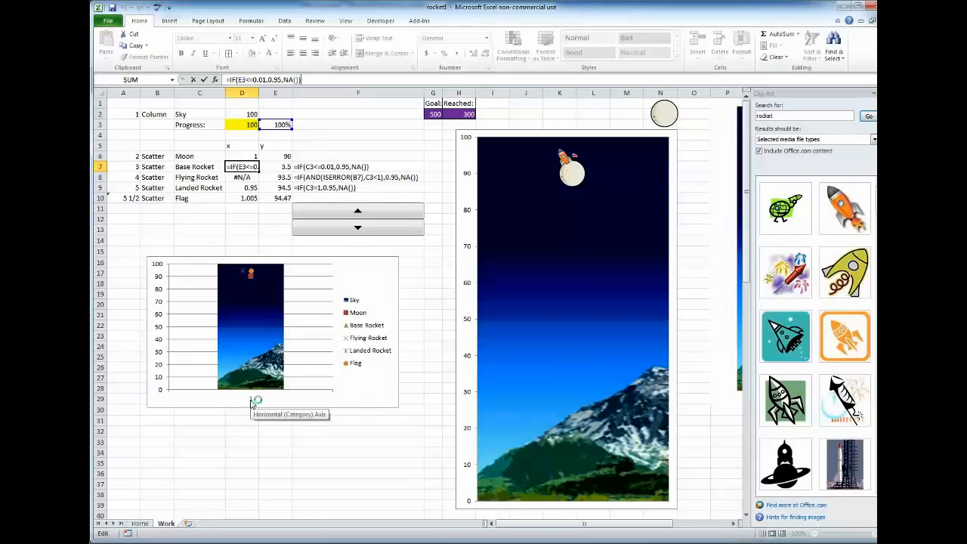
{"action": "mouse_move", "coordinate": [245, 399]}
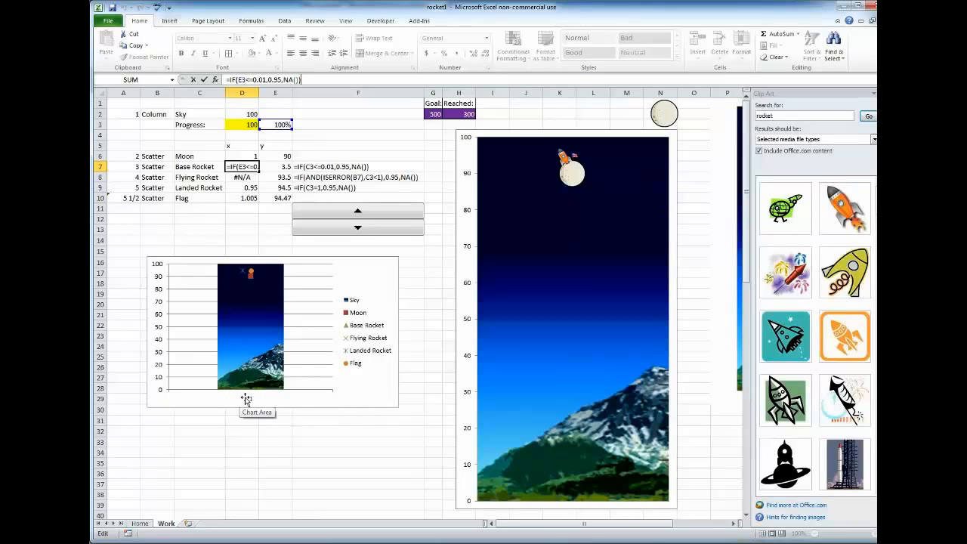
{"action": "mouse_move", "coordinate": [315, 157]}
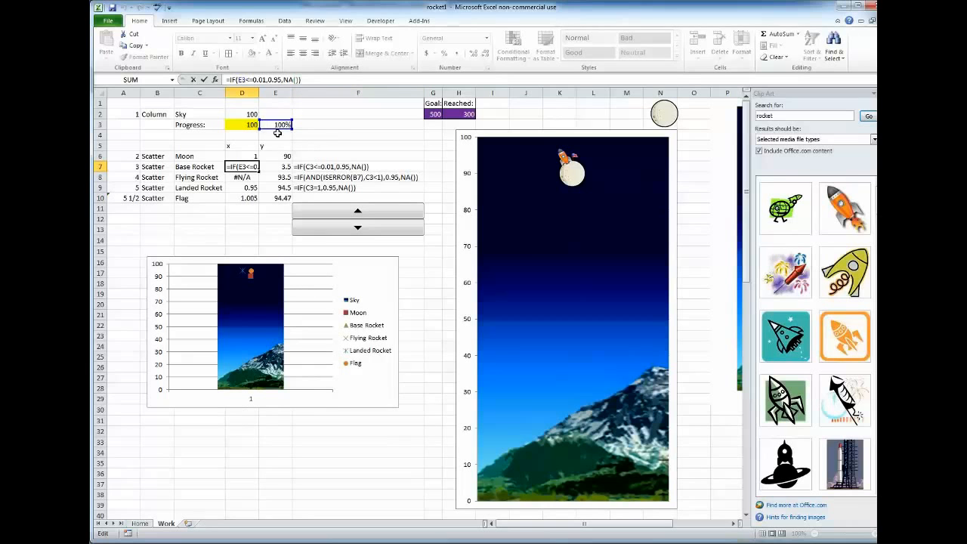
{"action": "mouse_move", "coordinate": [241, 216]}
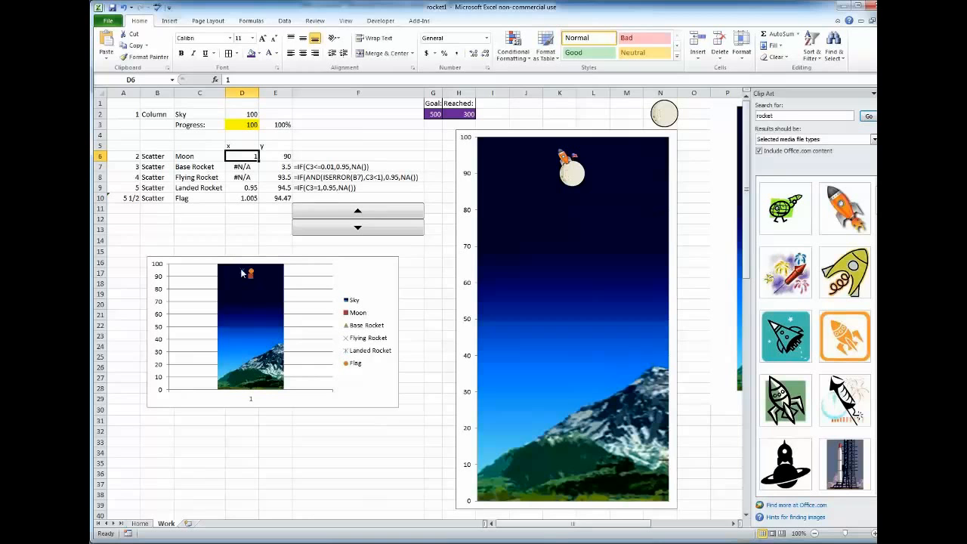
{"action": "mouse_move", "coordinate": [251, 304]}
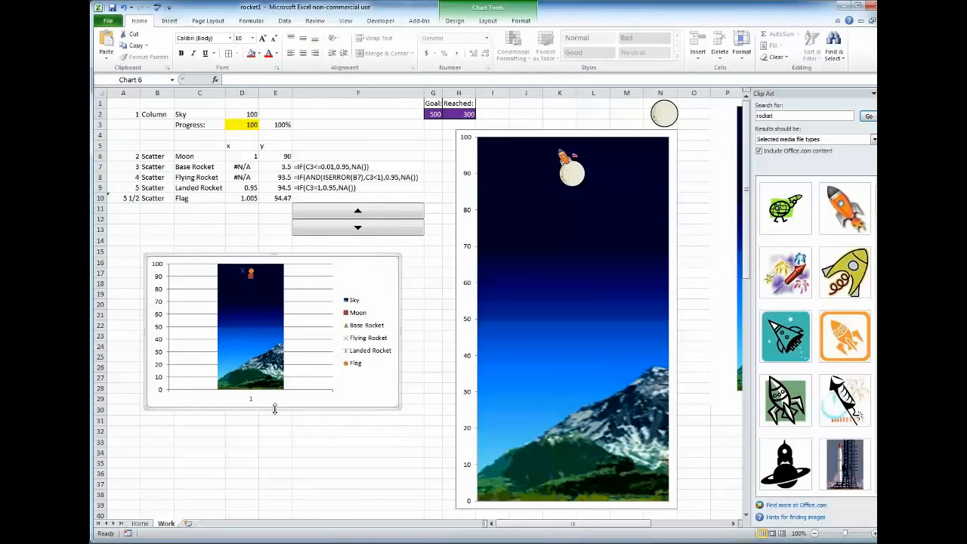
Drag the chart taller and paste the moon picture onto the Moon series marker.
{"action": "left_click_drag", "start_coordinate": [275, 408], "coordinate": [275, 506]}
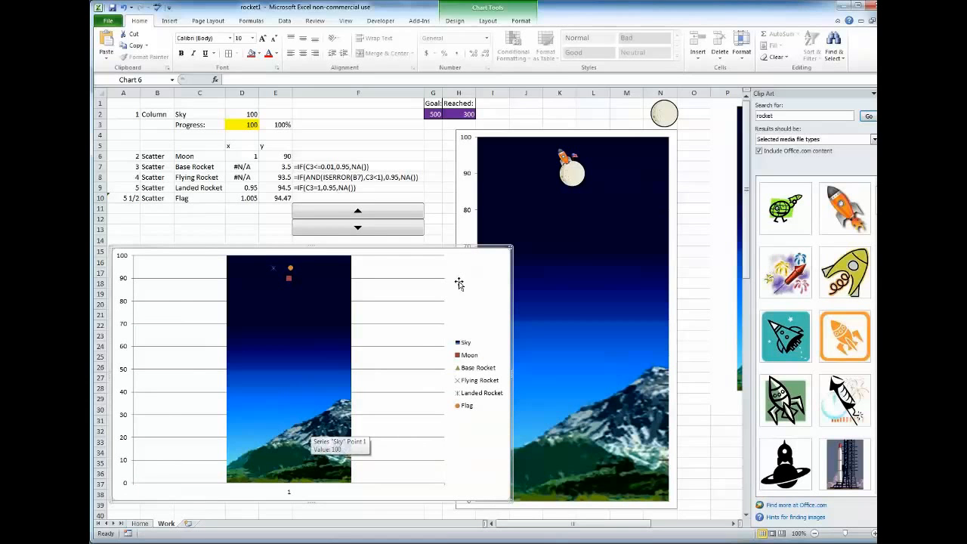
{"action": "mouse_move", "coordinate": [665, 117]}
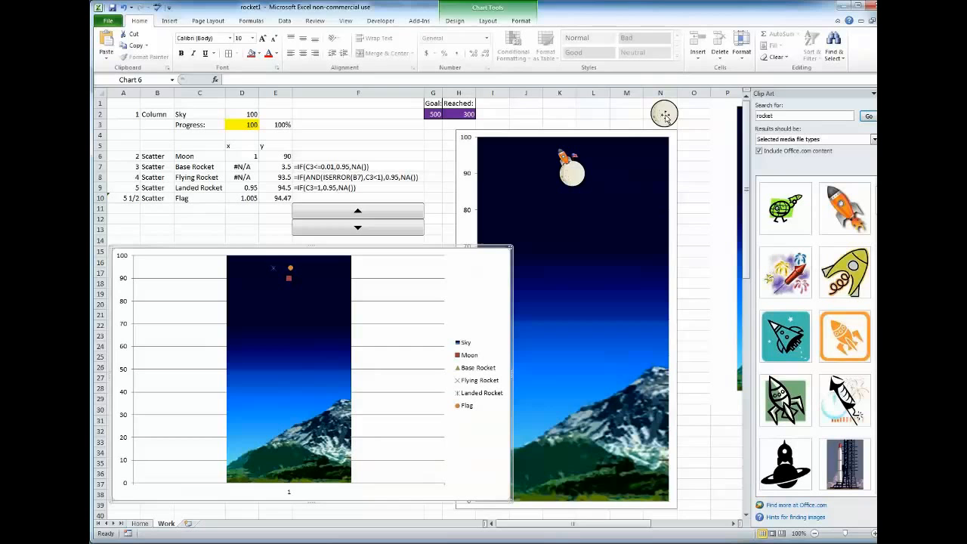
{"action": "left_click", "coordinate": [664, 113]}
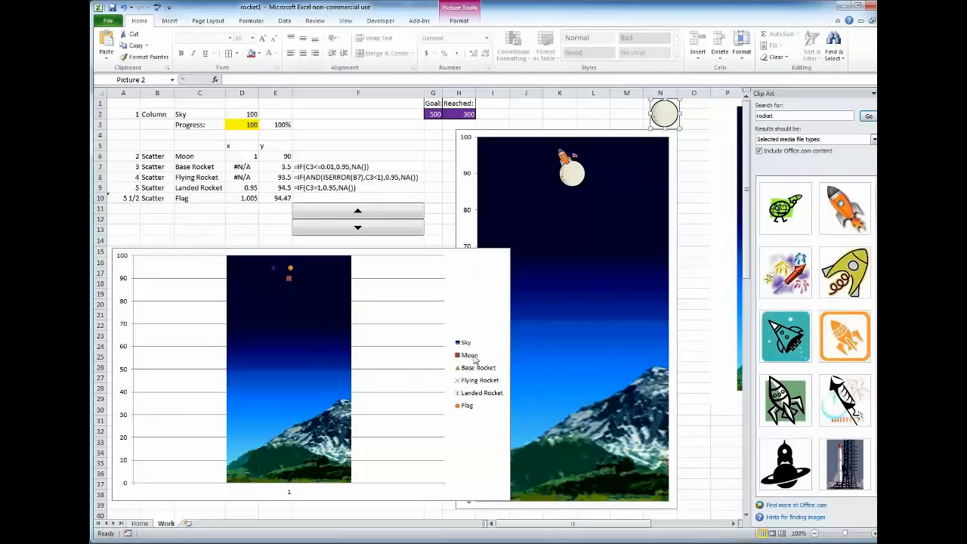
{"action": "left_click", "coordinate": [288, 278]}
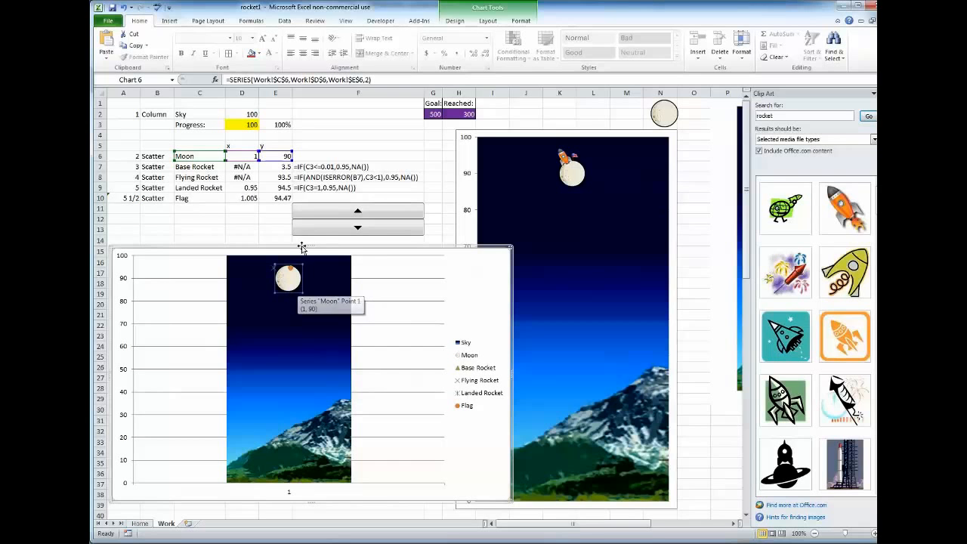
{"action": "mouse_move", "coordinate": [308, 382]}
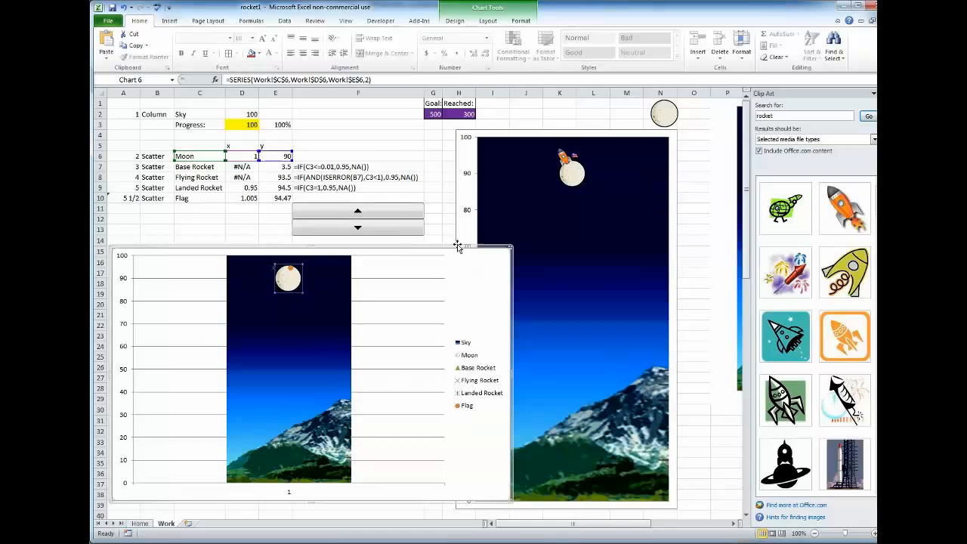
{"action": "scroll", "scroll_direction": "right", "scroll_amount": 3}
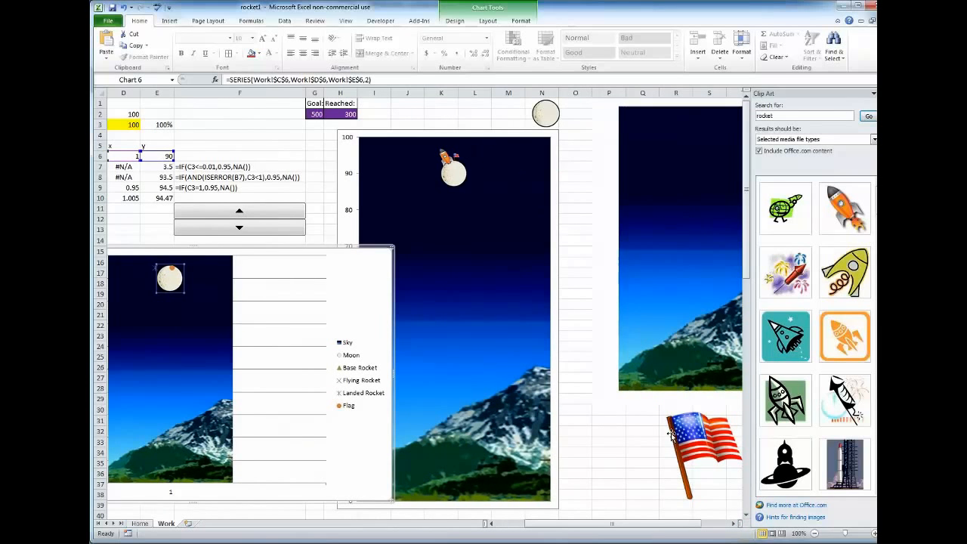
{"action": "mouse_move", "coordinate": [454, 158]}
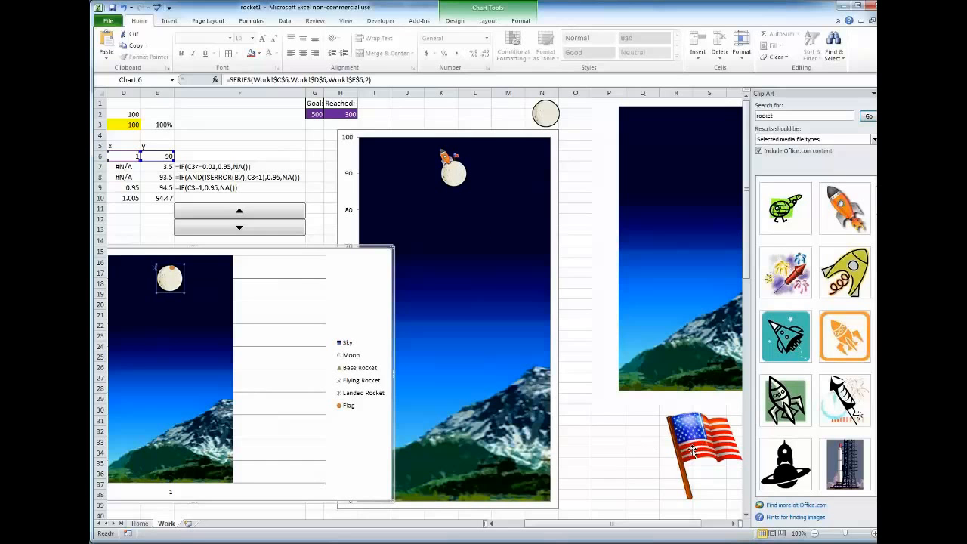
Copy the flag picture and open Format Data Series for the Flag point.
{"action": "left_click", "coordinate": [703, 450]}
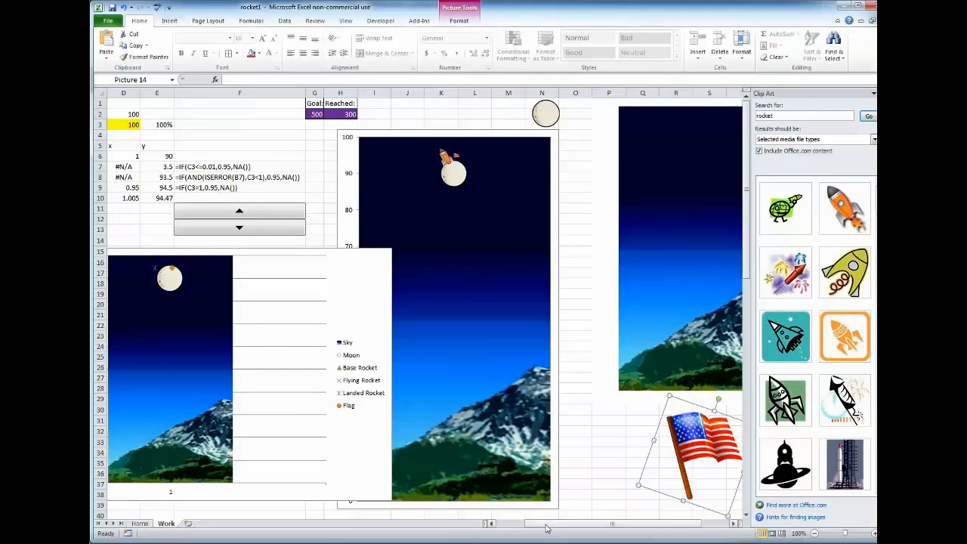
{"action": "scroll", "scroll_direction": "left", "scroll_amount": 3}
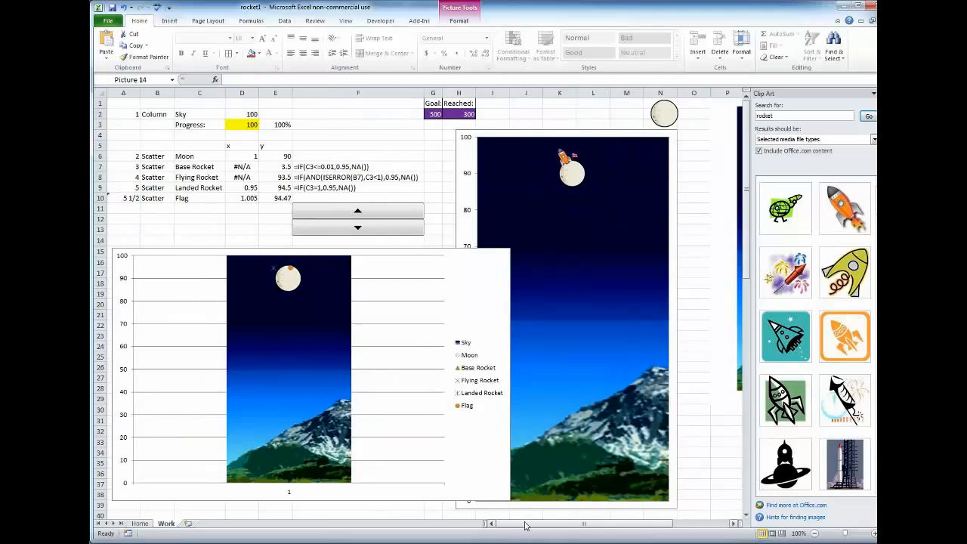
{"action": "scroll", "scroll_direction": "right", "scroll_amount": 3}
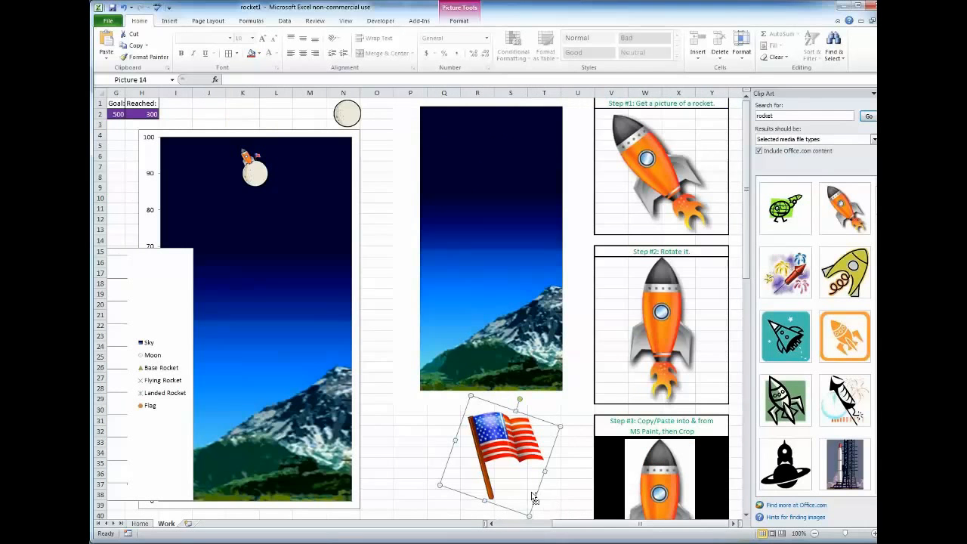
{"action": "mouse_move", "coordinate": [545, 444]}
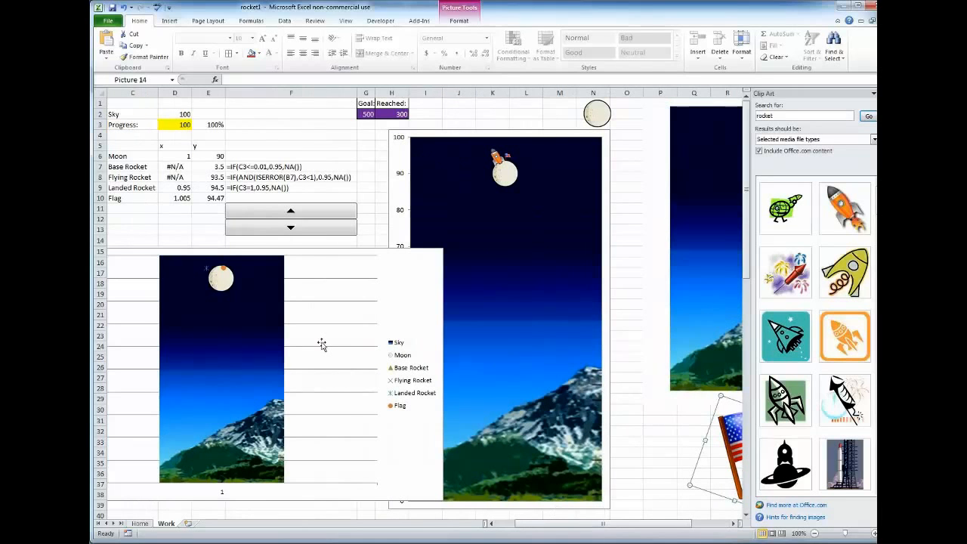
{"action": "mouse_move", "coordinate": [223, 273]}
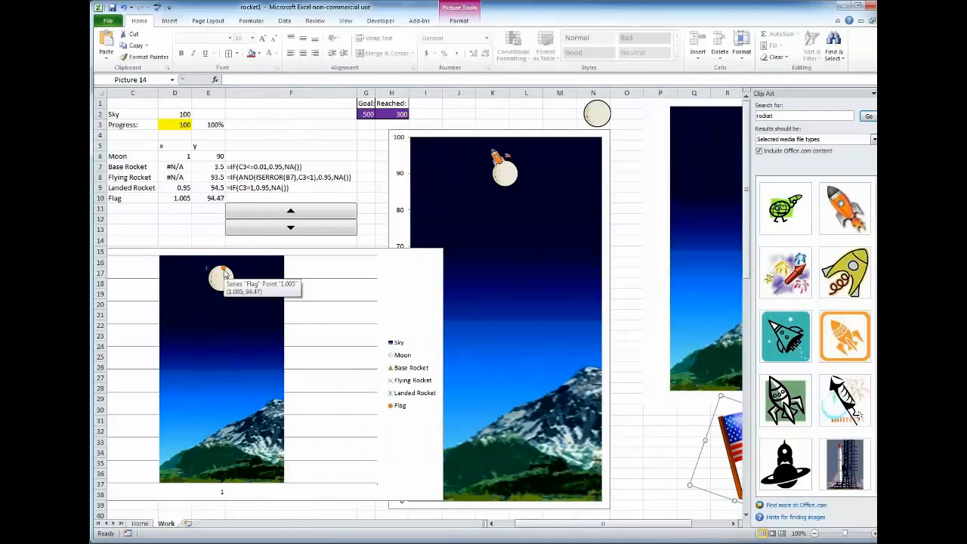
{"action": "left_click", "coordinate": [221, 278]}
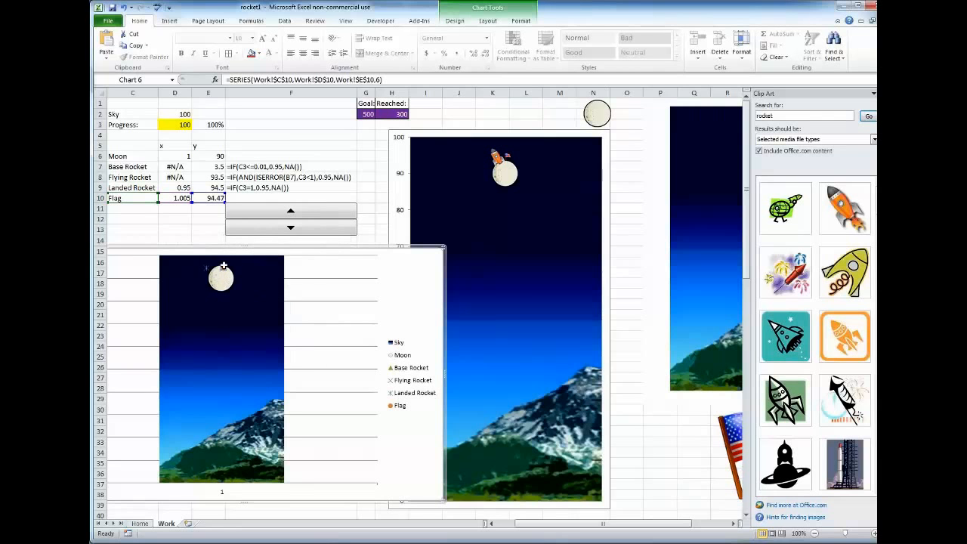
{"action": "right_click", "coordinate": [221, 277]}
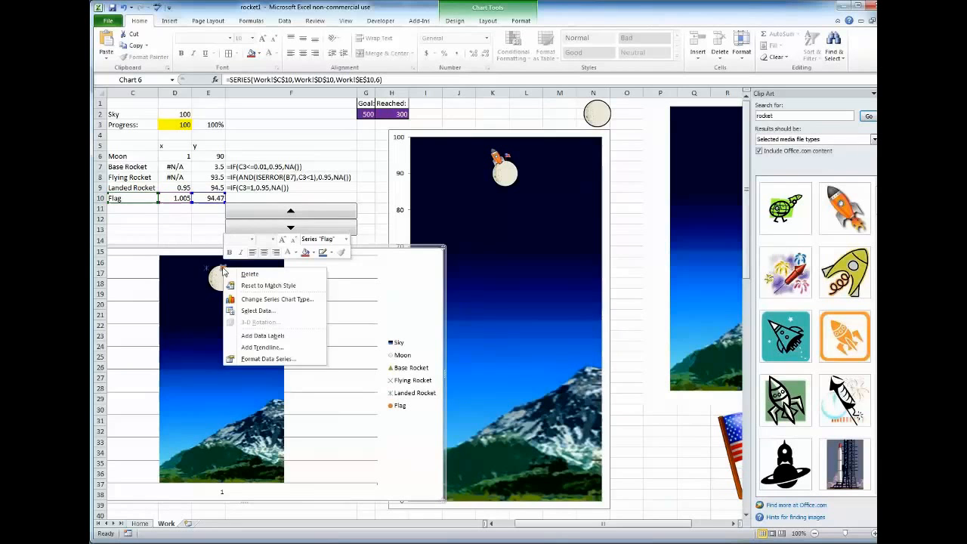
{"action": "left_click", "coordinate": [269, 358]}
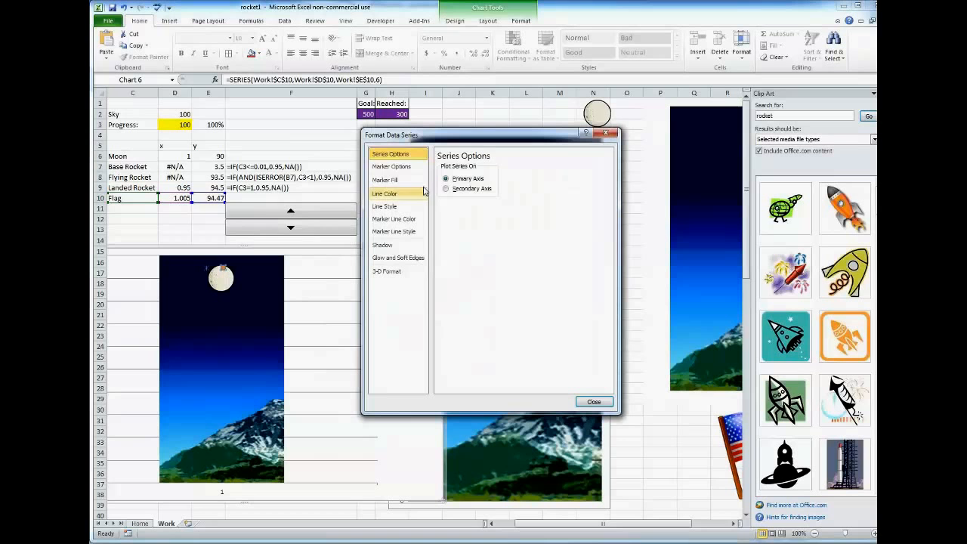
Make the Flag marker a built-in square and switch its fill to picture or texture.
{"action": "left_click", "coordinate": [391, 166]}
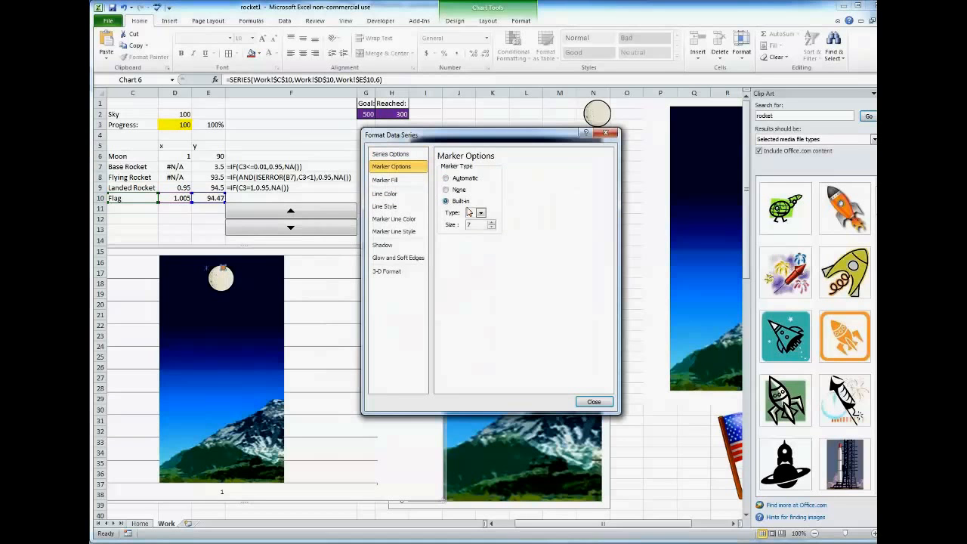
{"action": "left_click", "coordinate": [480, 213]}
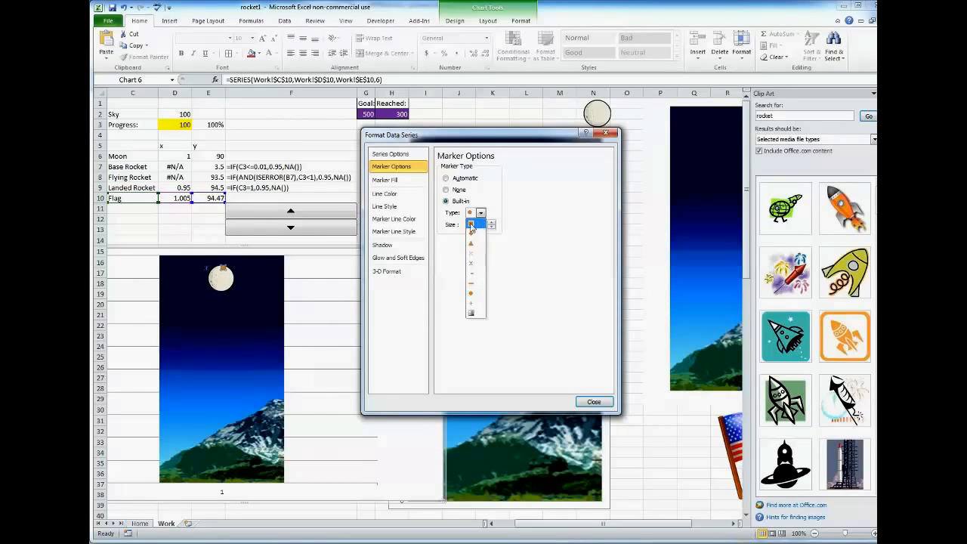
{"action": "left_click", "coordinate": [470, 221]}
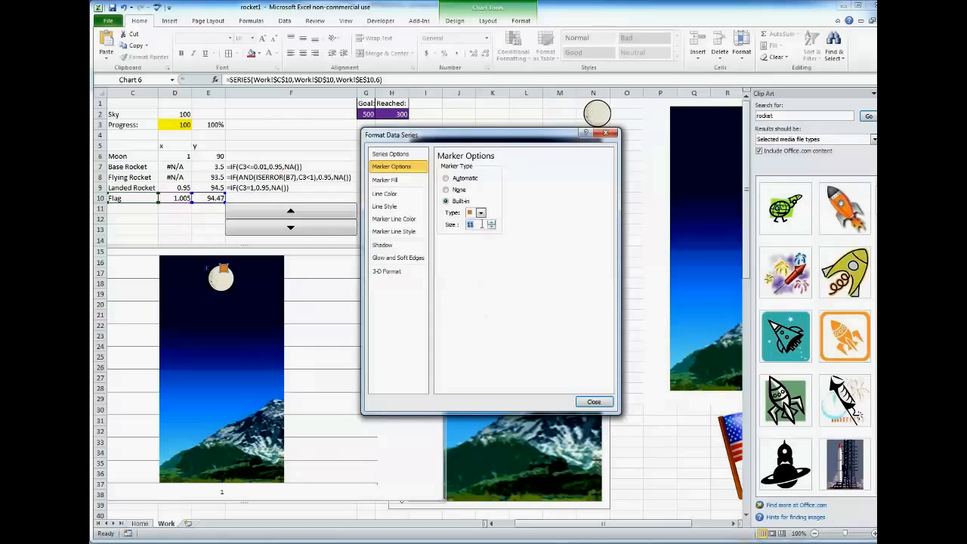
{"action": "left_click", "coordinate": [385, 180]}
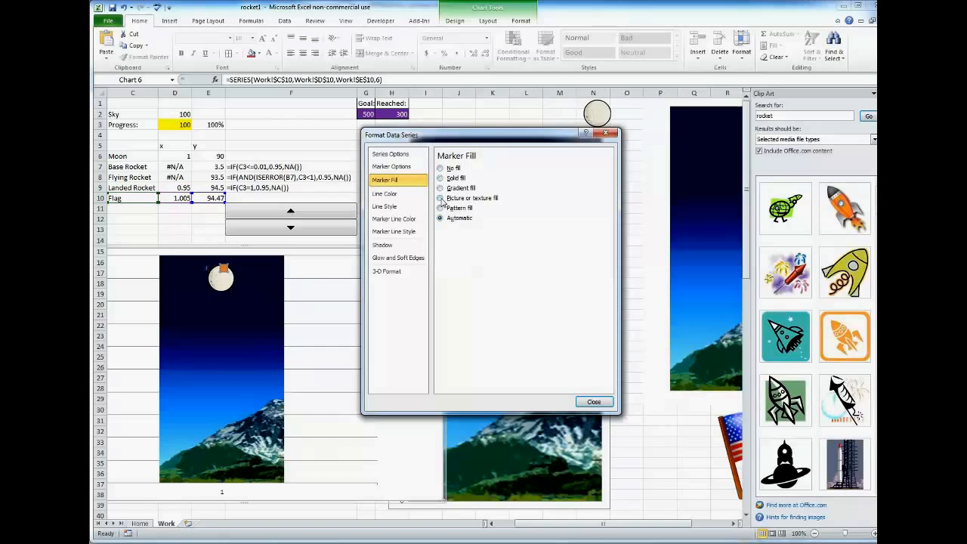
{"action": "left_click", "coordinate": [441, 198]}
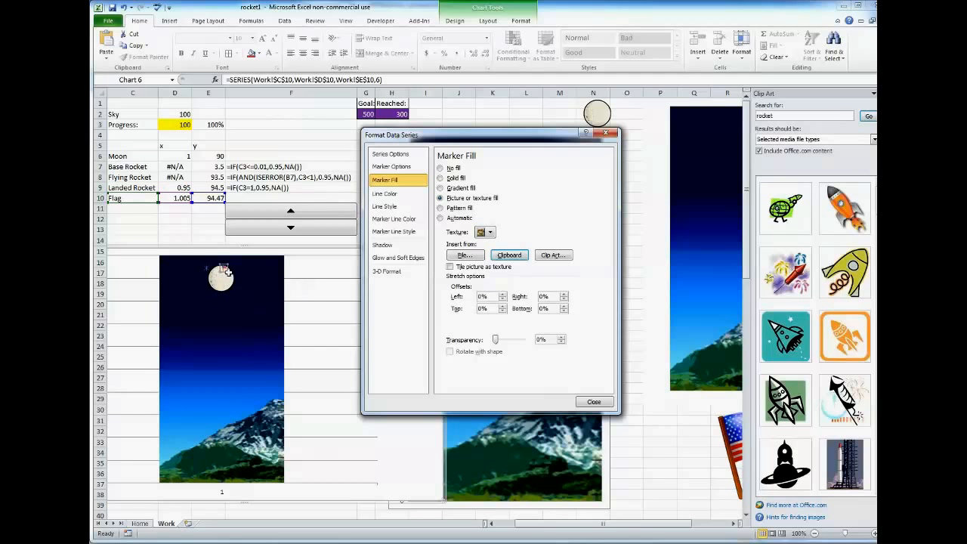
{"action": "mouse_move", "coordinate": [222, 278]}
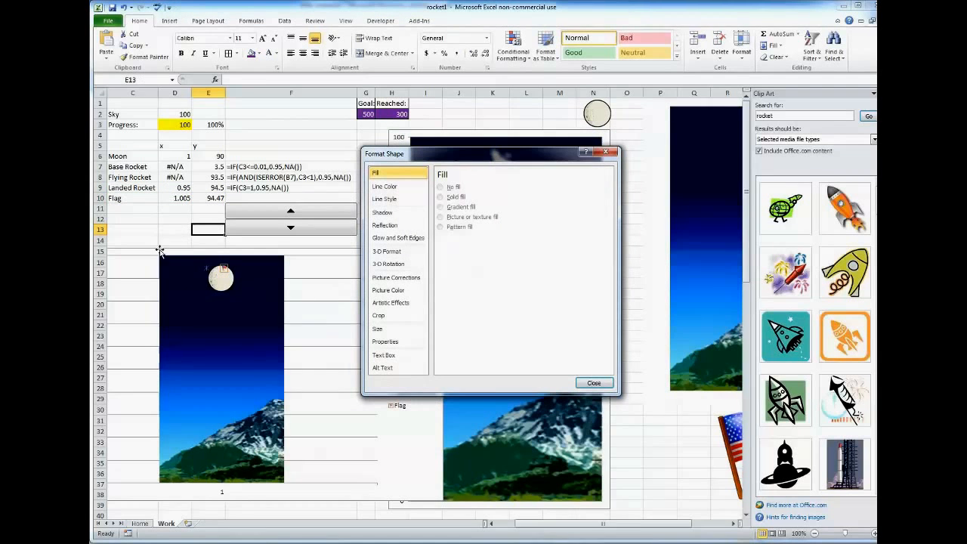
{"action": "mouse_move", "coordinate": [223, 271]}
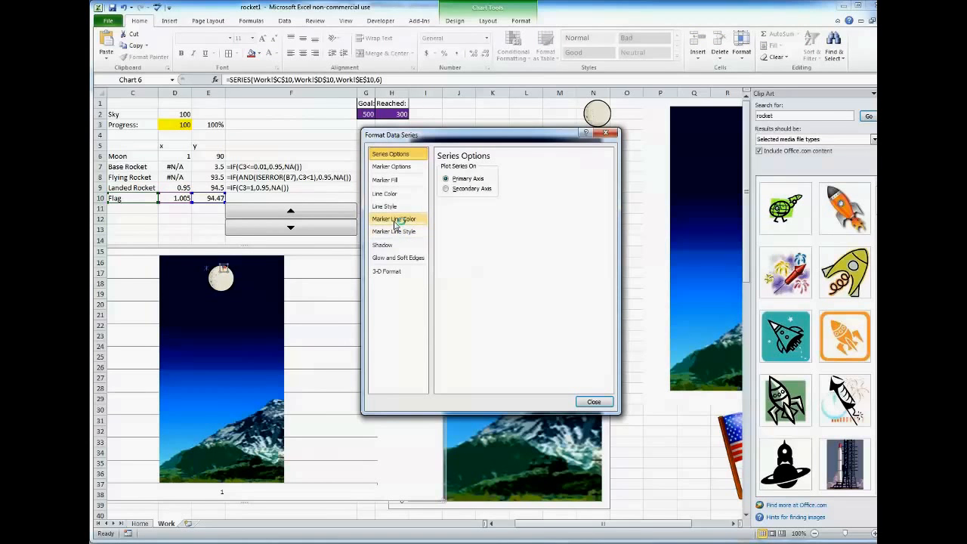
Set the Flag marker's line colour to No line.
{"action": "left_click", "coordinate": [394, 219]}
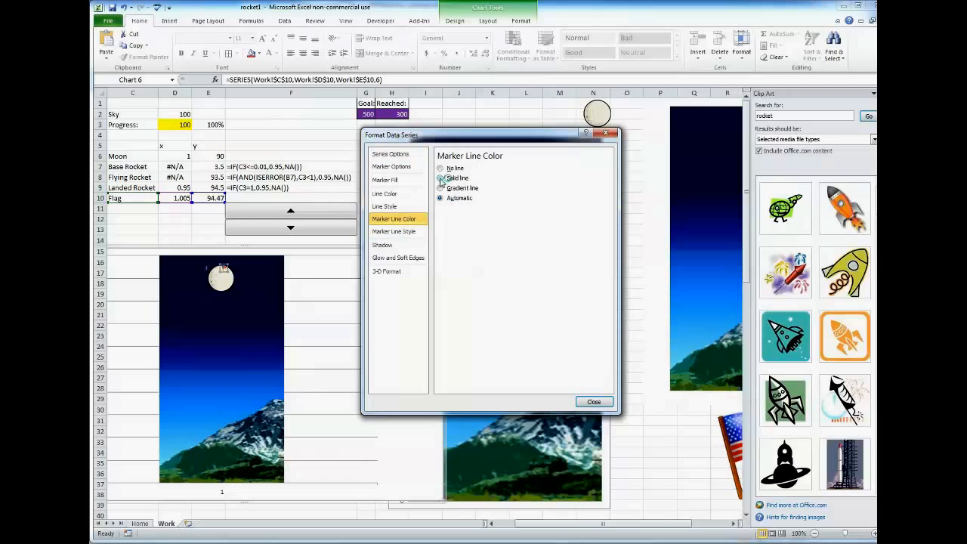
{"action": "left_click", "coordinate": [441, 168]}
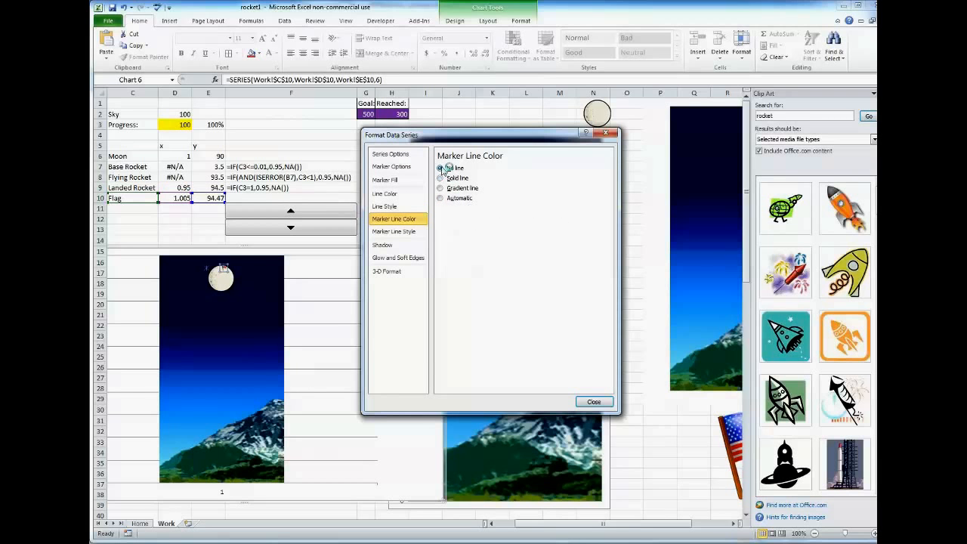
{"action": "left_click", "coordinate": [442, 168]}
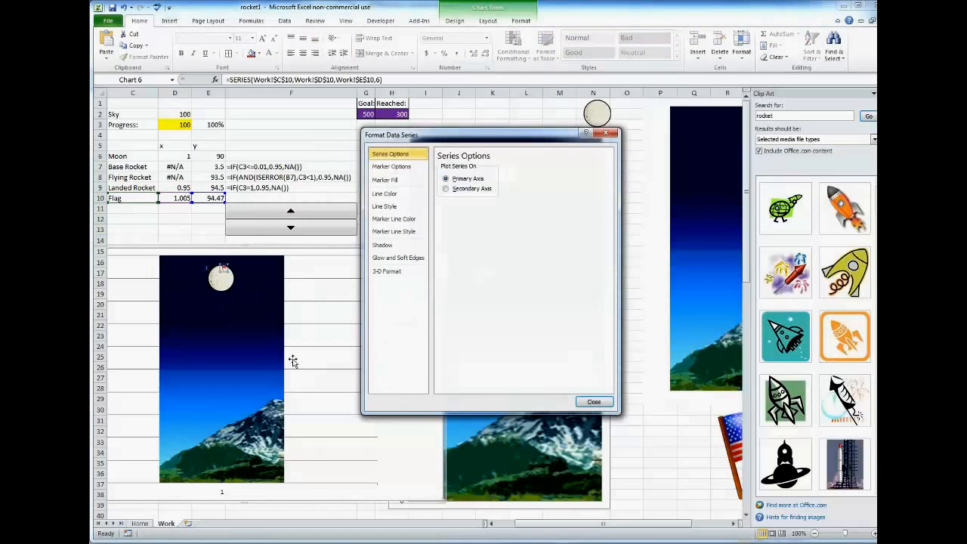
{"action": "mouse_move", "coordinate": [330, 286]}
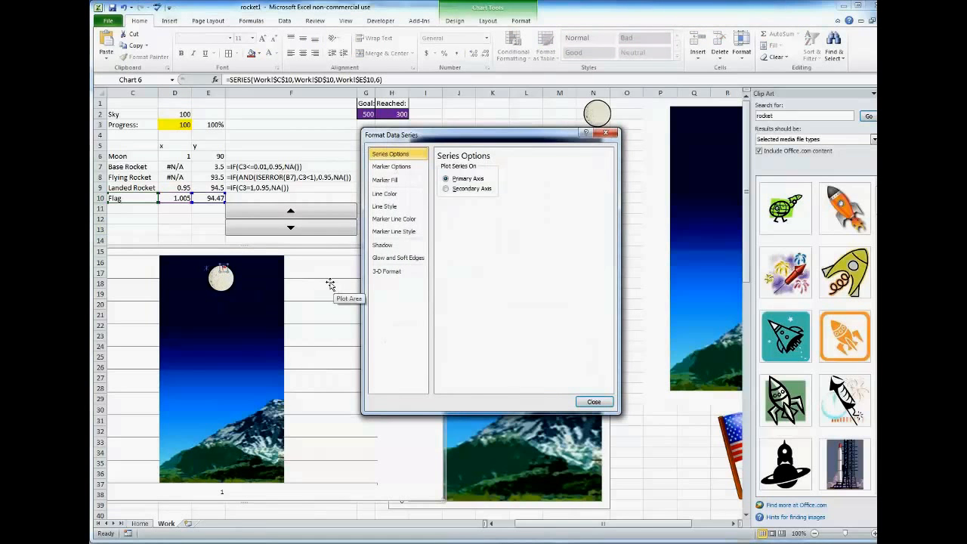
{"action": "mouse_move", "coordinate": [466, 315]}
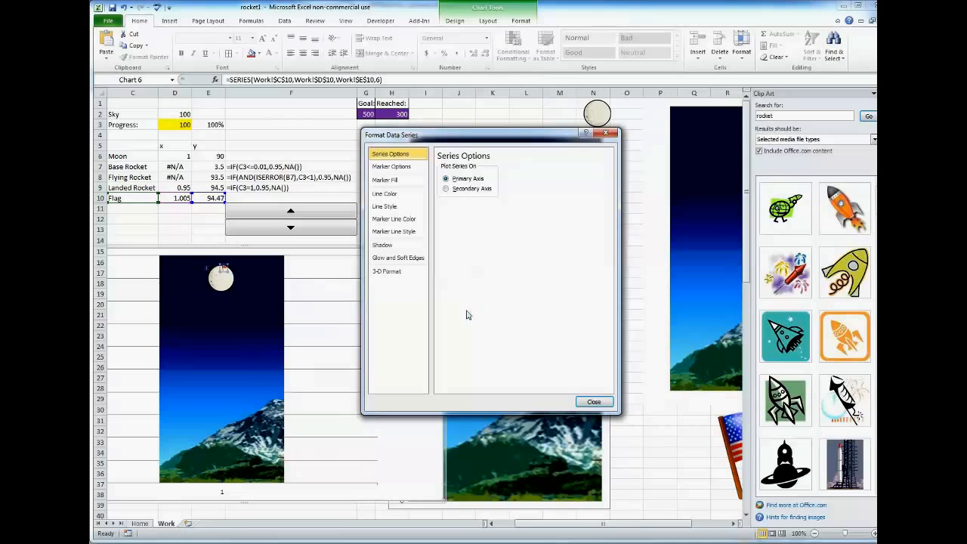
{"action": "mouse_move", "coordinate": [220, 271]}
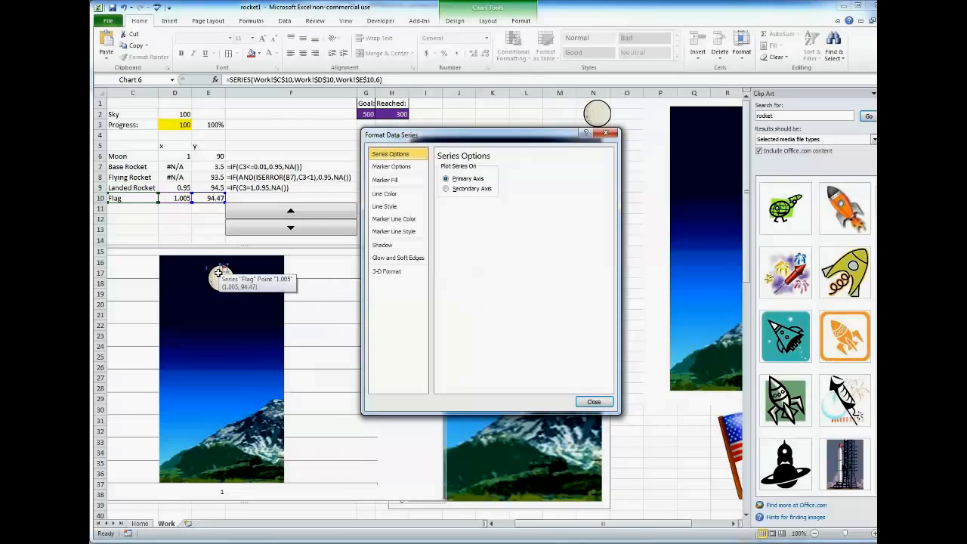
{"action": "mouse_move", "coordinate": [215, 270]}
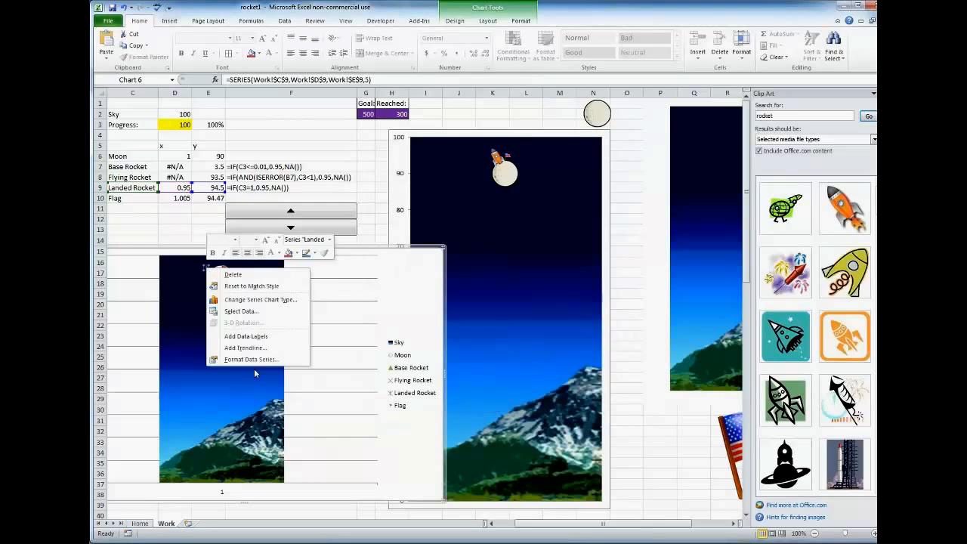
Give the Landed Rocket marker a clipboard rocket picture fill and no outline.
{"action": "left_click", "coordinate": [251, 359]}
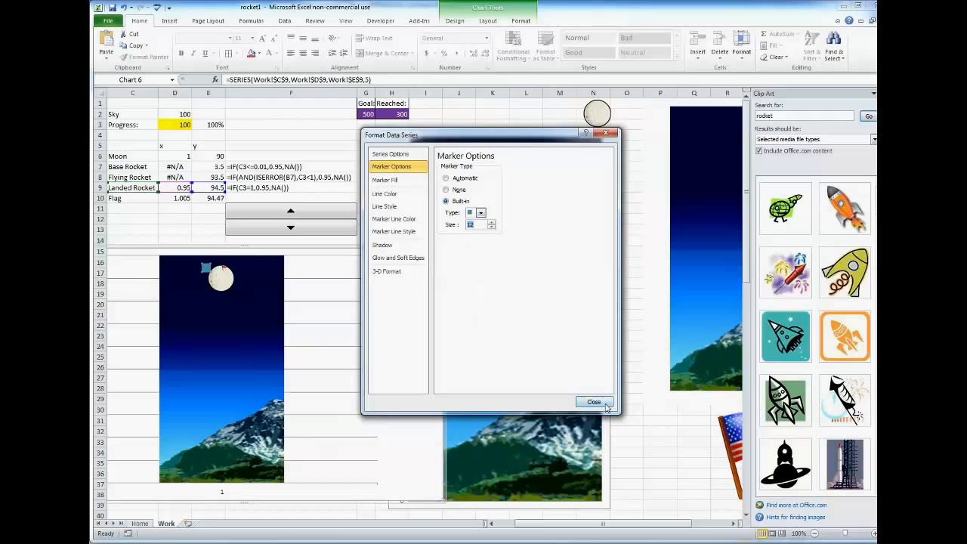
{"action": "left_click", "coordinate": [595, 401]}
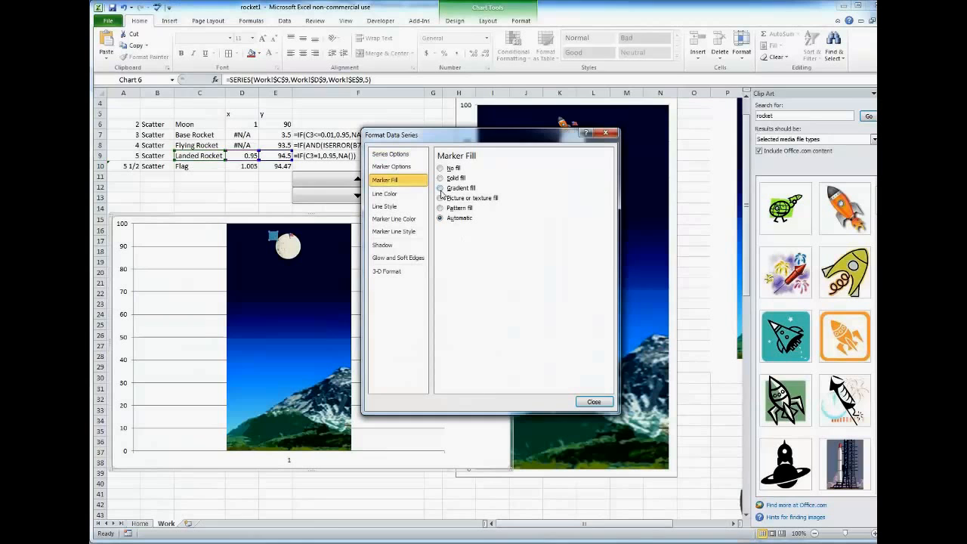
{"action": "left_click", "coordinate": [441, 198]}
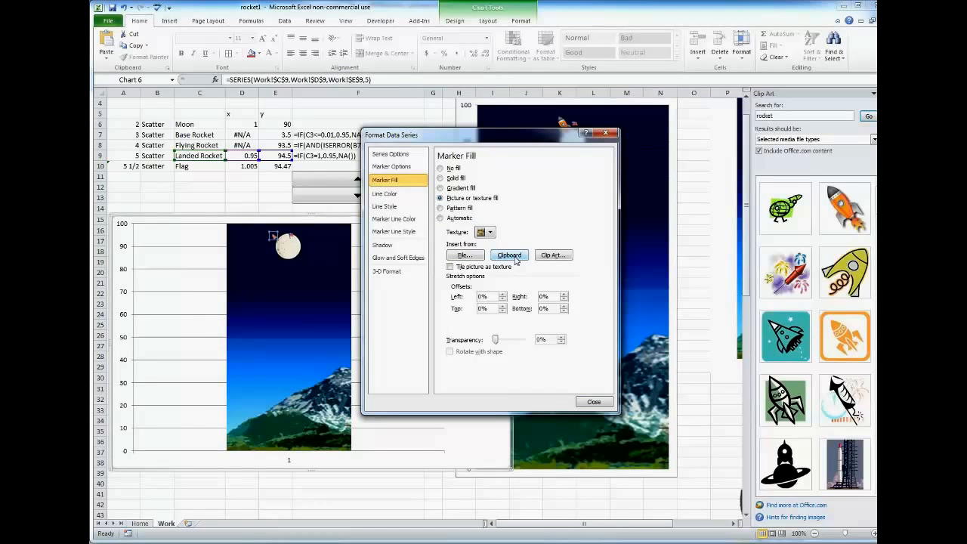
{"action": "left_click", "coordinate": [394, 219]}
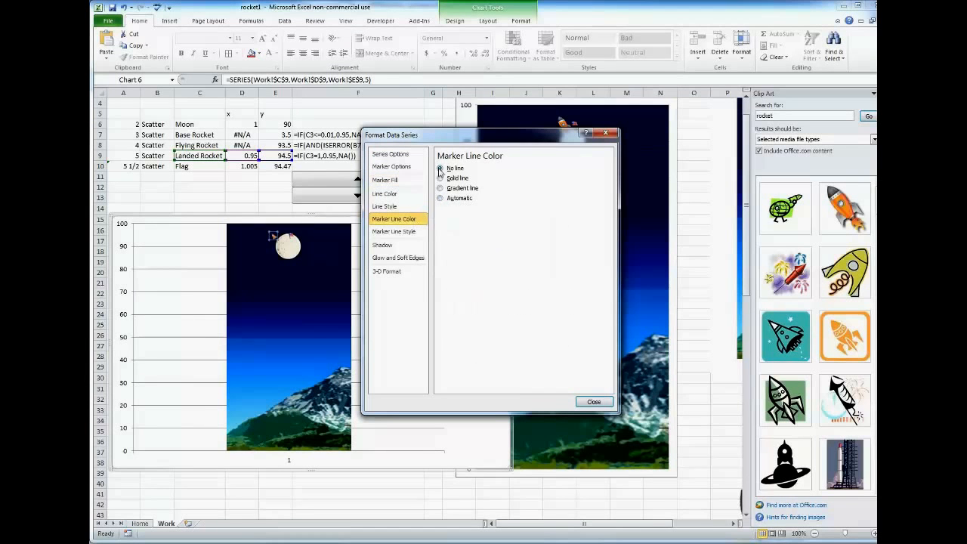
{"action": "left_click", "coordinate": [594, 401]}
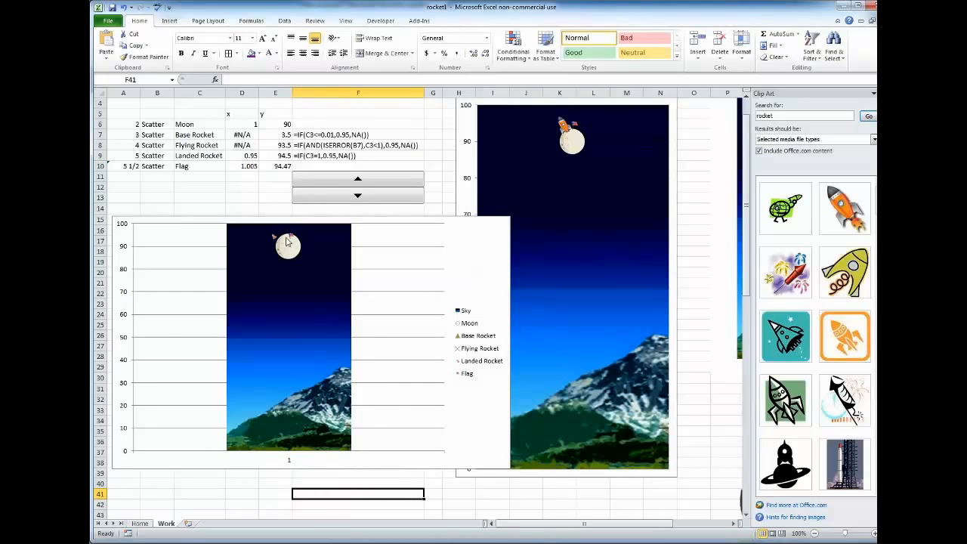
{"action": "mouse_move", "coordinate": [286, 242]}
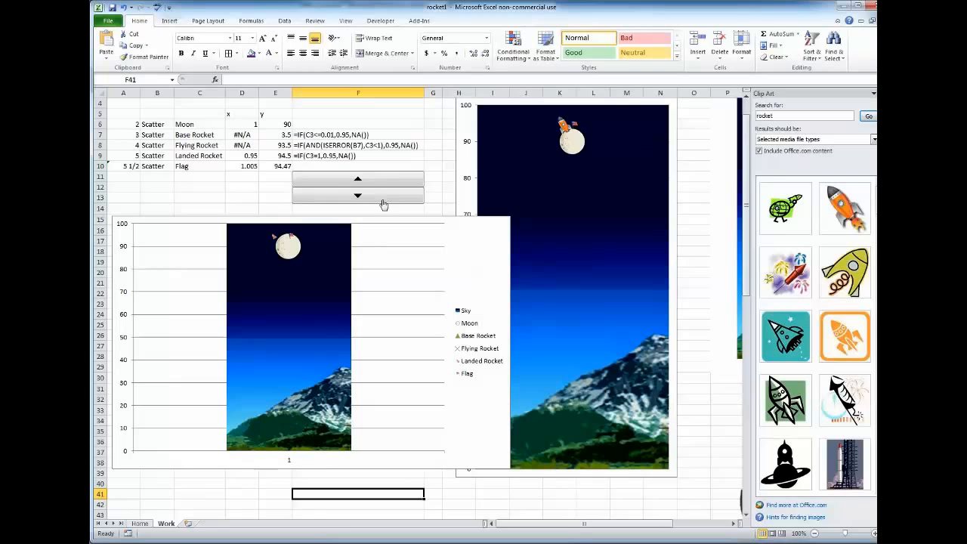
{"action": "mouse_move", "coordinate": [733, 529]}
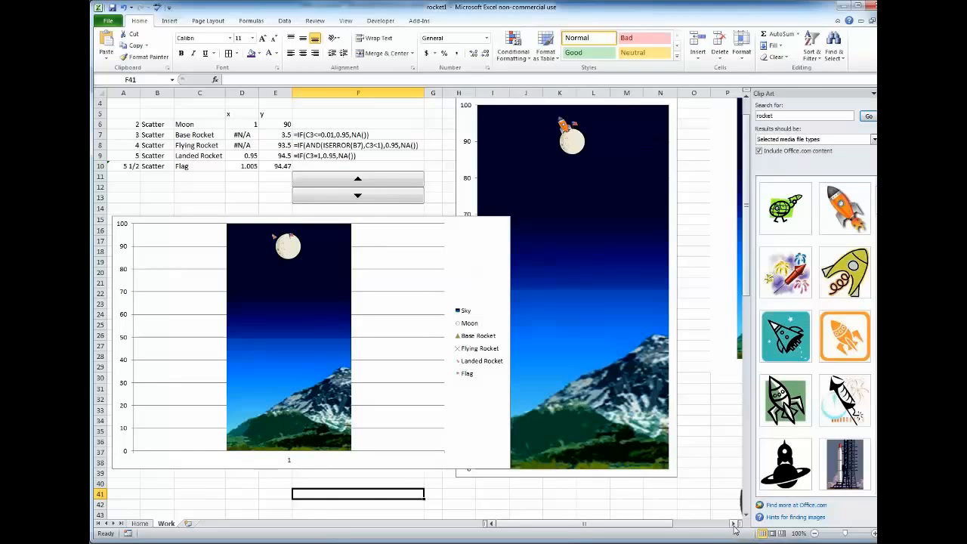
{"action": "mouse_move", "coordinate": [268, 140]}
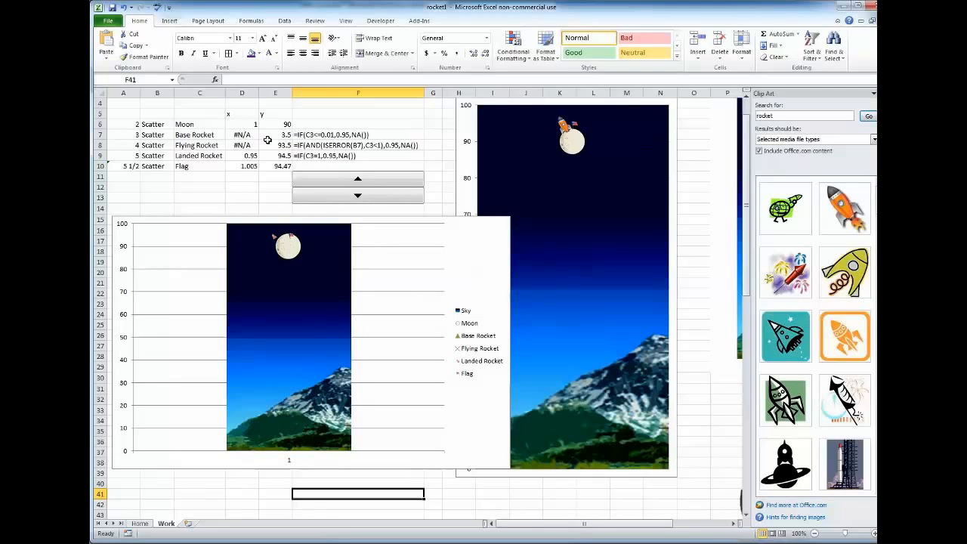
Lower progress to 1% with the spinner and select the rocket series in the chart.
{"action": "left_click", "coordinate": [357, 196]}
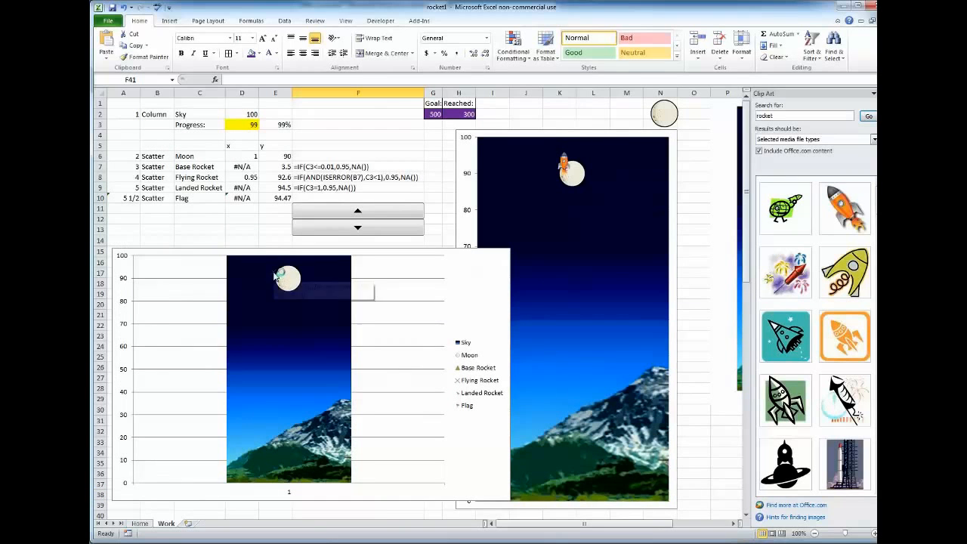
{"action": "left_click", "coordinate": [288, 280]}
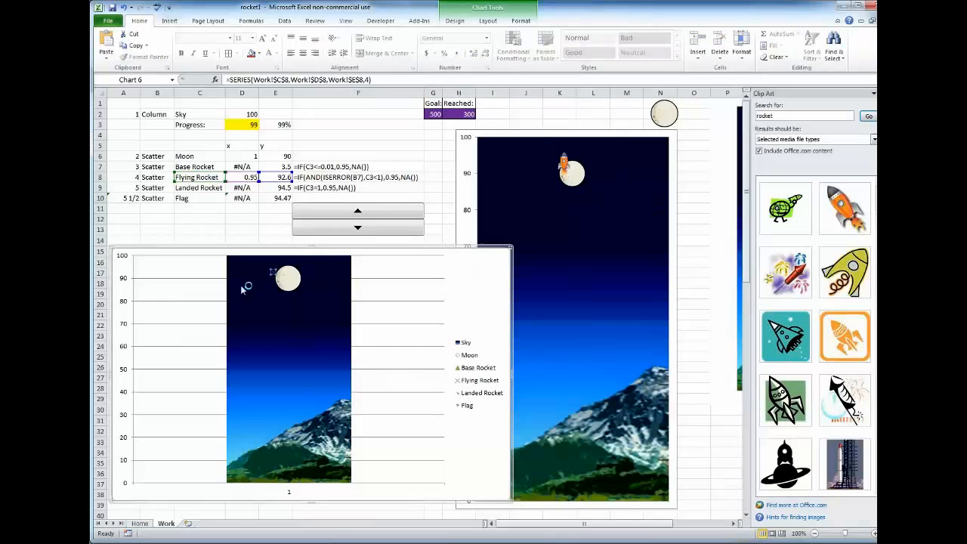
{"action": "mouse_move", "coordinate": [287, 278]}
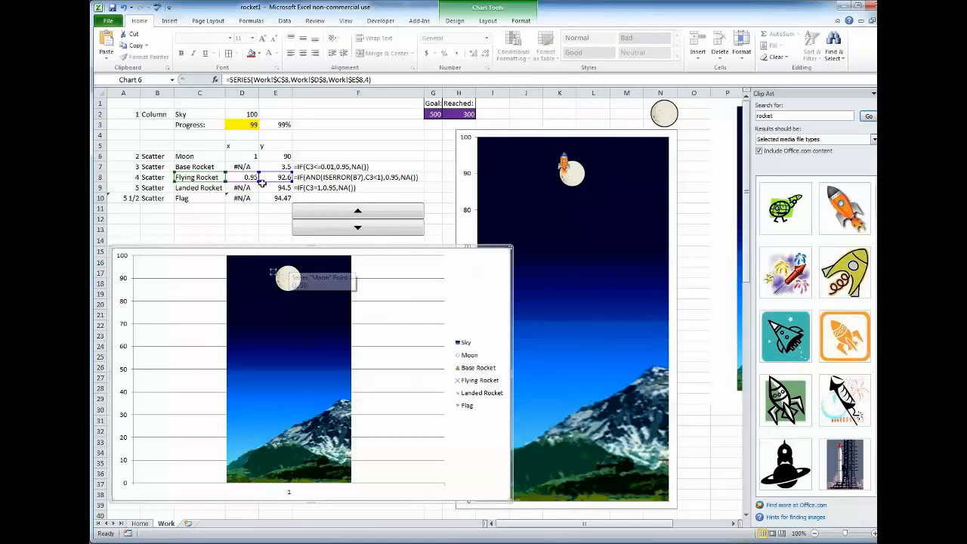
{"action": "left_click", "coordinate": [242, 125]}
{"action": "type", "text": "1"}
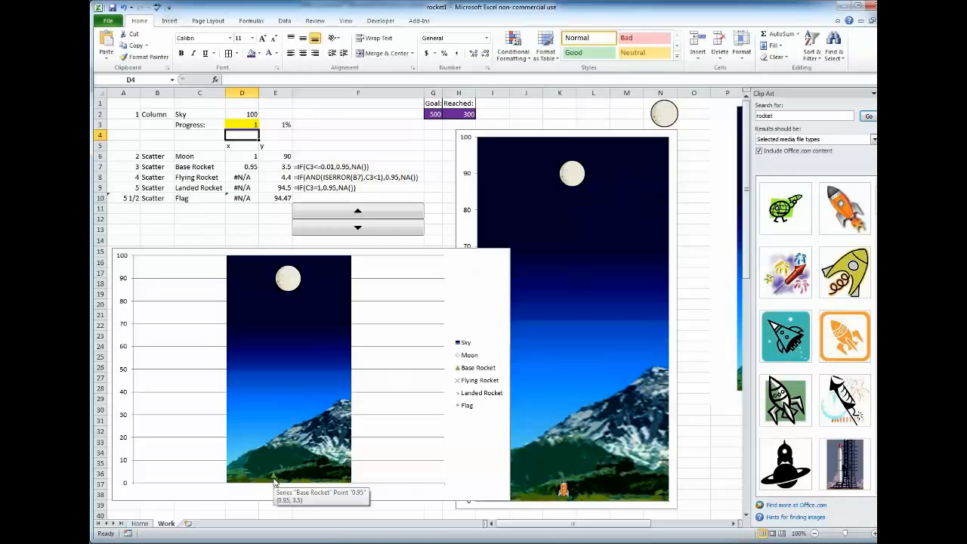
{"action": "mouse_move", "coordinate": [297, 416]}
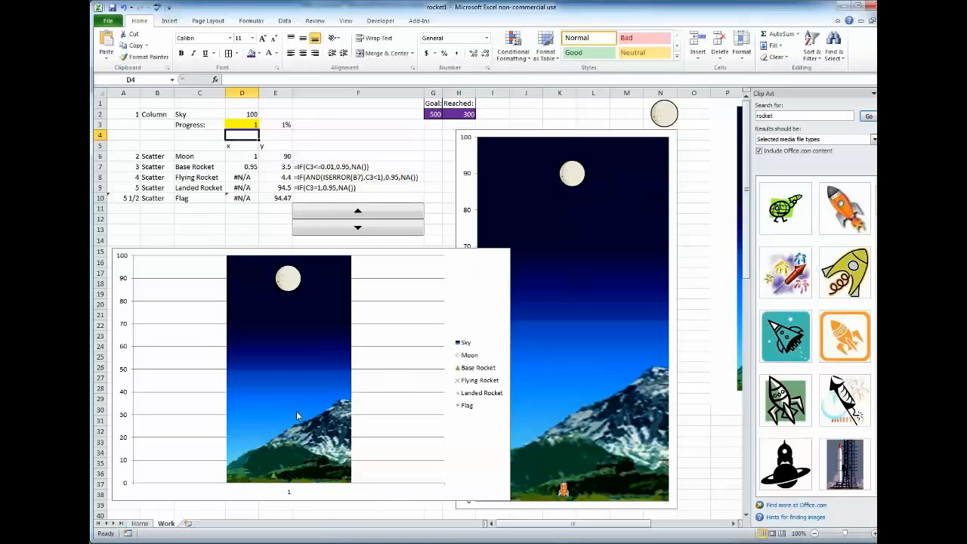
{"action": "mouse_move", "coordinate": [273, 480]}
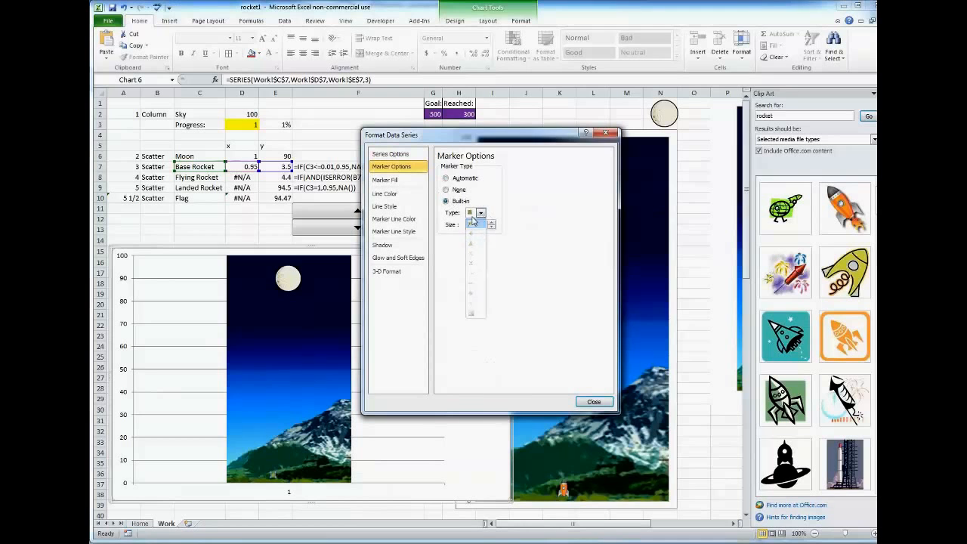
Set the Base Rocket marker to size 14 with the clipboard rocket picture as fill.
{"action": "left_click", "coordinate": [385, 180]}
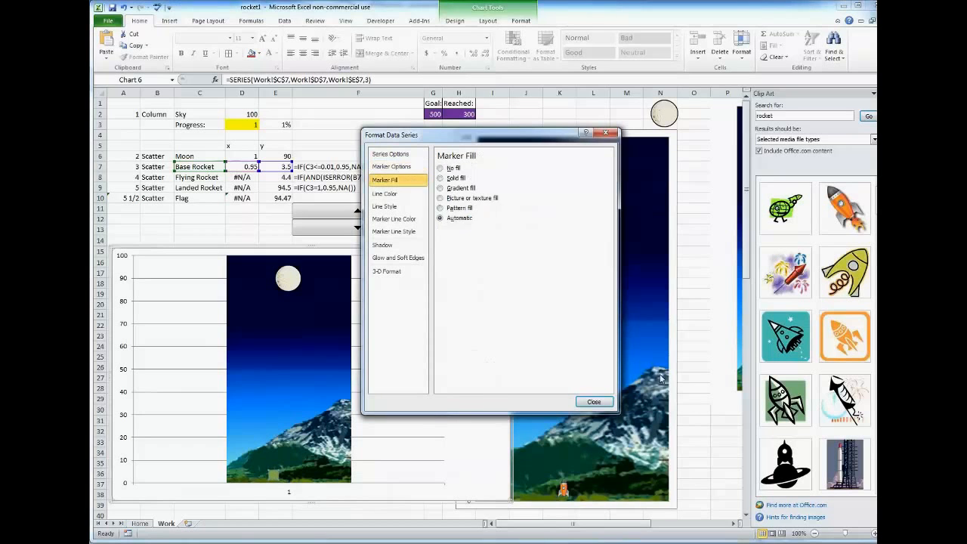
{"action": "left_click", "coordinate": [594, 401]}
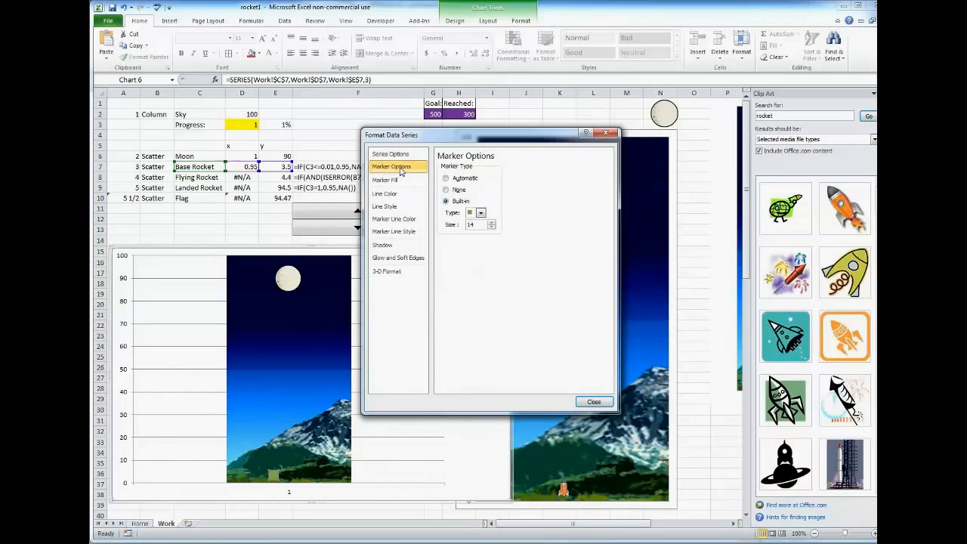
{"action": "left_click", "coordinate": [385, 180]}
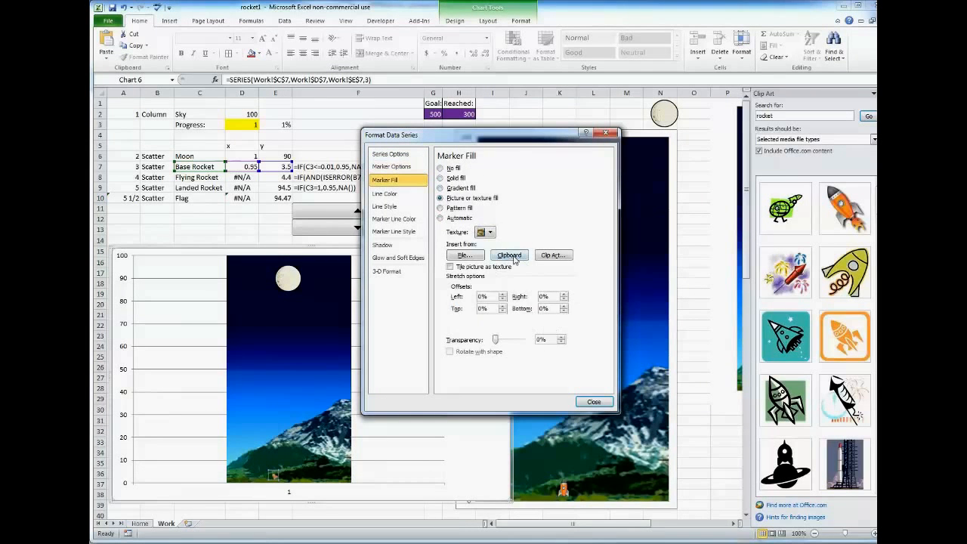
{"action": "left_click", "coordinate": [594, 401]}
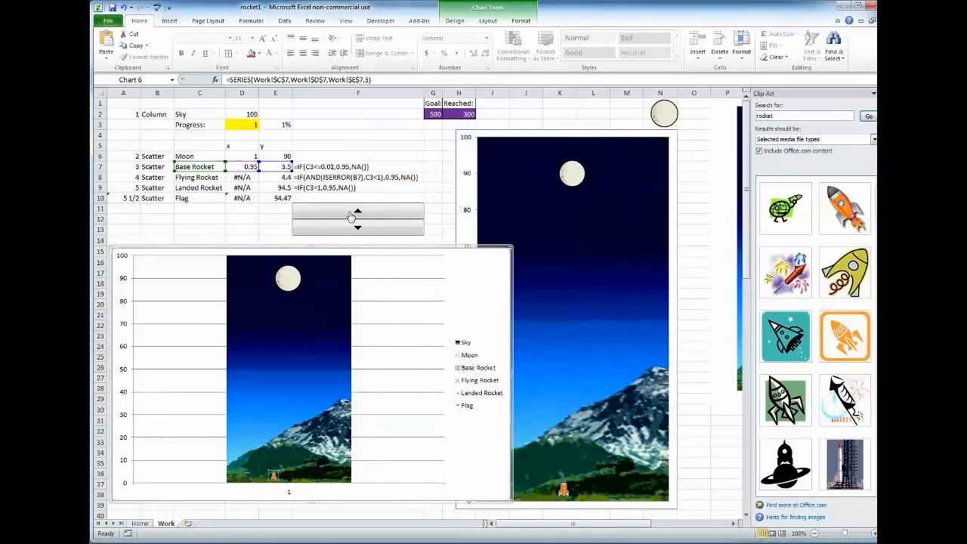
Give the Flying Rocket marker size 11 and the clipboard rocket picture fill.
{"action": "scroll", "scroll_direction": "right", "scroll_amount": 3}
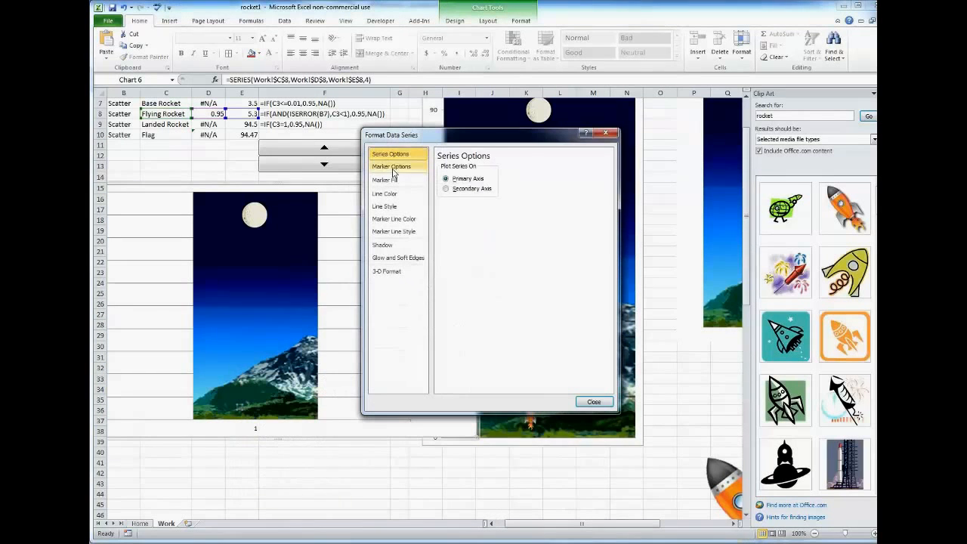
{"action": "left_click", "coordinate": [392, 166]}
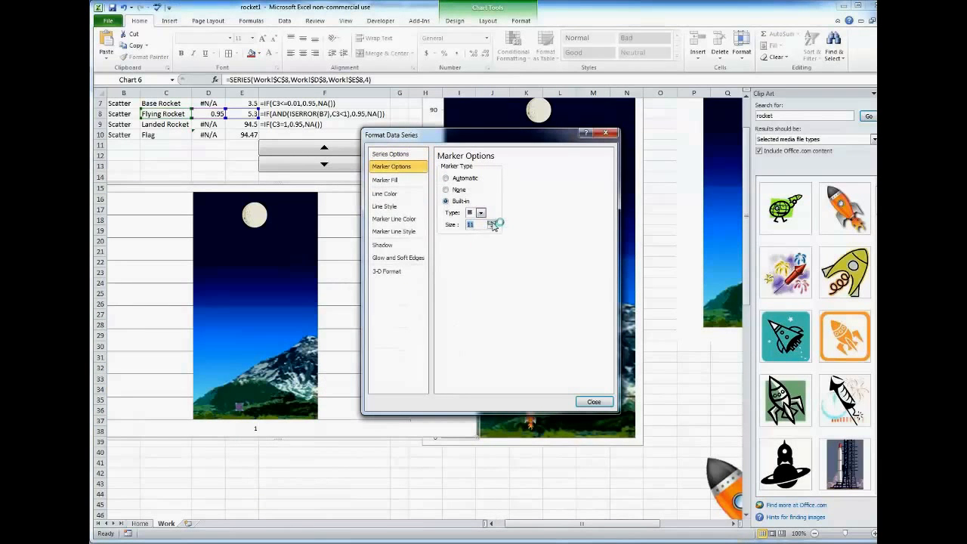
{"action": "left_click", "coordinate": [385, 180]}
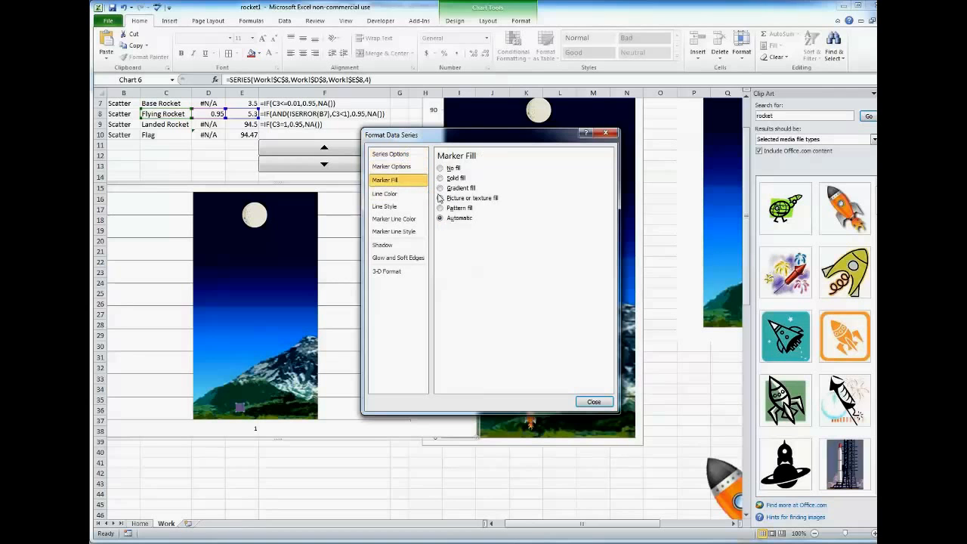
{"action": "left_click", "coordinate": [391, 166]}
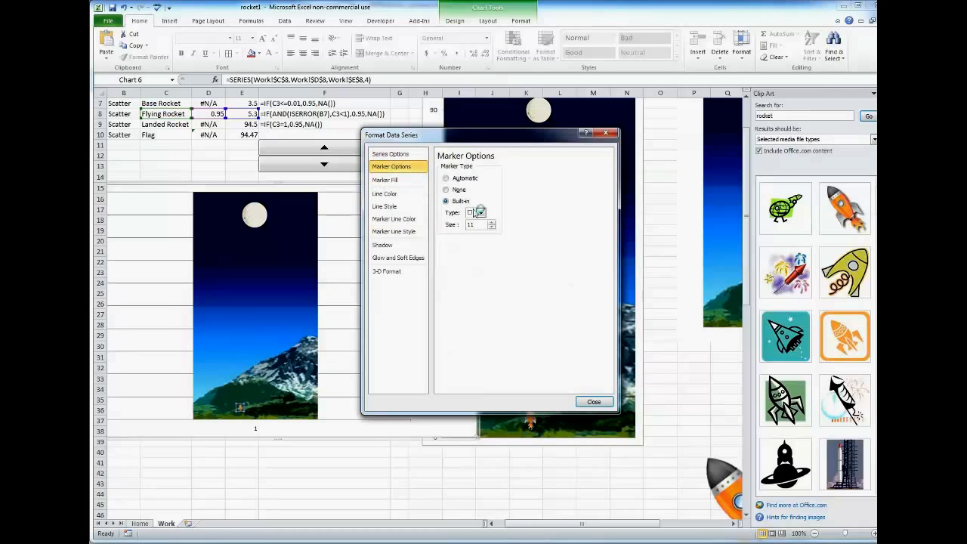
{"action": "left_click", "coordinate": [394, 220]}
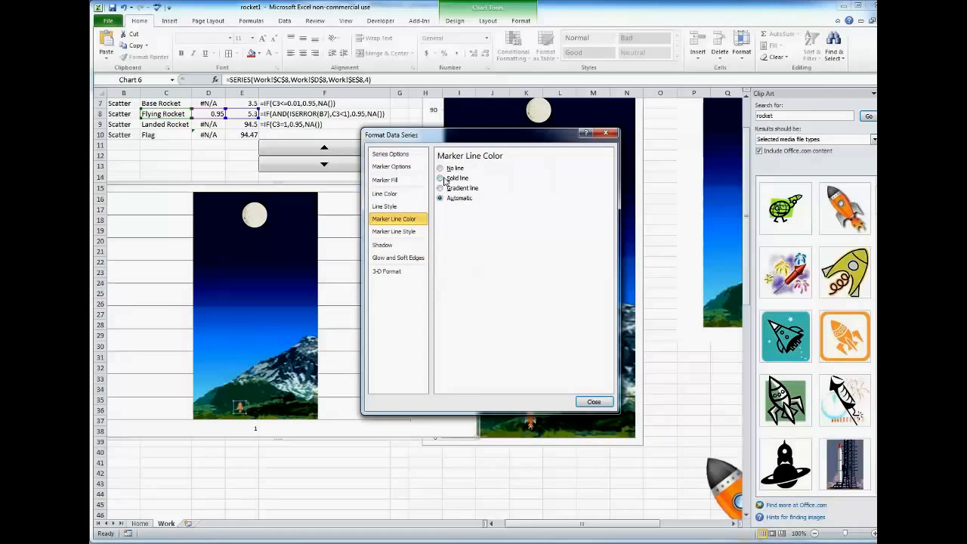
{"action": "left_click", "coordinate": [594, 401]}
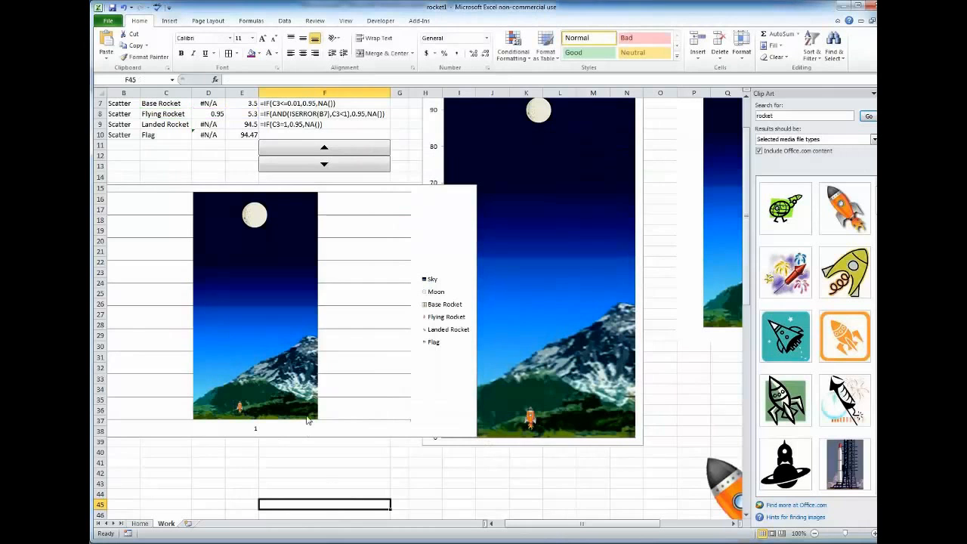
Nudge the progress spinner up, then back down to the launch position.
{"action": "left_click", "coordinate": [324, 146]}
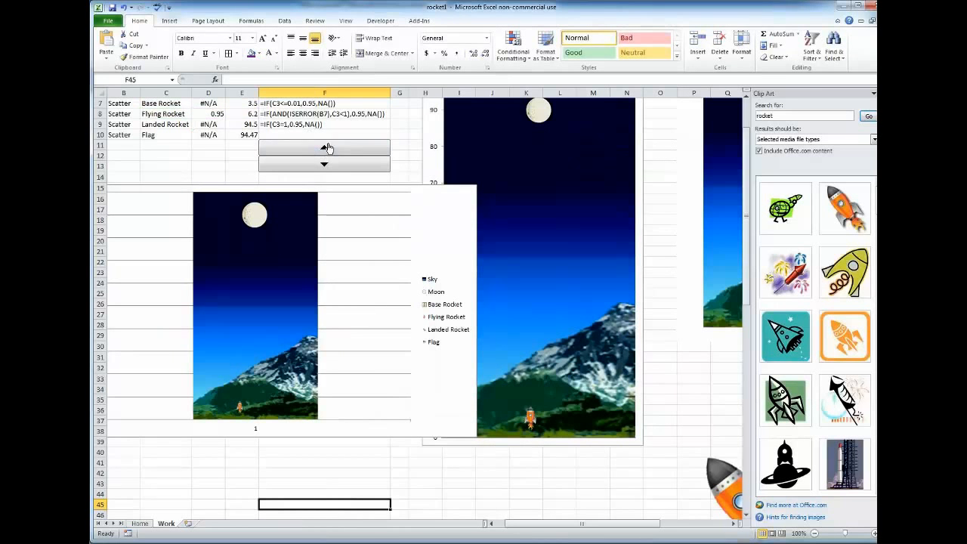
{"action": "left_click", "coordinate": [324, 165]}
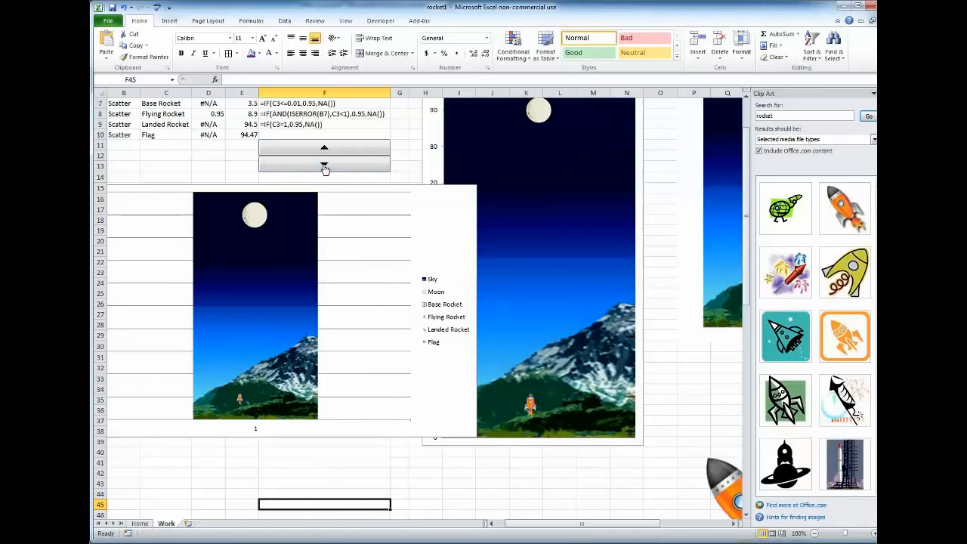
{"action": "left_click", "coordinate": [324, 165]}
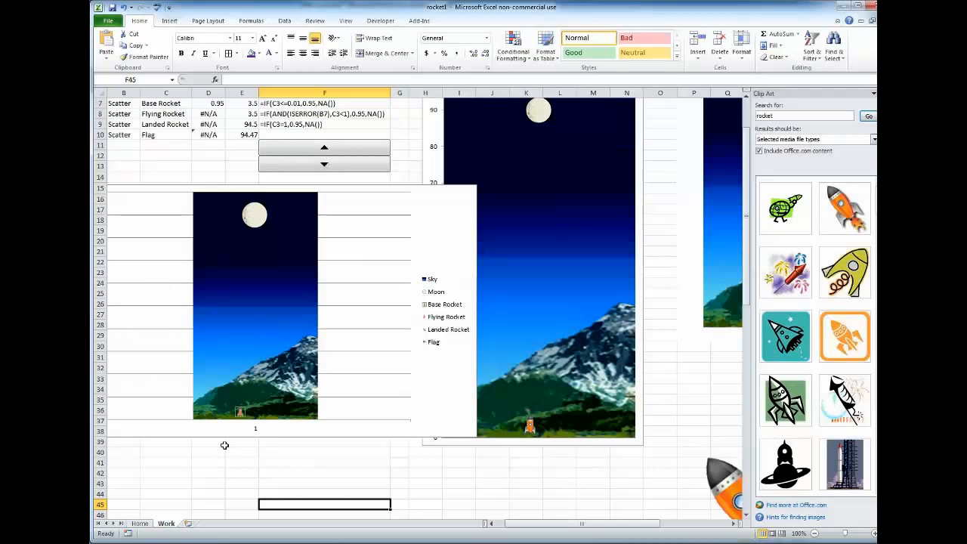
Set the Base Rocket marker's line colour to No line in Format Data Series.
{"action": "right_click", "coordinate": [239, 412]}
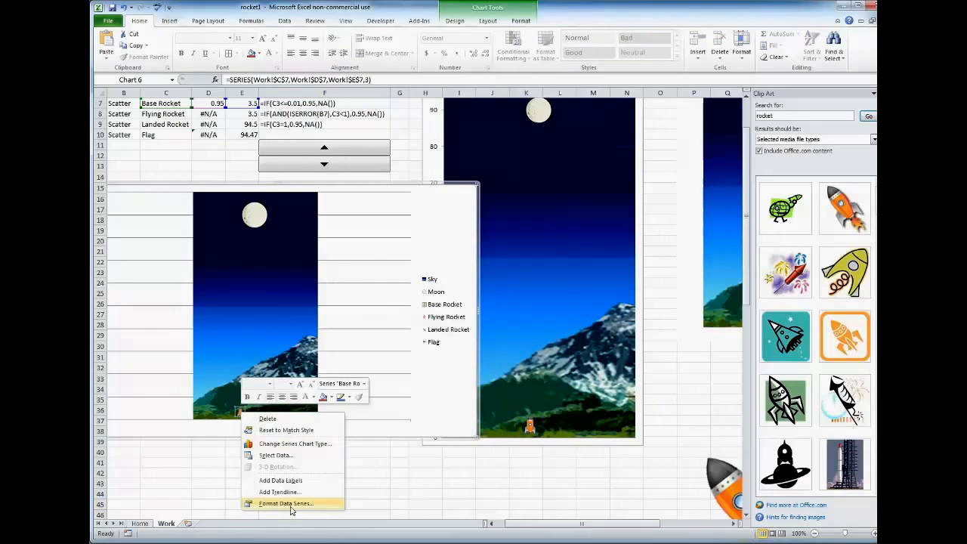
{"action": "left_click", "coordinate": [285, 504]}
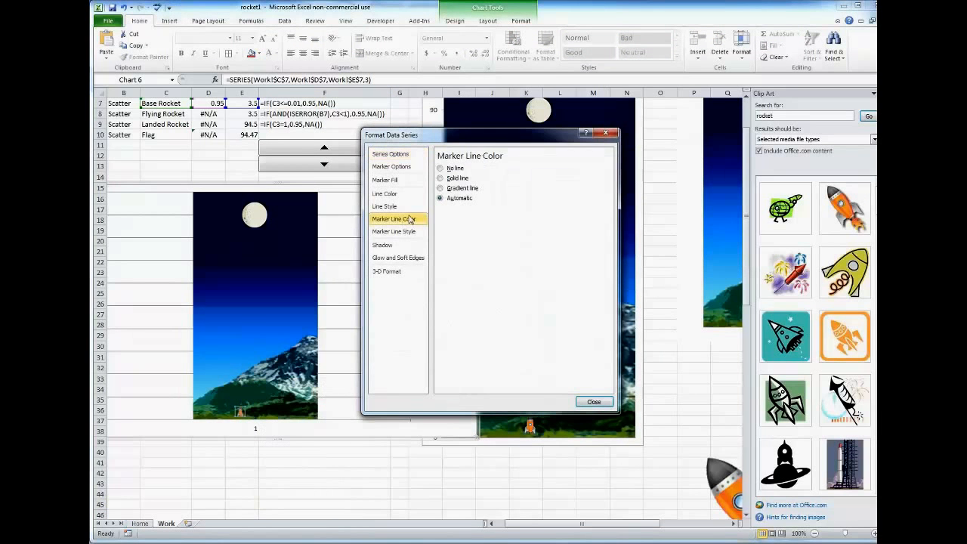
{"action": "left_click", "coordinate": [440, 168]}
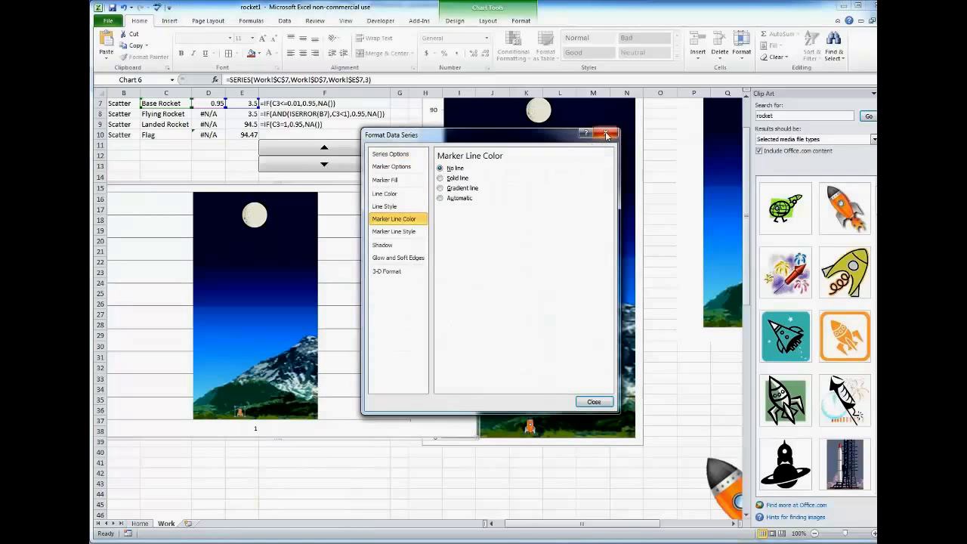
{"action": "left_click", "coordinate": [606, 135]}
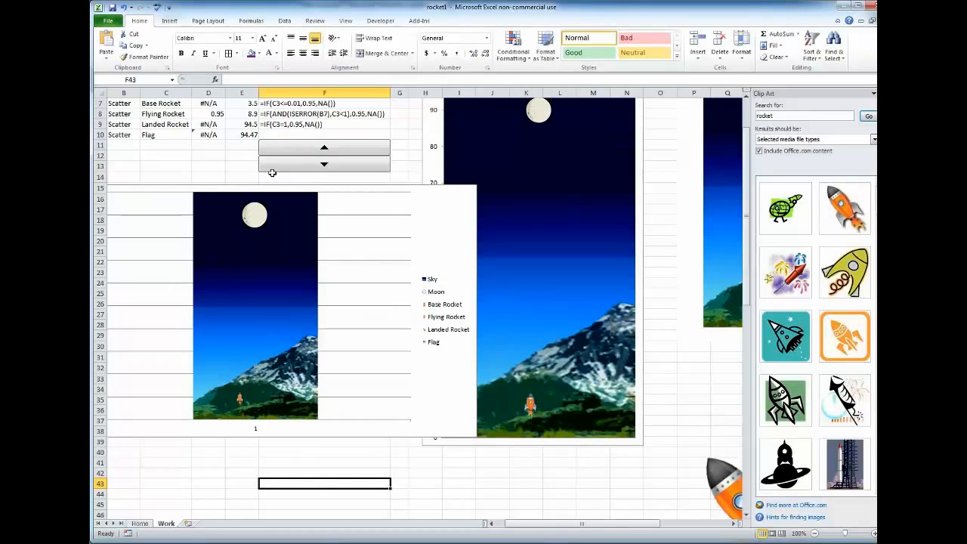
Scroll up and select the Landed Rocket's x and y value cells.
{"action": "scroll", "scroll_direction": "up", "scroll_amount": 3}
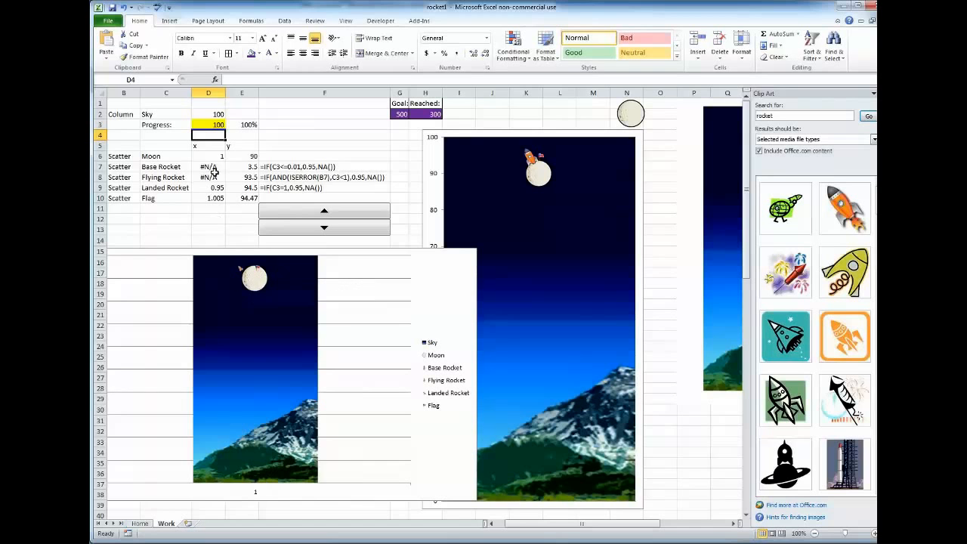
{"action": "mouse_move", "coordinate": [221, 188]}
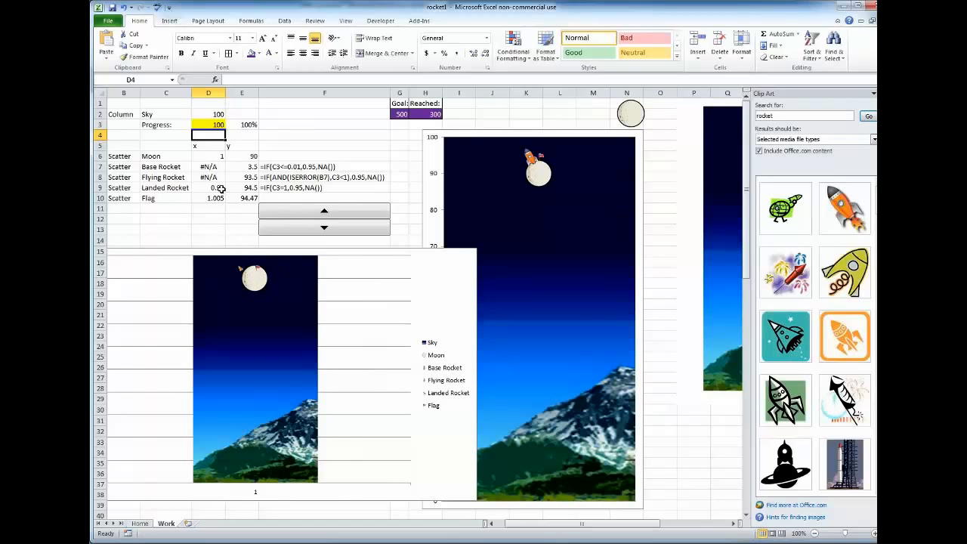
{"action": "left_click", "coordinate": [242, 188]}
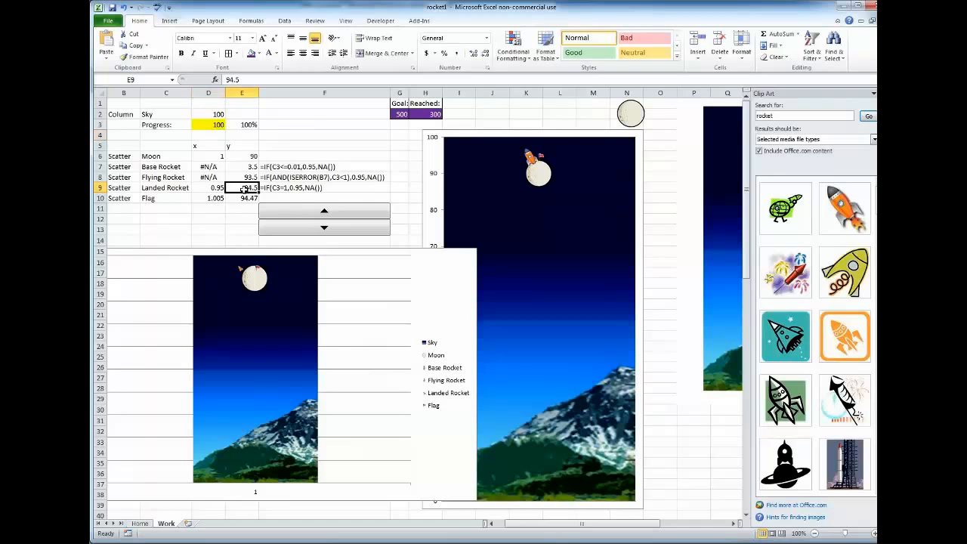
{"action": "left_click", "coordinate": [208, 187]}
{"action": "type", "text": "0.98"}
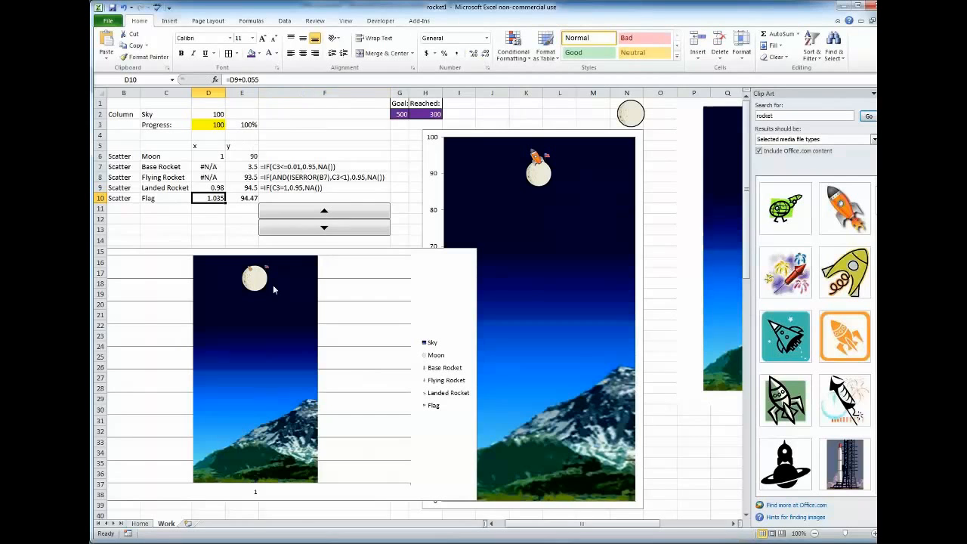
{"action": "mouse_move", "coordinate": [220, 234]}
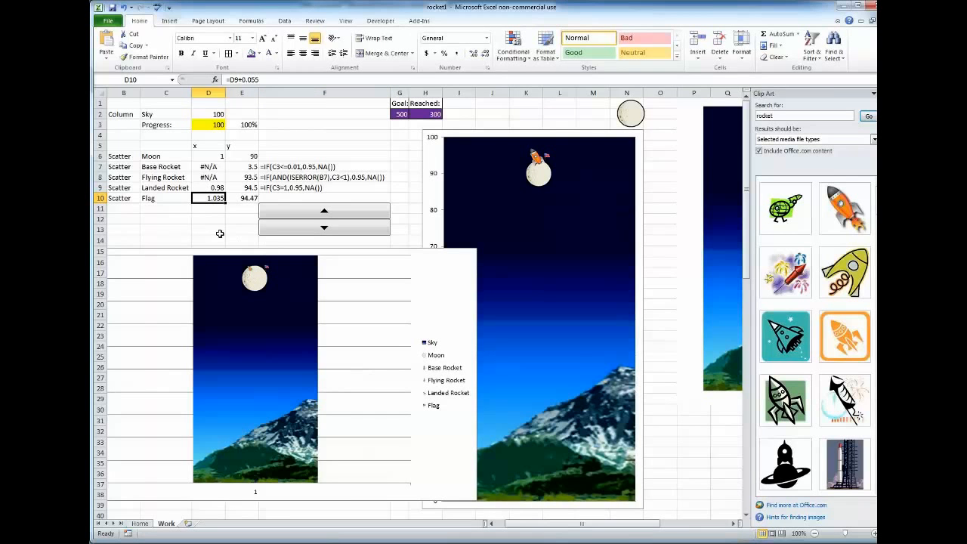
{"action": "mouse_move", "coordinate": [220, 234]}
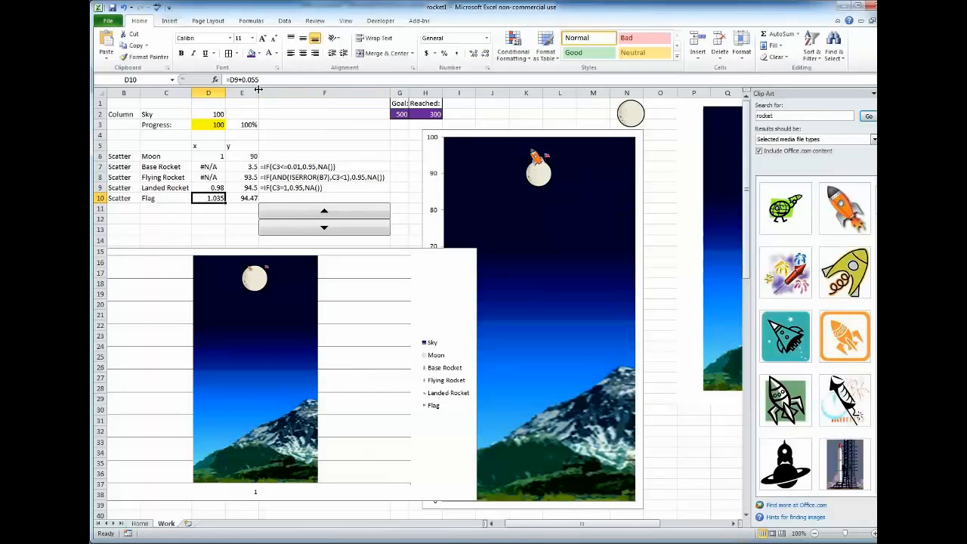
{"action": "mouse_move", "coordinate": [267, 108]}
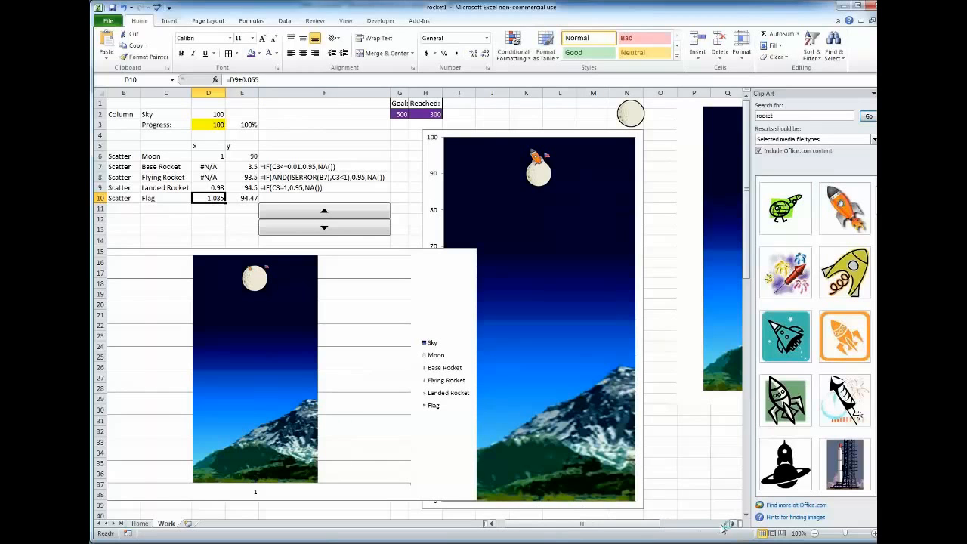
Scroll right to the Step #1–#3 rocket picture boxes.
{"action": "scroll", "scroll_direction": "right", "scroll_amount": 3}
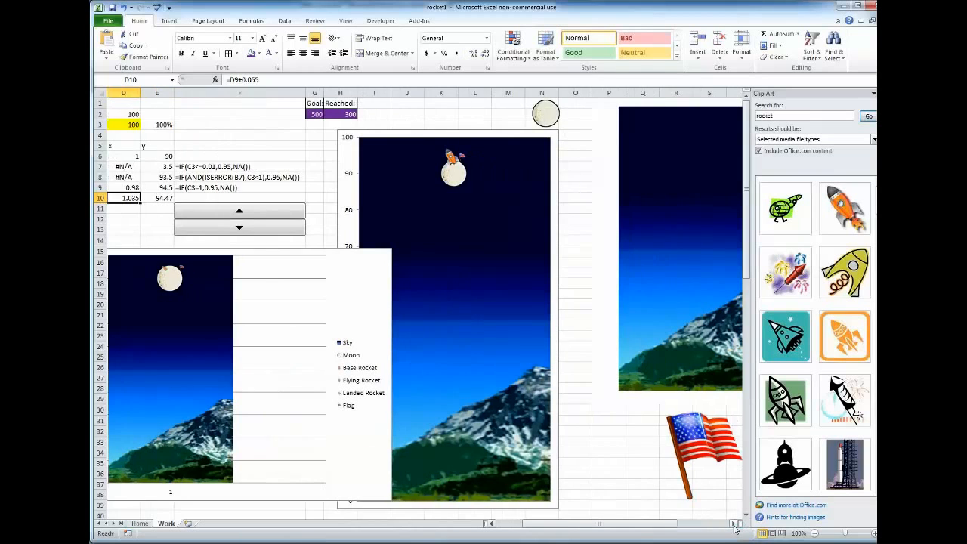
{"action": "scroll", "scroll_direction": "right", "scroll_amount": 3}
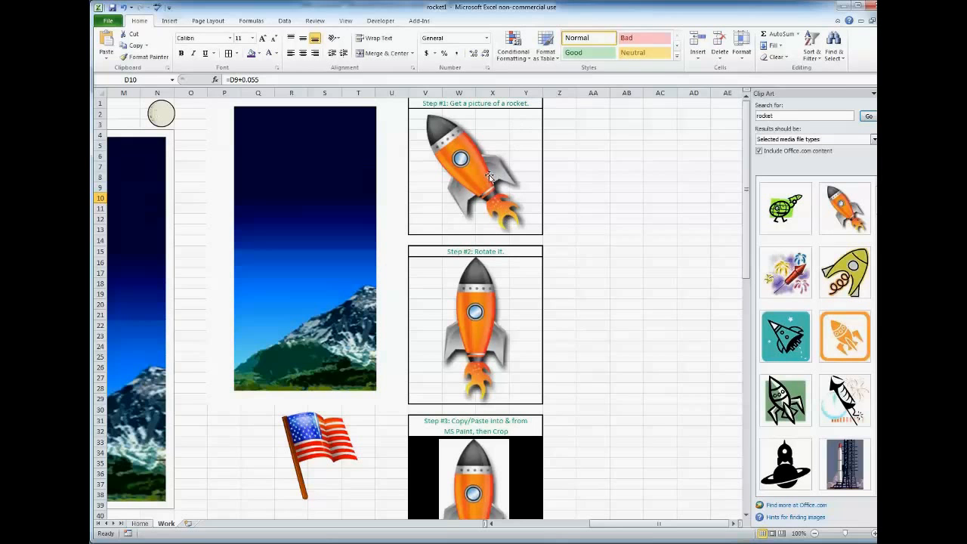
Drag the Step #1 rocket picture out beside the step boxes.
{"action": "left_click", "coordinate": [461, 166]}
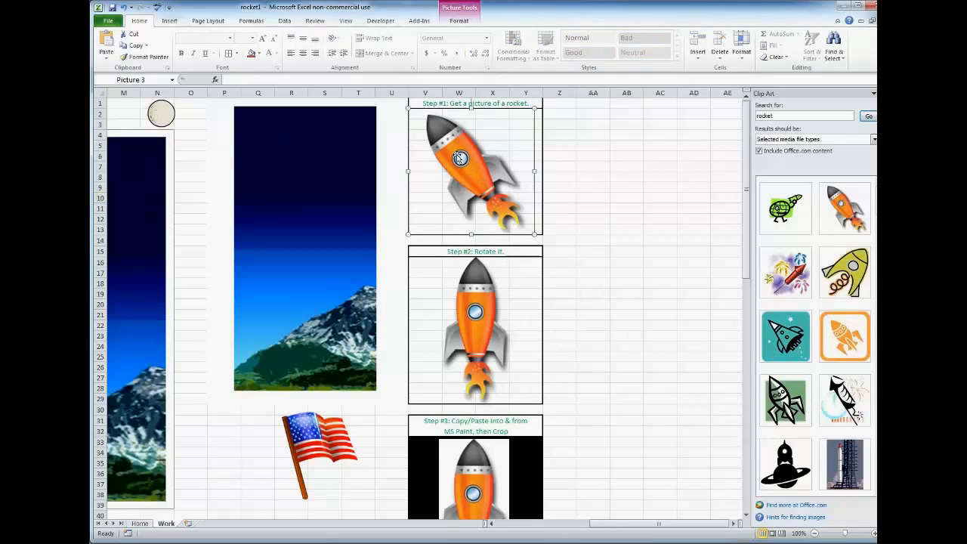
{"action": "left_click_drag", "start_coordinate": [461, 167], "coordinate": [592, 250]}
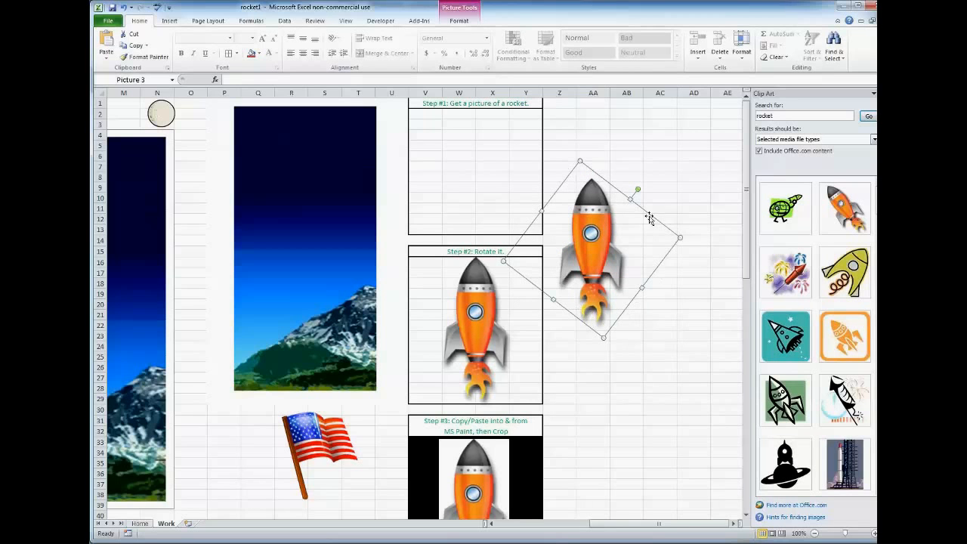
{"action": "mouse_move", "coordinate": [616, 295]}
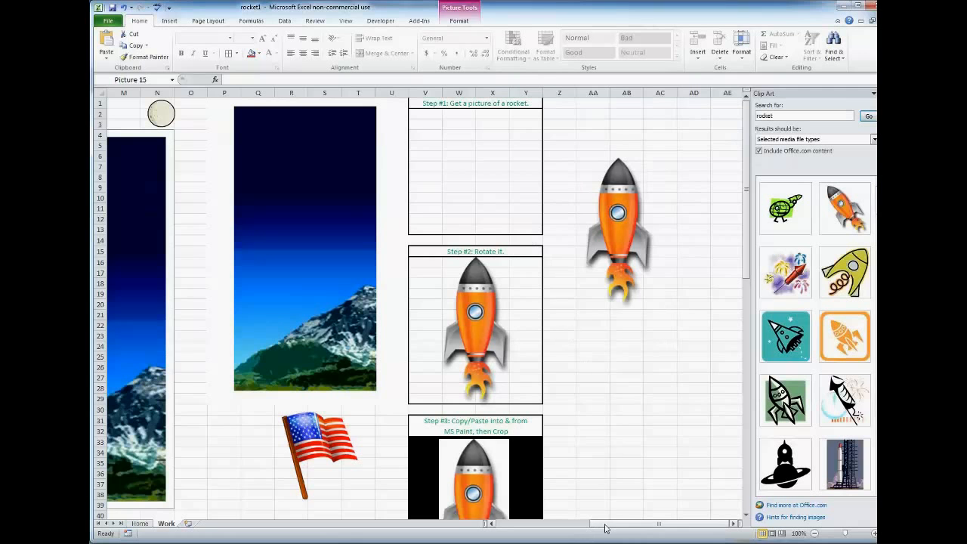
{"action": "scroll", "scroll_direction": "left", "scroll_amount": 3}
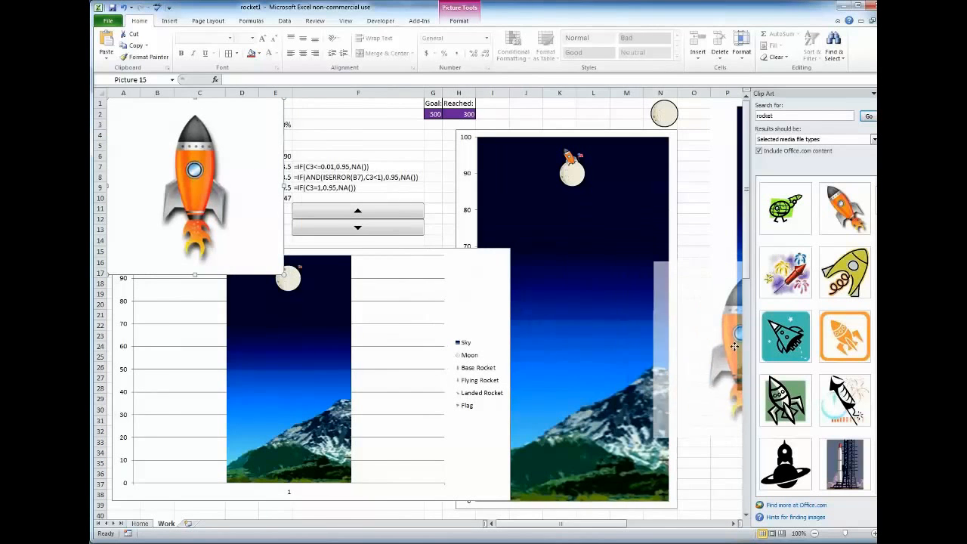
{"action": "scroll", "scroll_direction": "right", "scroll_amount": 3}
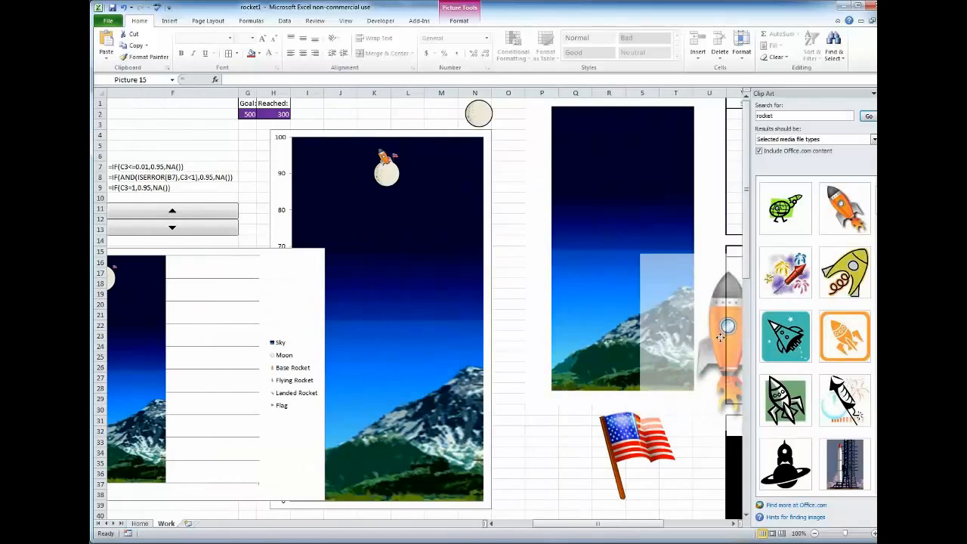
{"action": "scroll", "scroll_direction": "right", "scroll_amount": 3}
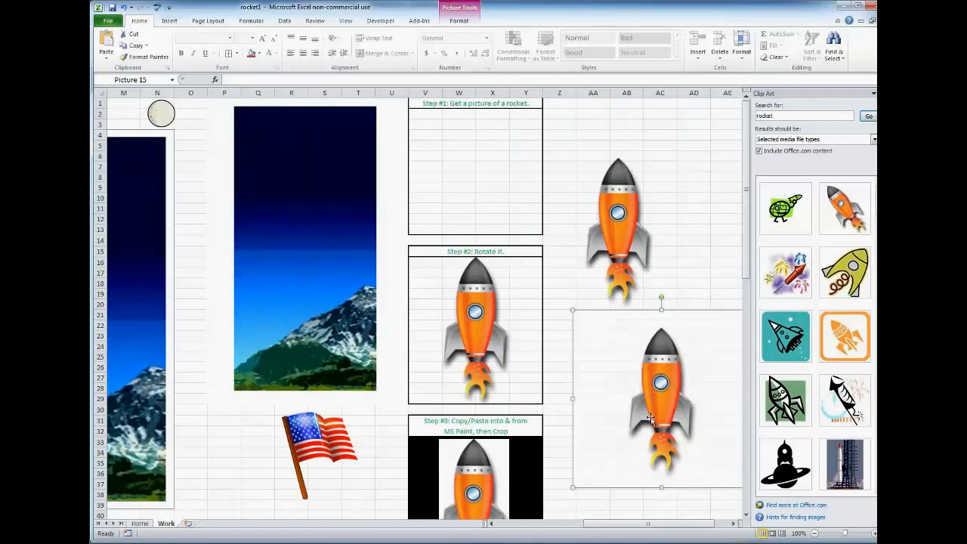
{"action": "scroll", "scroll_direction": "right", "scroll_amount": 3}
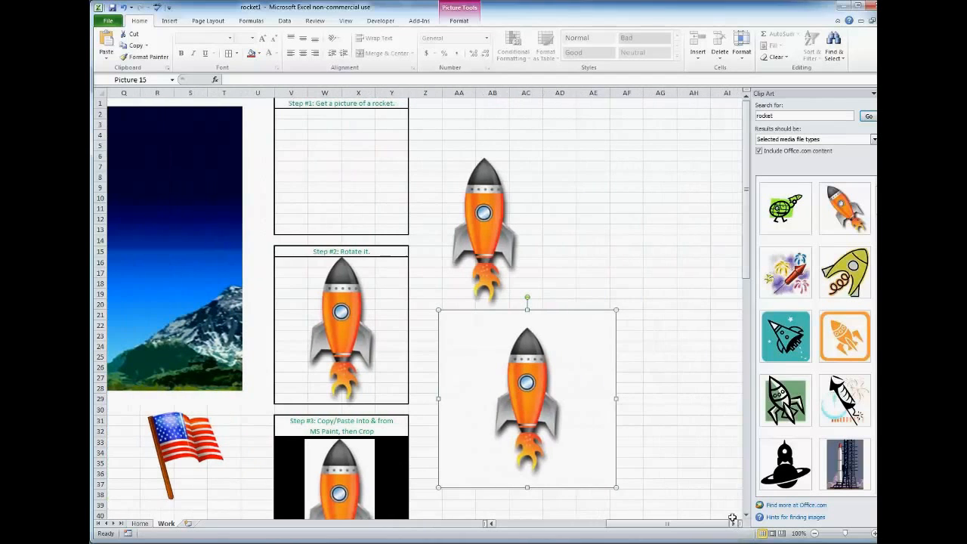
{"action": "scroll", "scroll_direction": "down", "scroll_amount": 3}
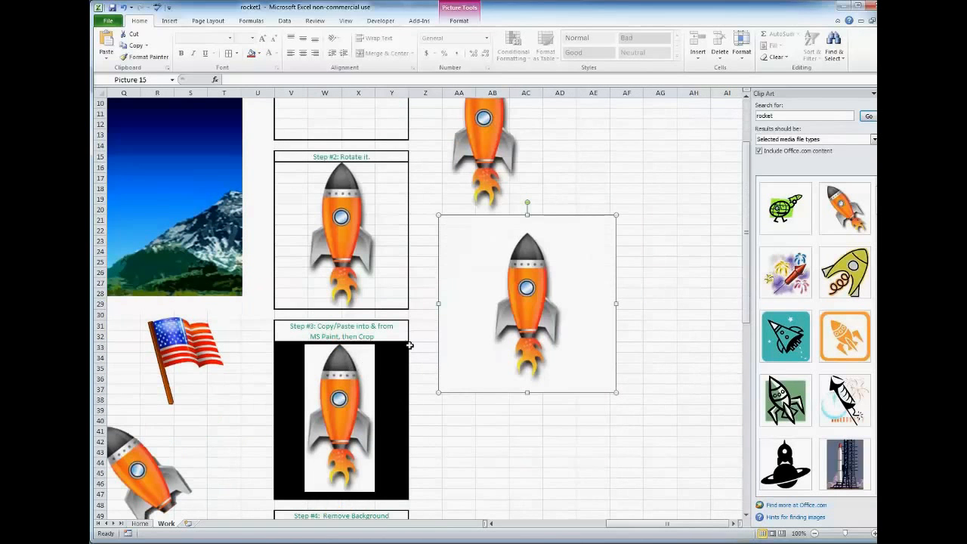
{"action": "mouse_move", "coordinate": [636, 312]}
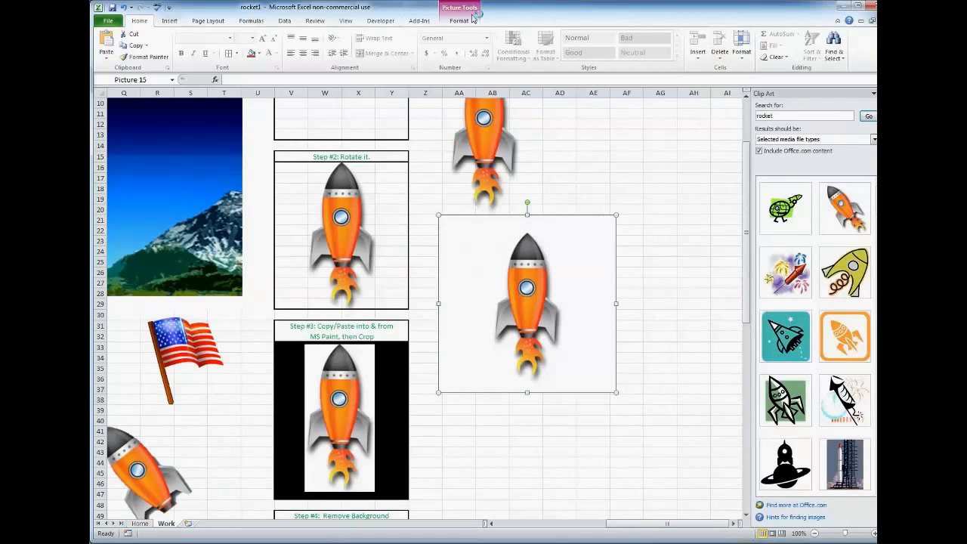
Crop the upright rocket copy to about 1.5 by 3.24 inches, trimming its empty margins.
{"action": "left_click", "coordinate": [459, 17]}
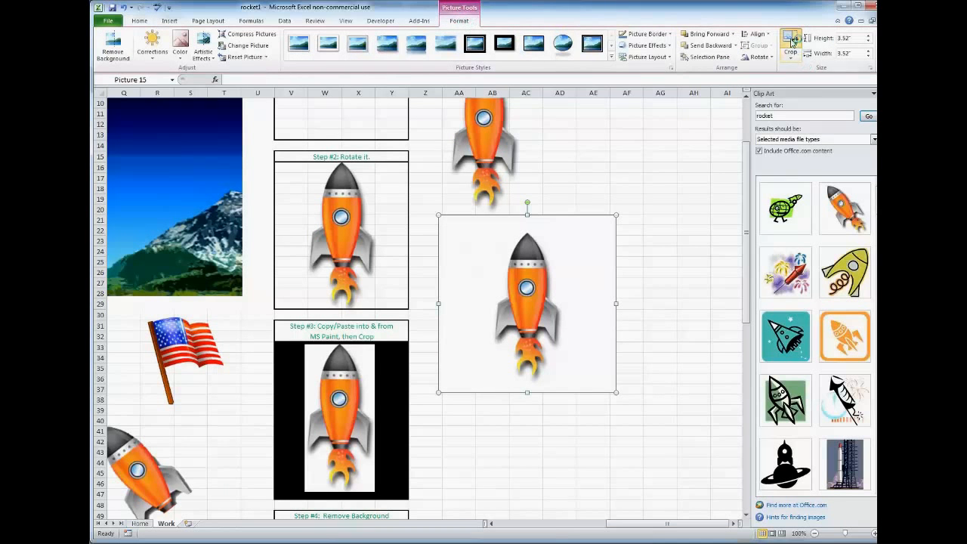
{"action": "left_click", "coordinate": [790, 44]}
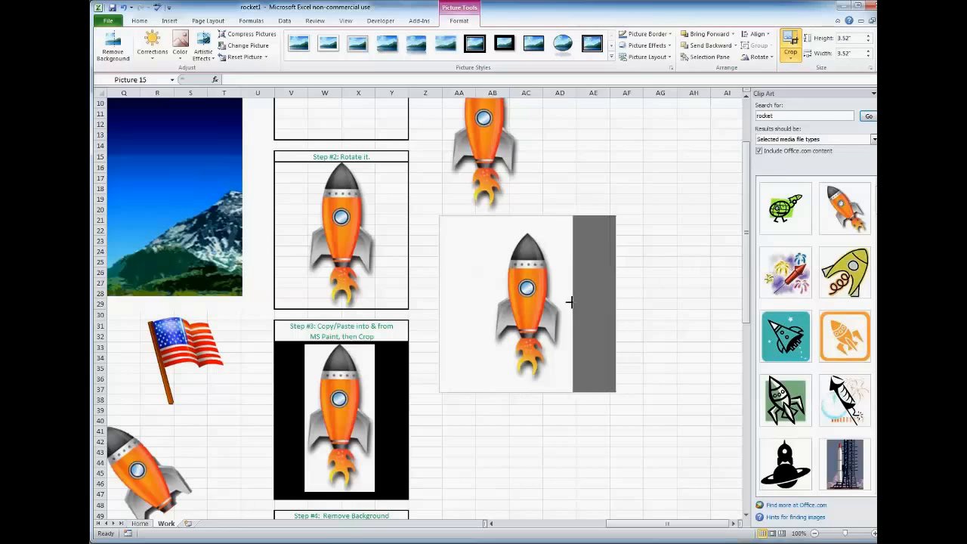
{"action": "left_click", "coordinate": [526, 302]}
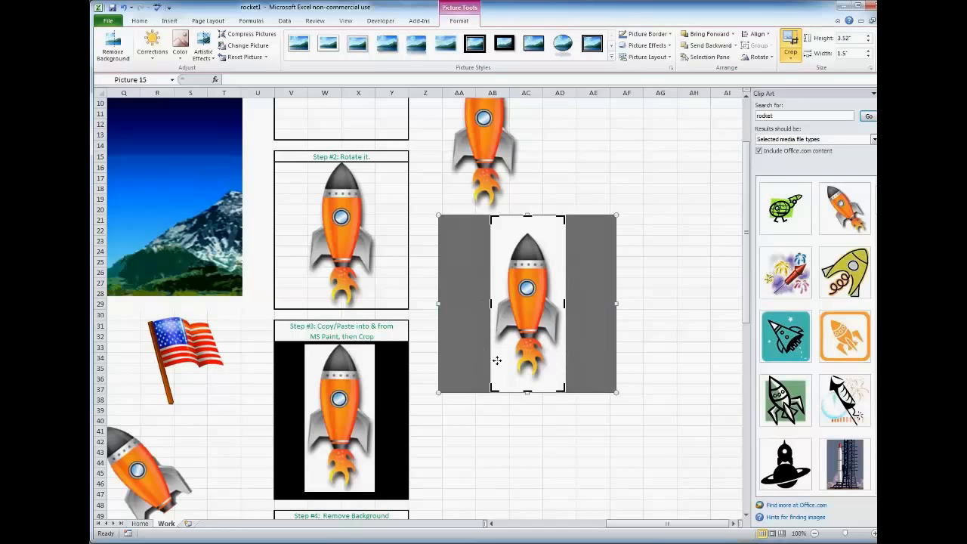
{"action": "left_click_drag", "start_coordinate": [527, 218], "coordinate": [527, 234]}
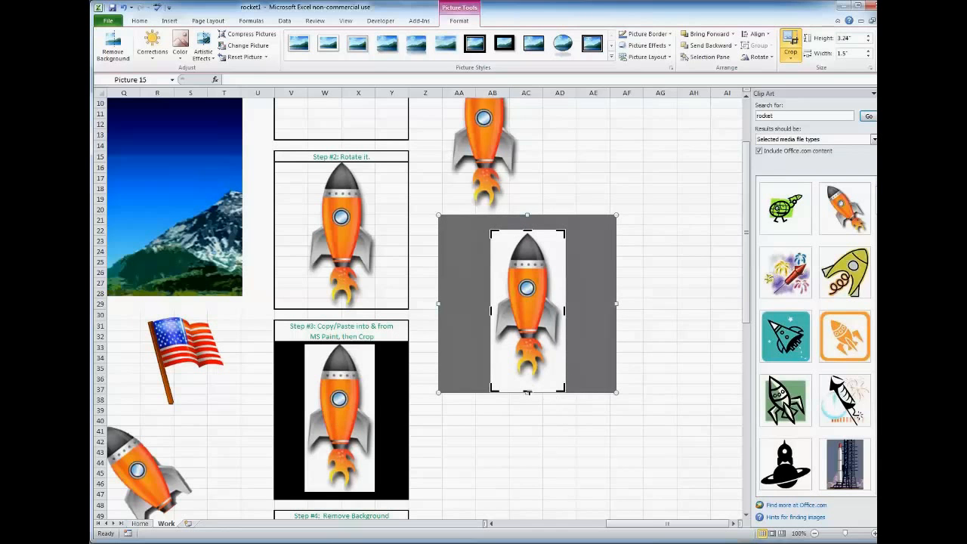
{"action": "left_click", "coordinate": [526, 452]}
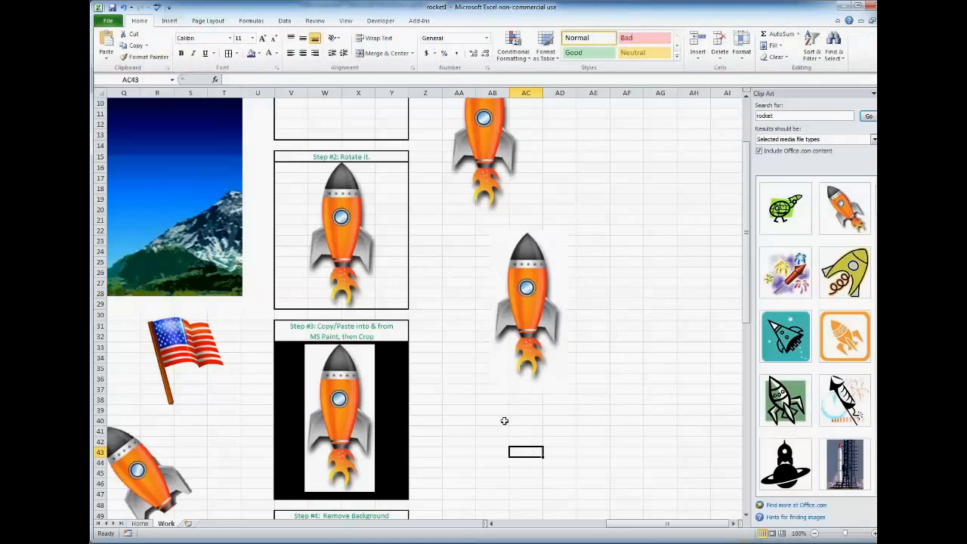
Scroll down and select the cropped upright rocket beside the Step #4 Remove Background box.
{"action": "scroll", "scroll_direction": "down", "scroll_amount": 3}
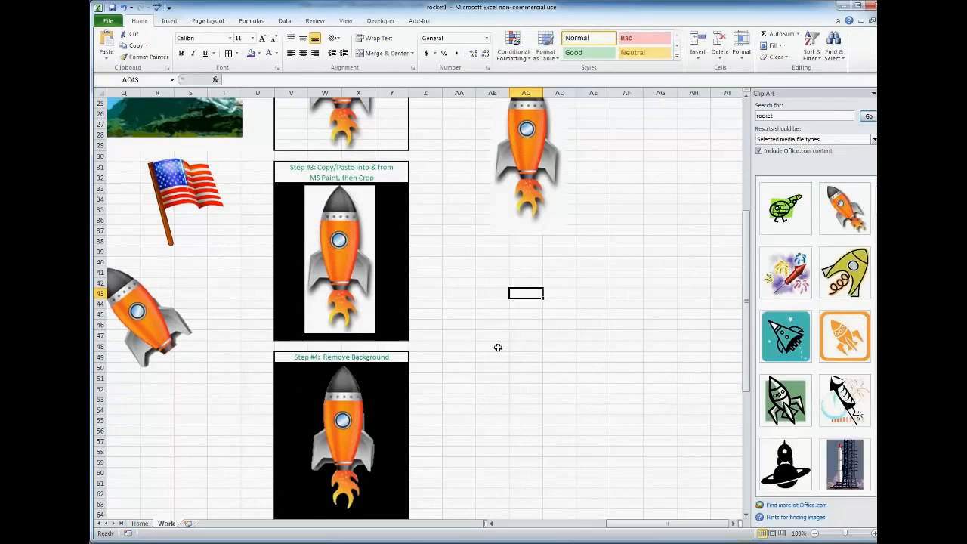
{"action": "mouse_move", "coordinate": [547, 146]}
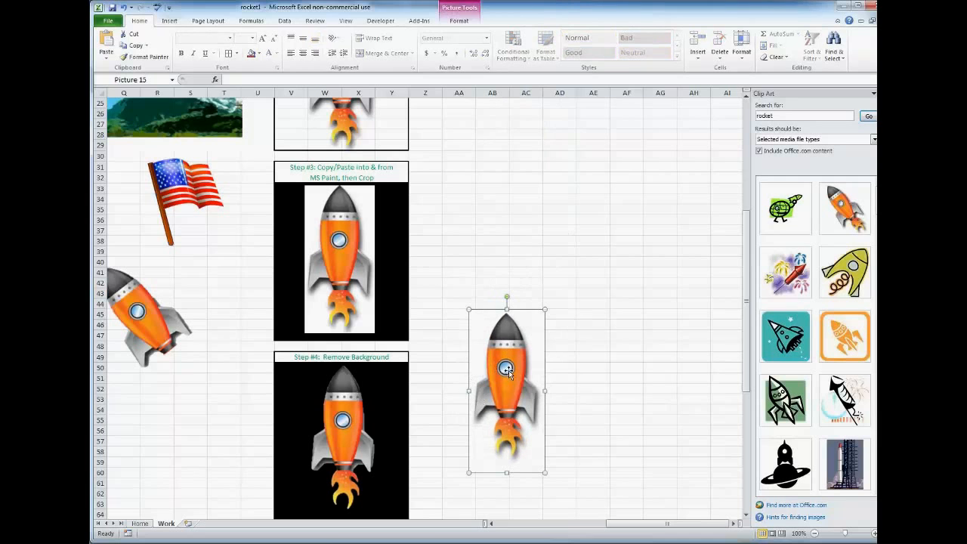
{"action": "left_click", "coordinate": [458, 21]}
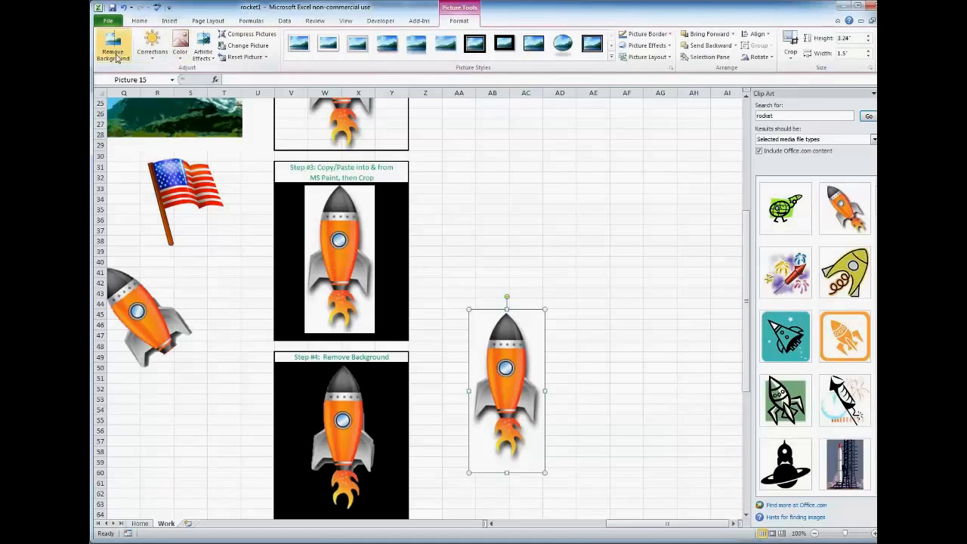
Start Remove Background on the cropped upright rocket picture.
{"action": "left_click", "coordinate": [113, 45]}
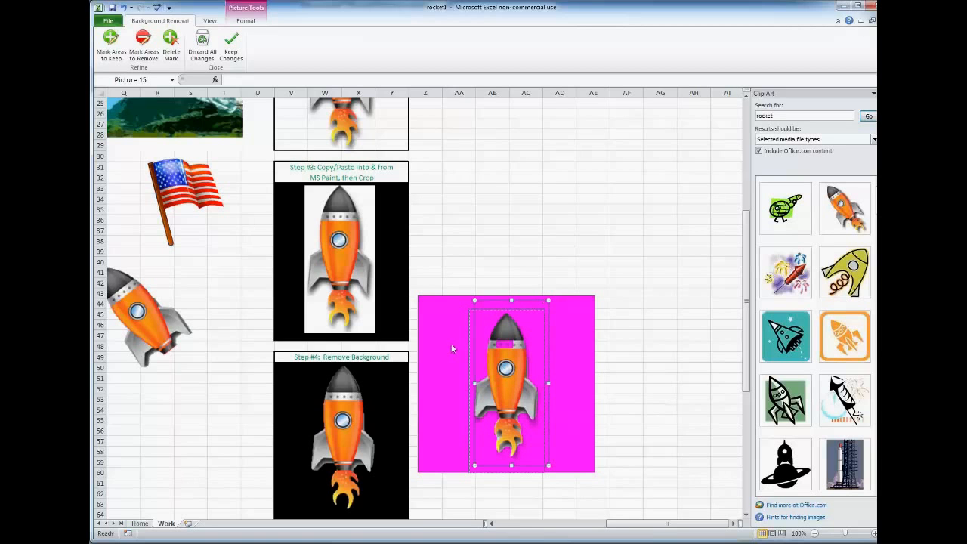
{"action": "mouse_move", "coordinate": [395, 341]}
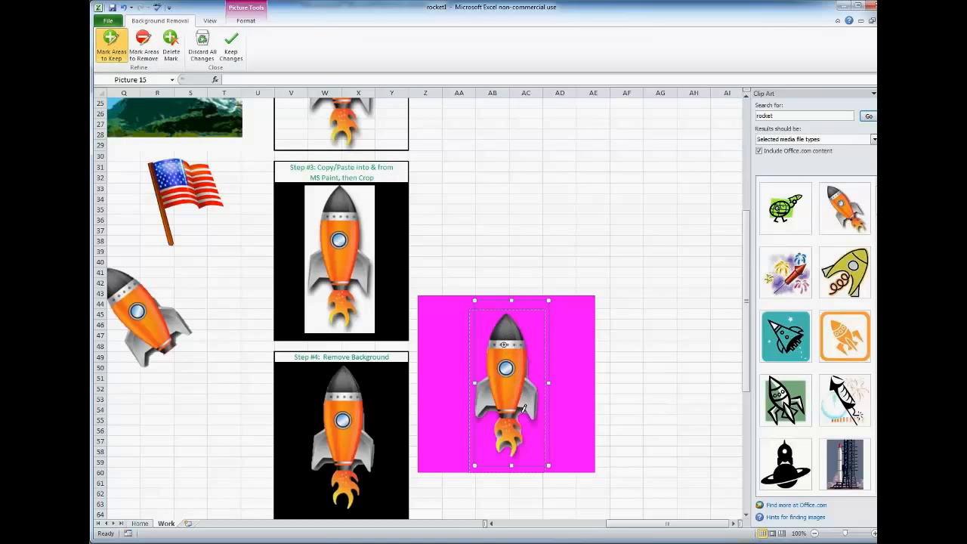
{"action": "mouse_move", "coordinate": [144, 44]}
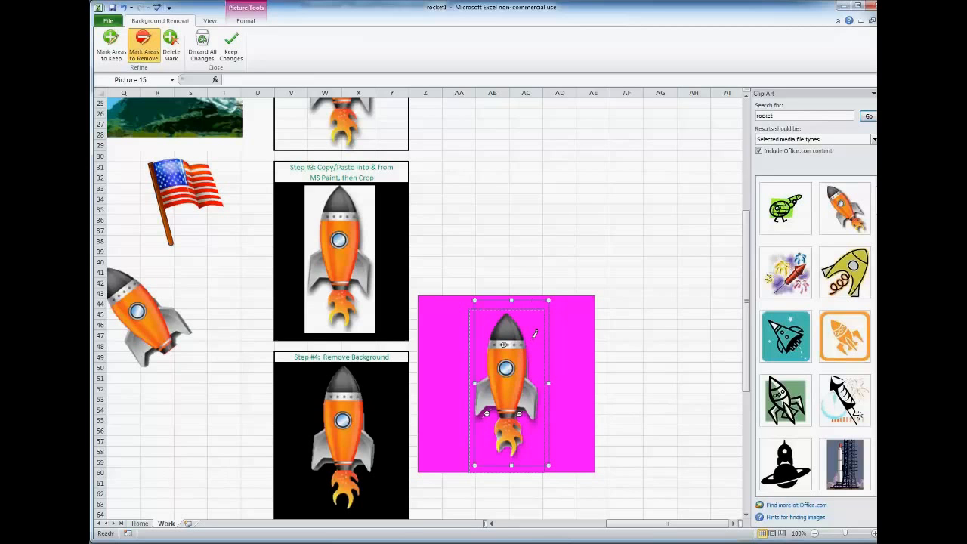
{"action": "mouse_move", "coordinate": [263, 346]}
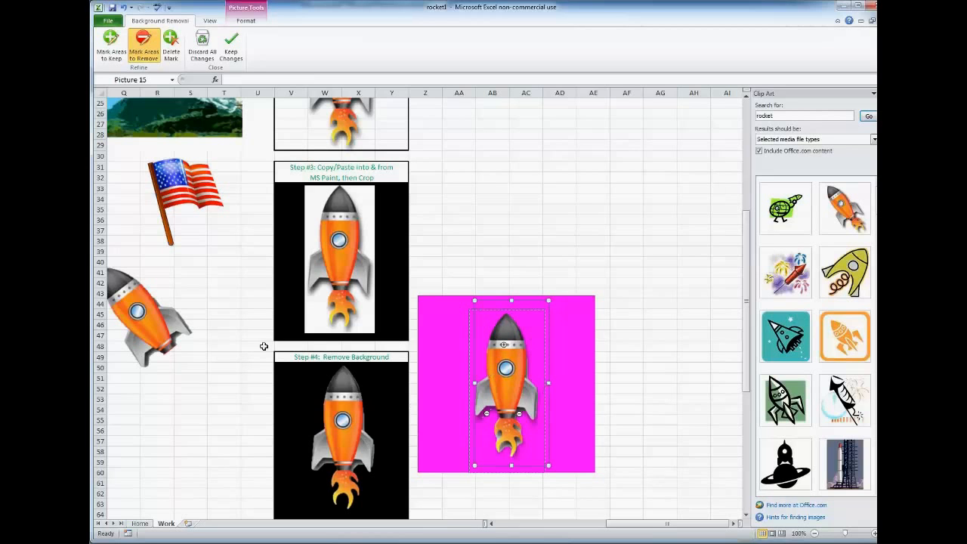
{"action": "mouse_move", "coordinate": [640, 252]}
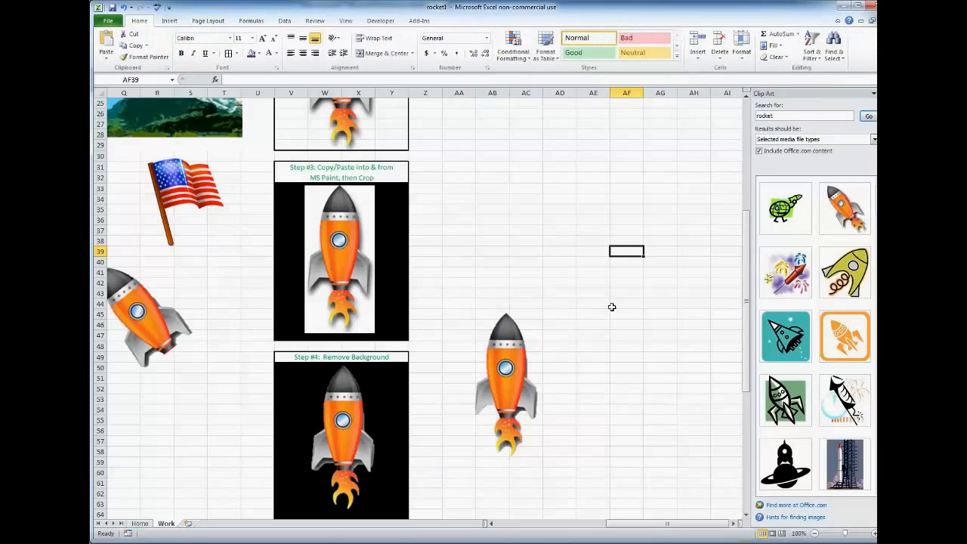
{"action": "mouse_move", "coordinate": [439, 396]}
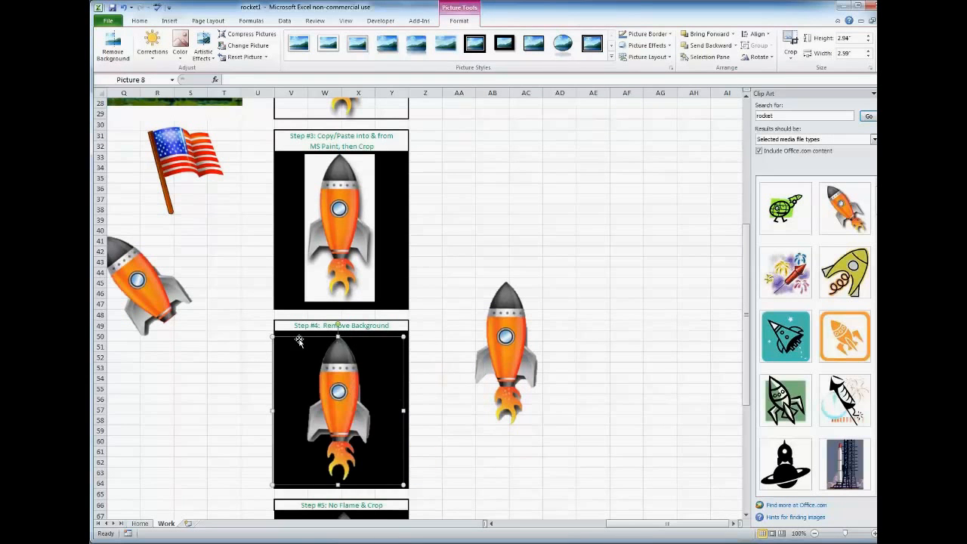
{"action": "mouse_move", "coordinate": [428, 403]}
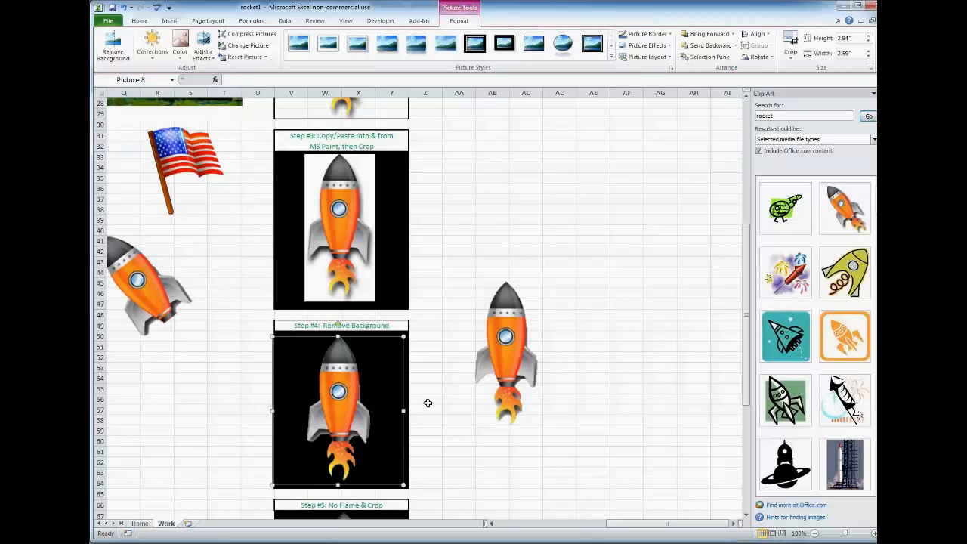
Scroll the worksheet to view the Step #5 and Step #6 rocket boxes.
{"action": "scroll", "scroll_direction": "down", "scroll_amount": 3}
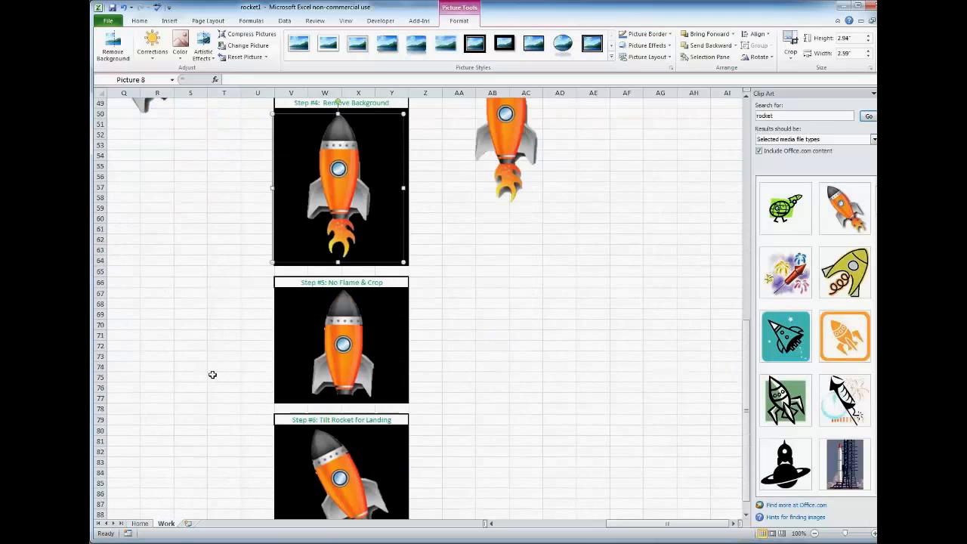
{"action": "scroll", "scroll_direction": "up", "scroll_amount": 3}
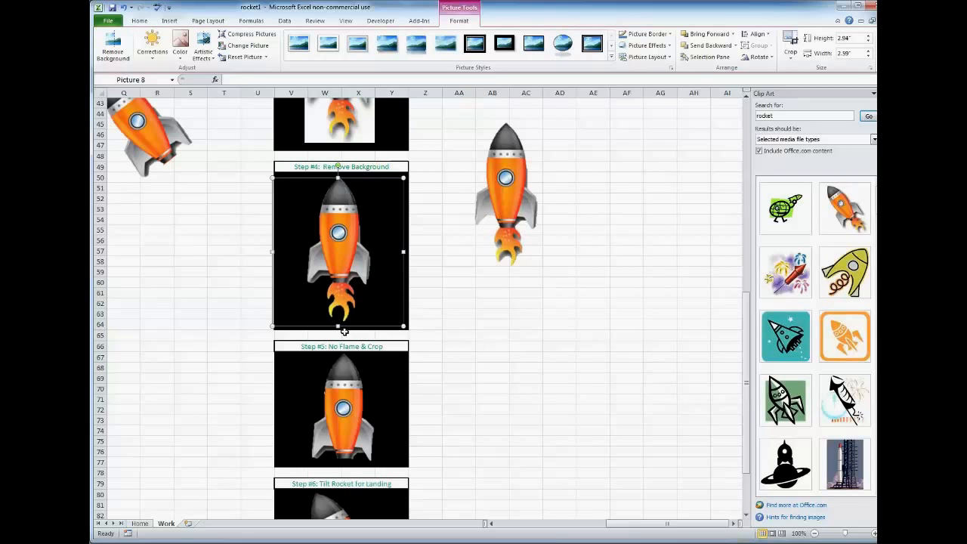
{"action": "mouse_move", "coordinate": [346, 293]}
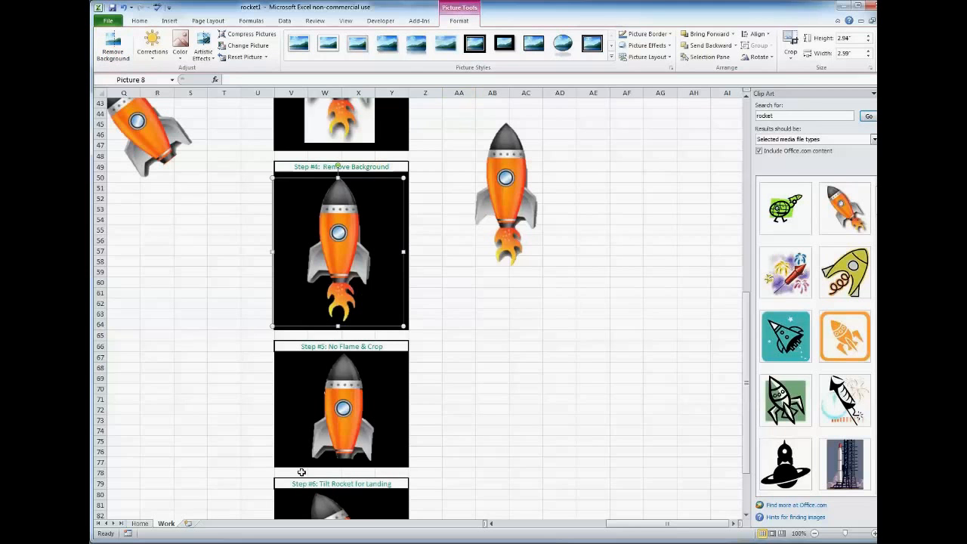
Drag the tilted flameless rocket out of its step box, below the other tilted rocket.
{"action": "scroll", "scroll_direction": "down", "scroll_amount": 3}
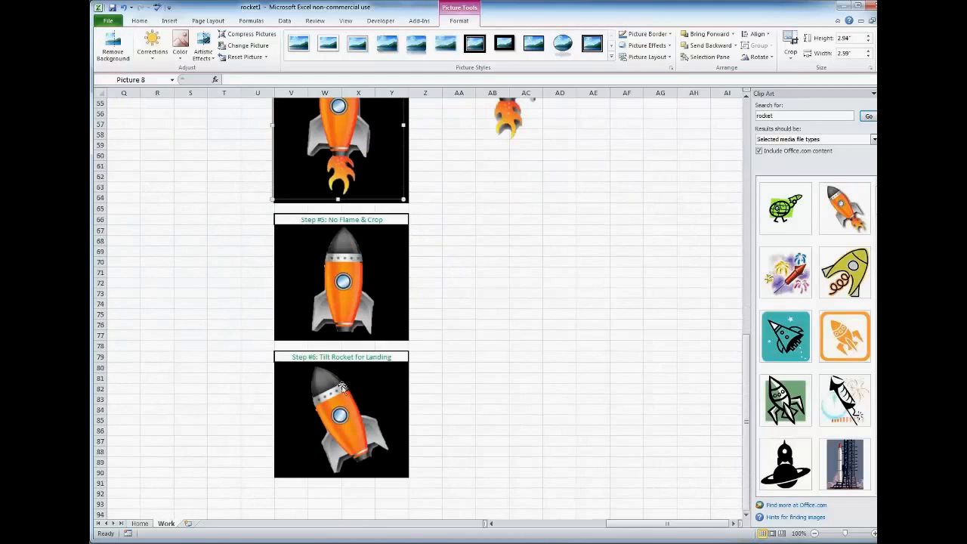
{"action": "mouse_move", "coordinate": [336, 395]}
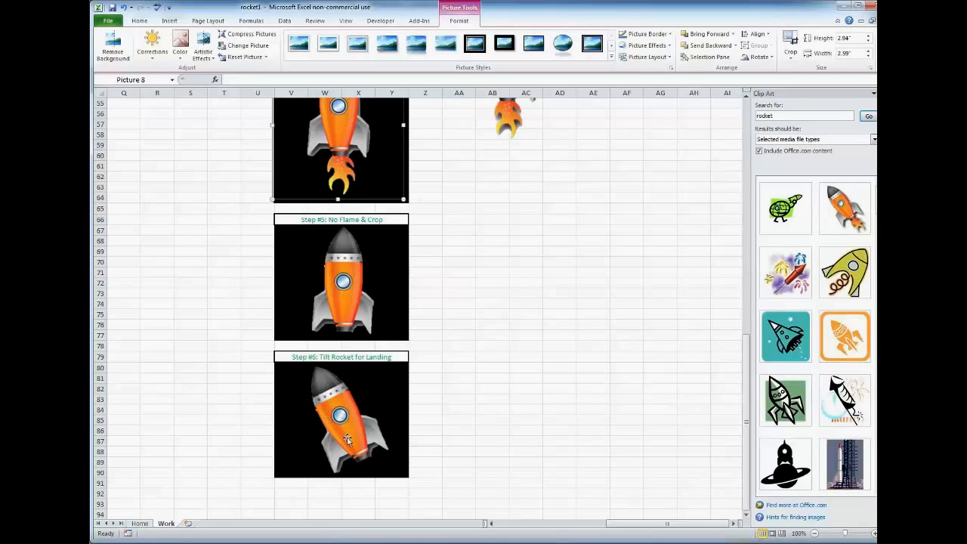
{"action": "left_click", "coordinate": [342, 280]}
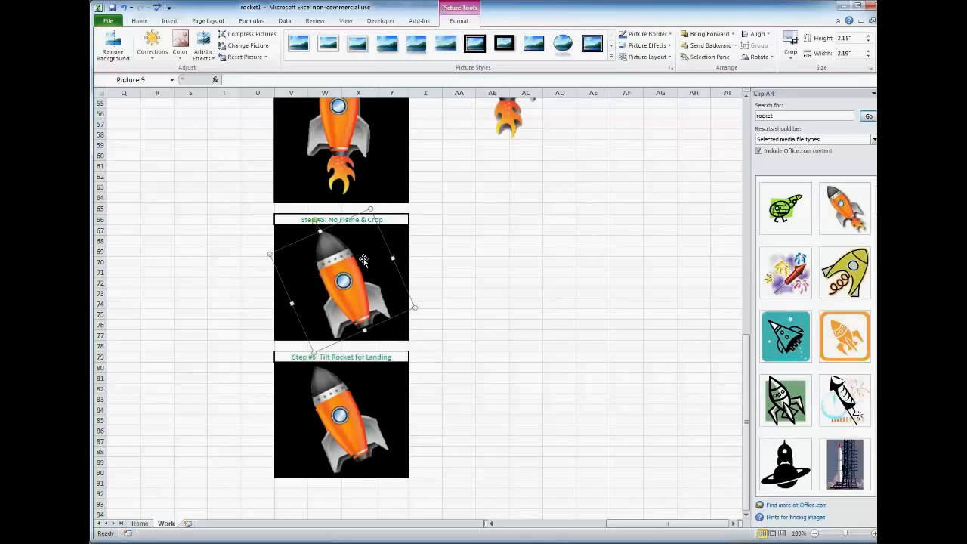
{"action": "mouse_move", "coordinate": [233, 298]}
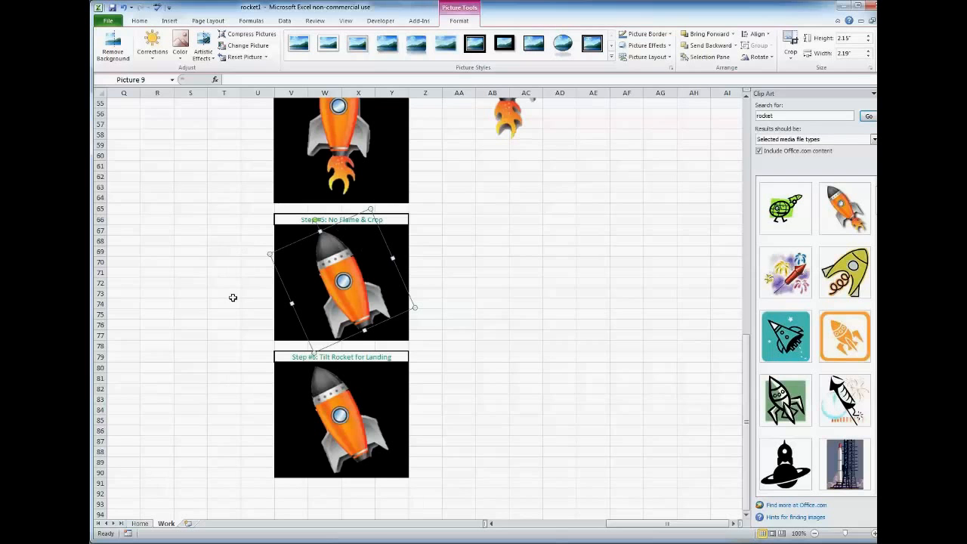
{"action": "scroll", "scroll_direction": "up", "scroll_amount": 3}
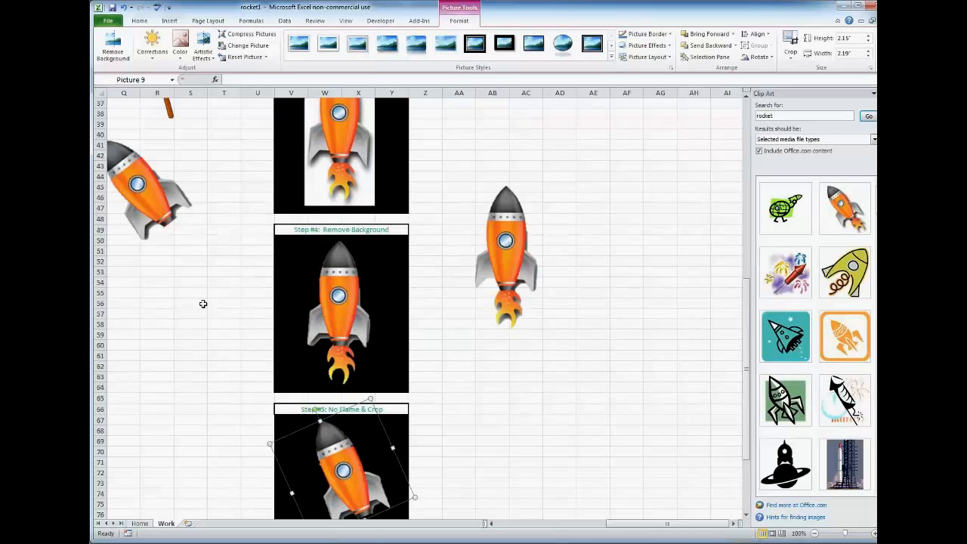
{"action": "scroll", "scroll_direction": "up", "scroll_amount": 3}
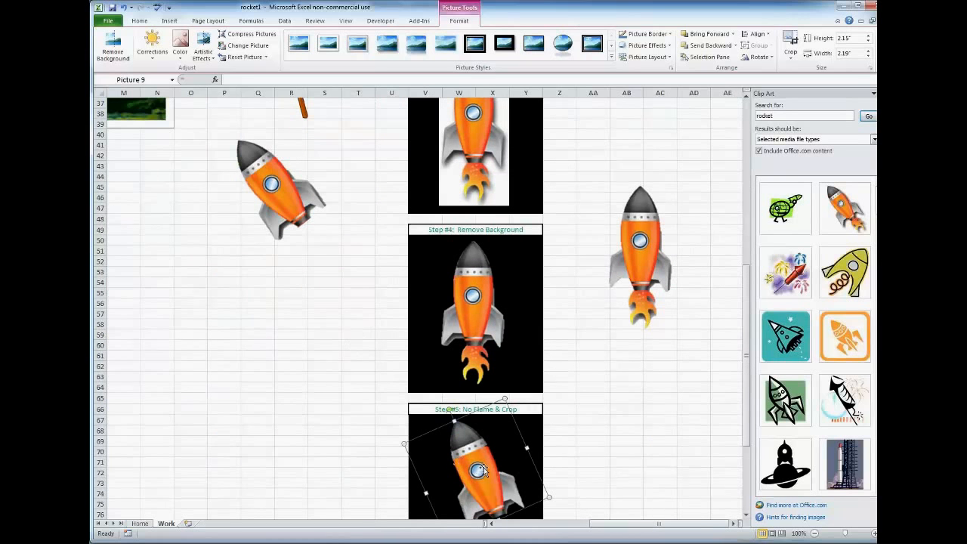
{"action": "left_click_drag", "start_coordinate": [476, 464], "coordinate": [291, 382]}
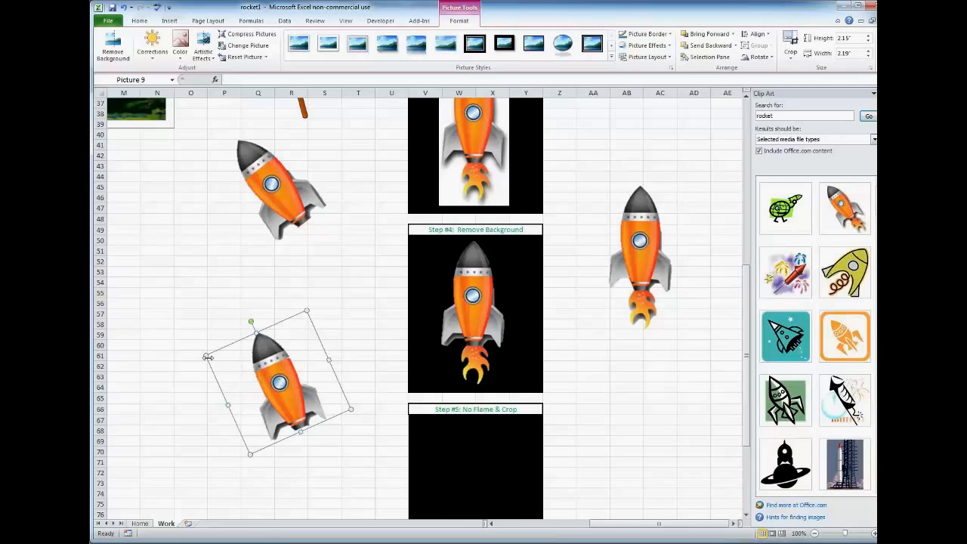
{"action": "mouse_move", "coordinate": [647, 264]}
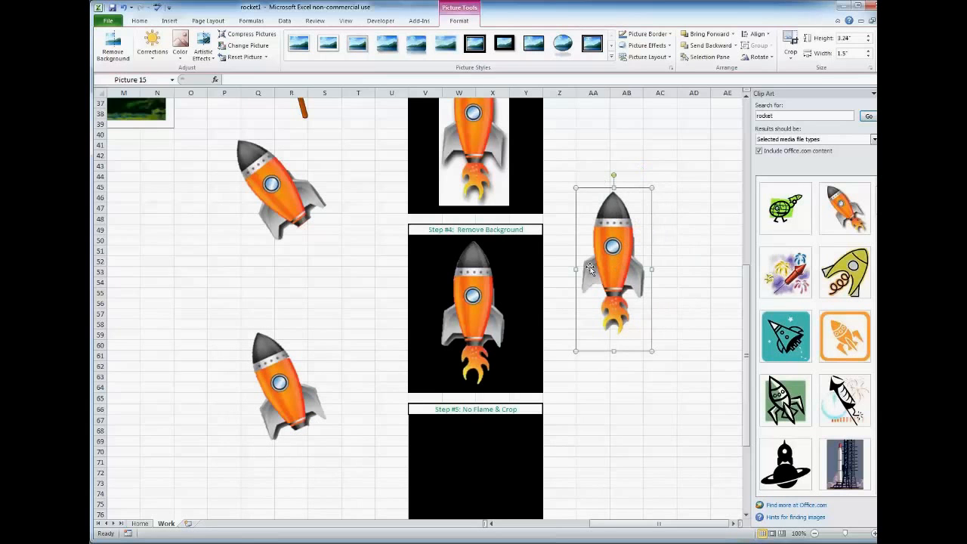
Check the background-removed and Step #4 rockets, then scroll back to the chart area.
{"action": "left_click", "coordinate": [474, 313]}
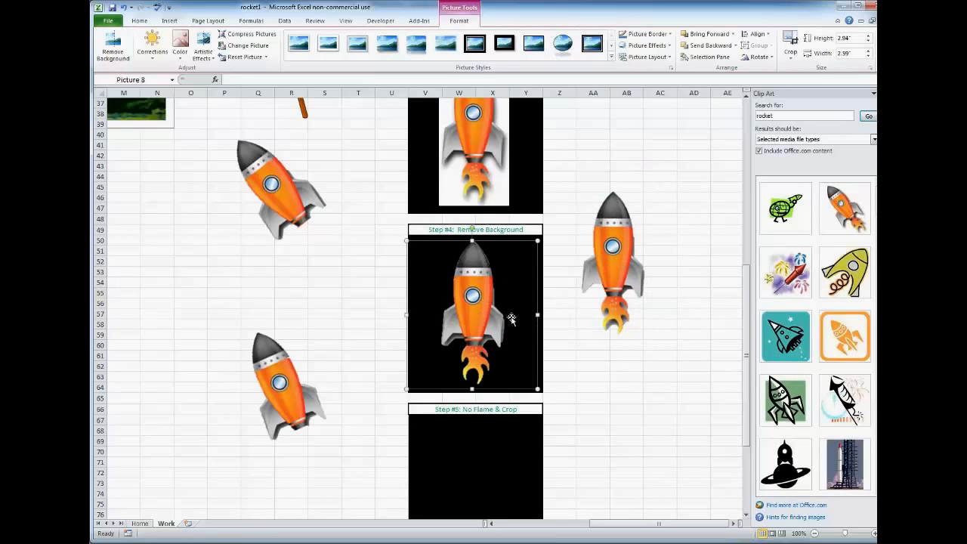
{"action": "mouse_move", "coordinate": [445, 323]}
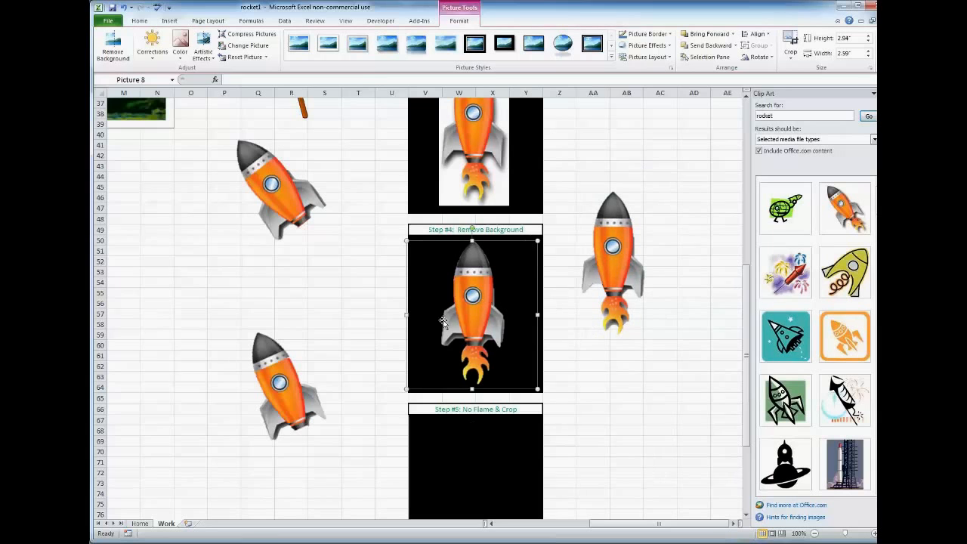
{"action": "left_click", "coordinate": [279, 385]}
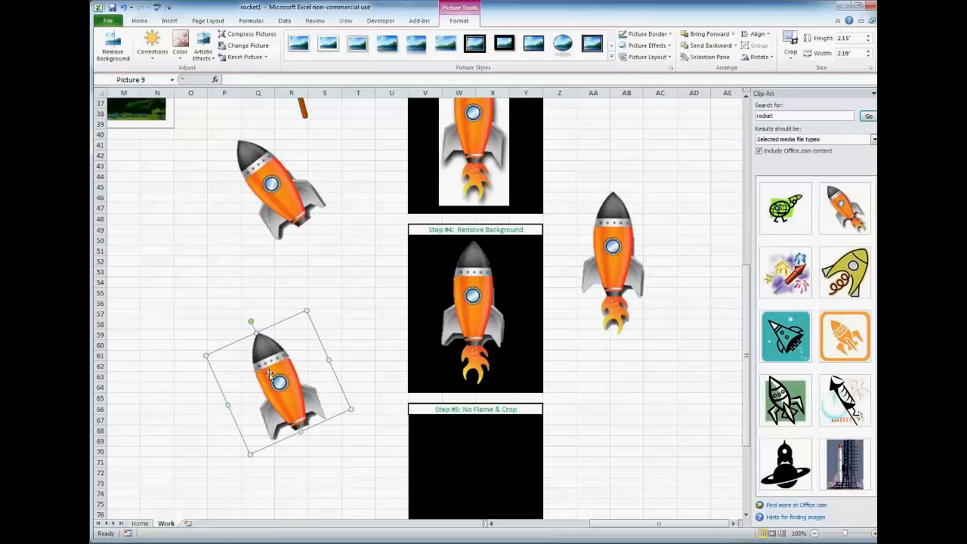
{"action": "mouse_move", "coordinate": [364, 312]}
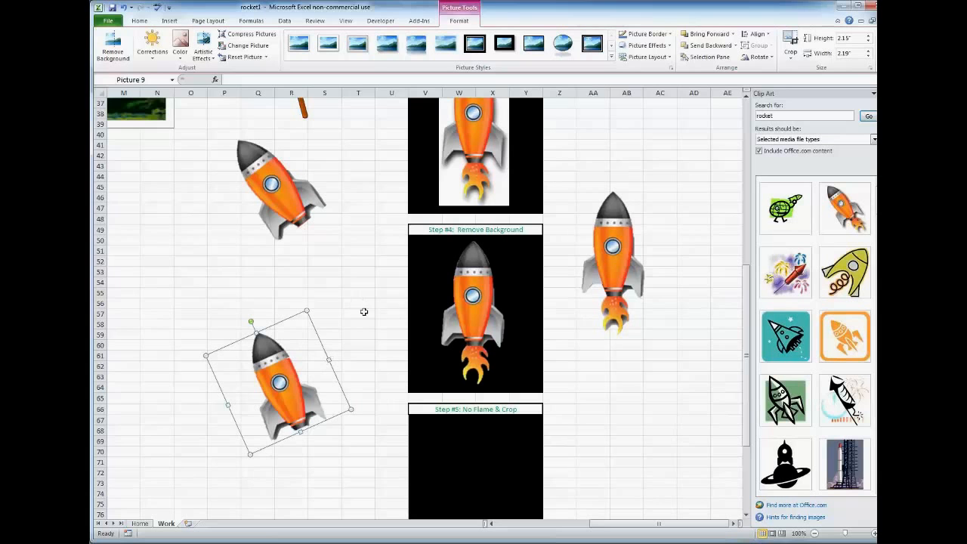
{"action": "mouse_move", "coordinate": [295, 336]}
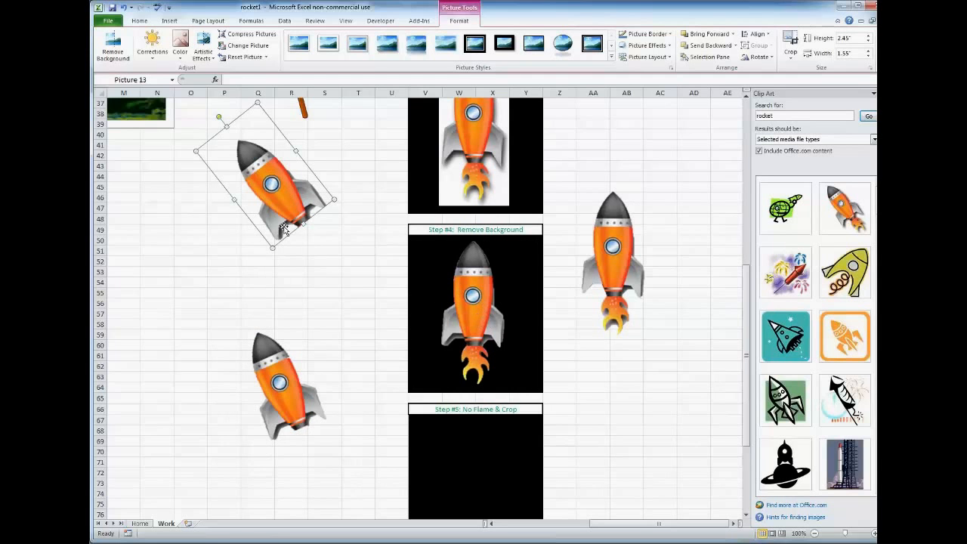
{"action": "scroll", "scroll_direction": "up", "scroll_amount": 3}
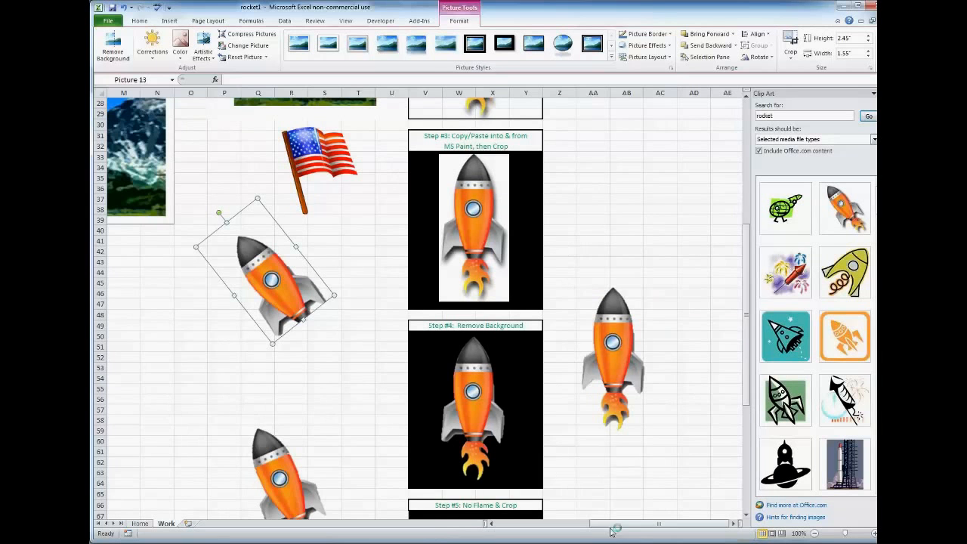
{"action": "scroll", "scroll_direction": "left", "scroll_amount": 3}
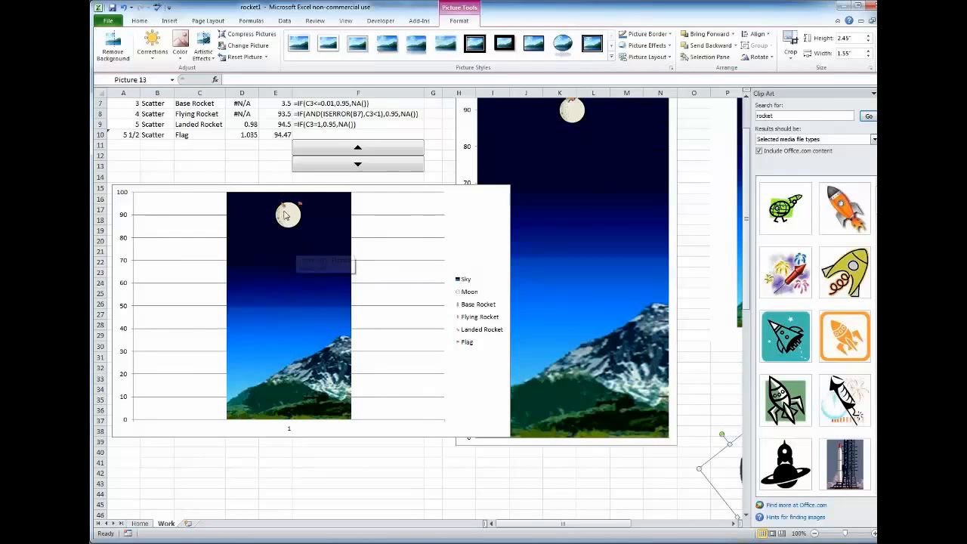
Inspect the Flag value in D10 and the Base Rocket formula in F7.
{"action": "left_click", "coordinate": [242, 135]}
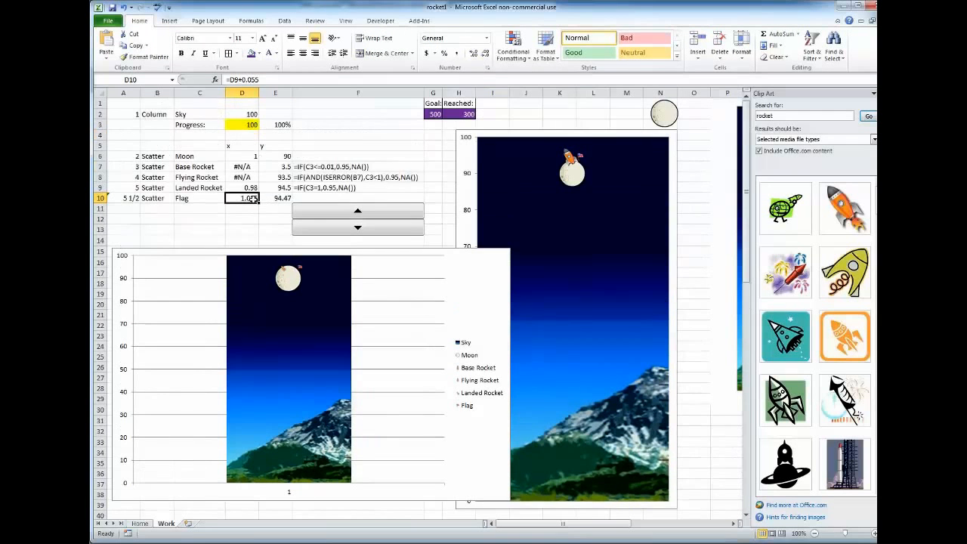
{"action": "left_click", "coordinate": [358, 167]}
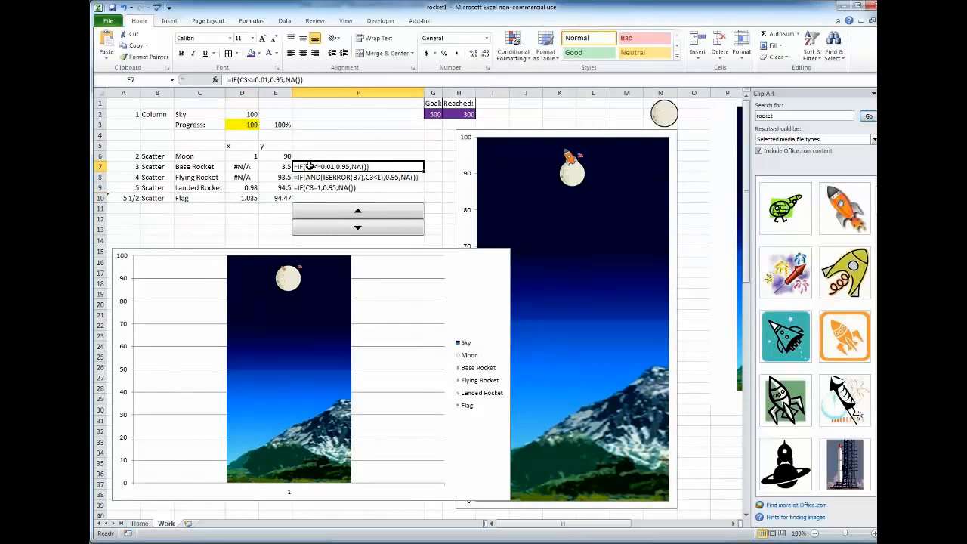
{"action": "left_click_drag", "start_coordinate": [359, 166], "coordinate": [358, 187]}
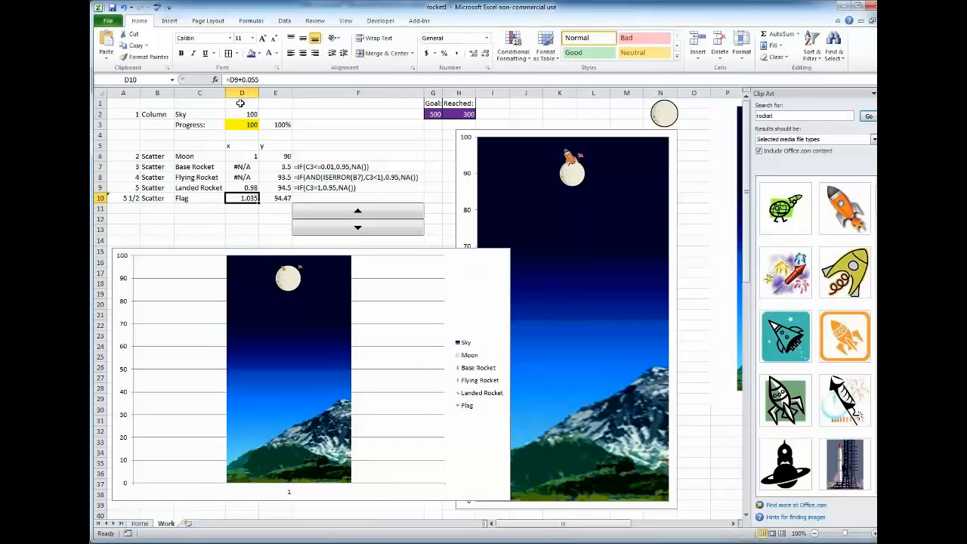
{"action": "mouse_move", "coordinate": [286, 274]}
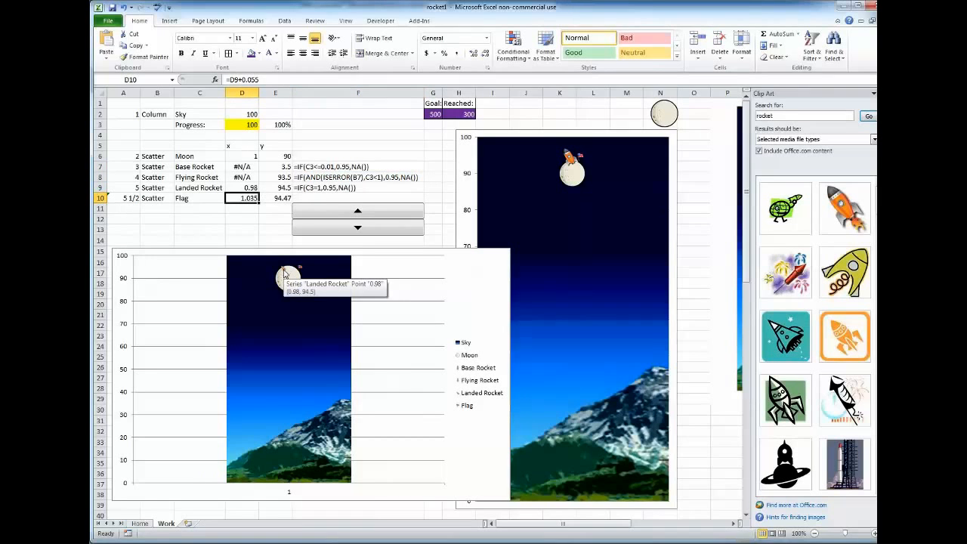
Select the Landed Rocket series on the moon, distinguishing it from the Moon series.
{"action": "left_click", "coordinate": [288, 276]}
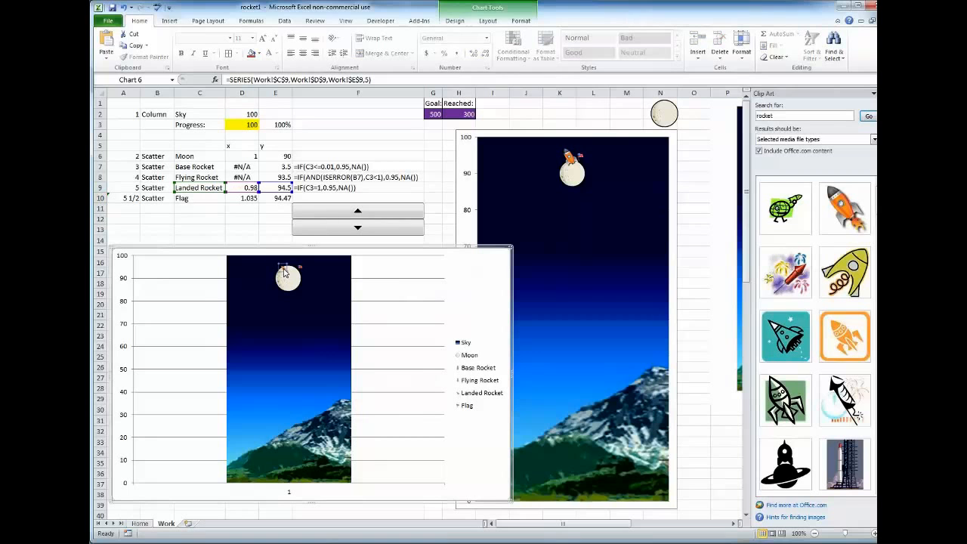
{"action": "left_click", "coordinate": [287, 278]}
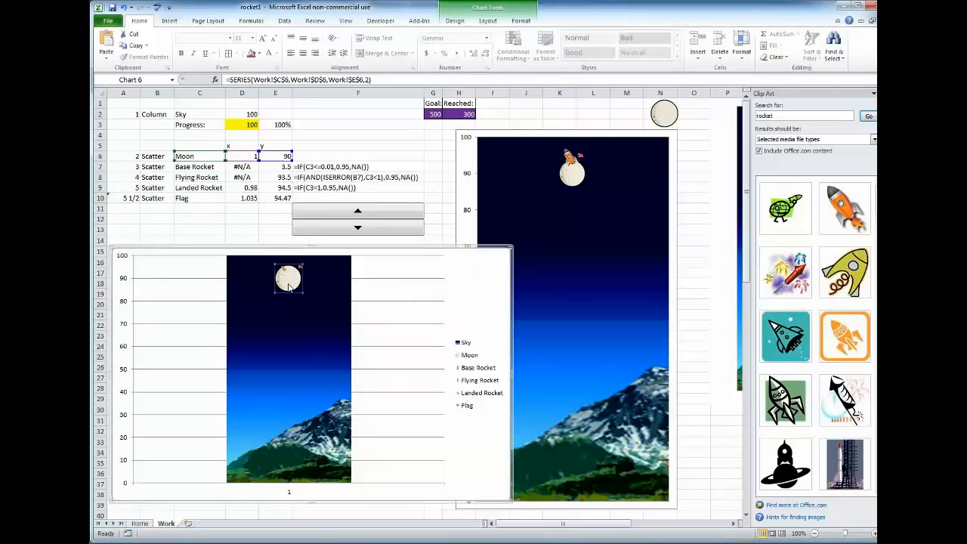
{"action": "left_click", "coordinate": [664, 114]}
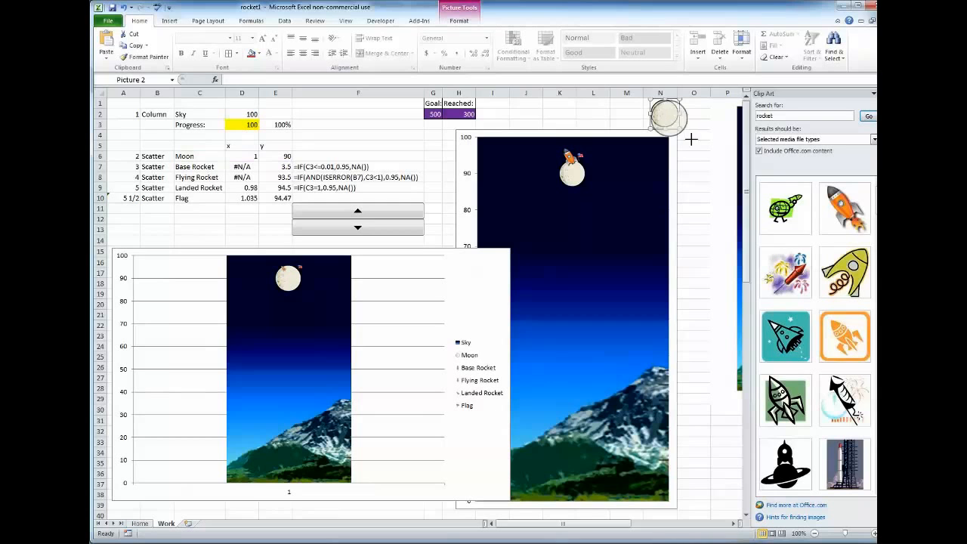
{"action": "left_click", "coordinate": [287, 278]}
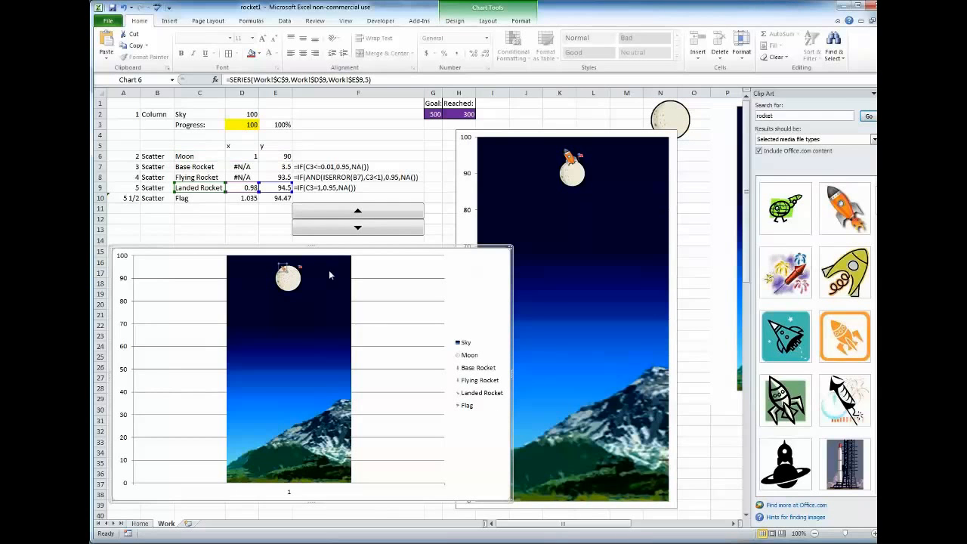
Increase the Landed Rocket marker size twice in Format Data Series Marker Options.
{"action": "right_click", "coordinate": [288, 277]}
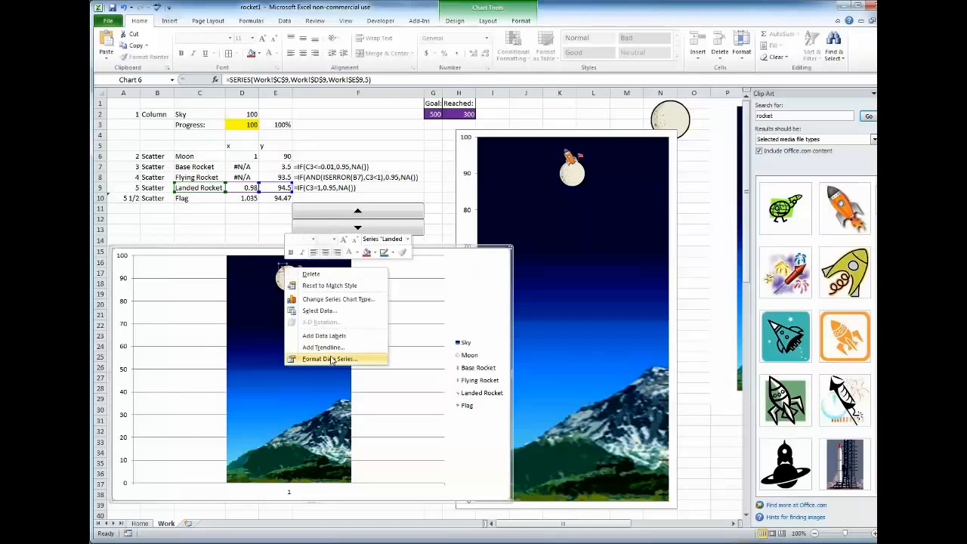
{"action": "left_click", "coordinate": [330, 358]}
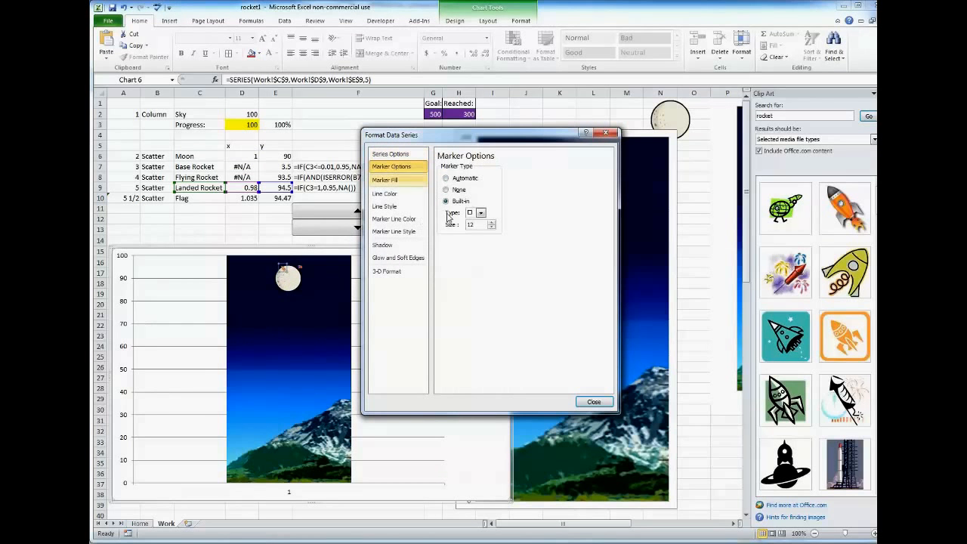
{"action": "left_click", "coordinate": [491, 223]}
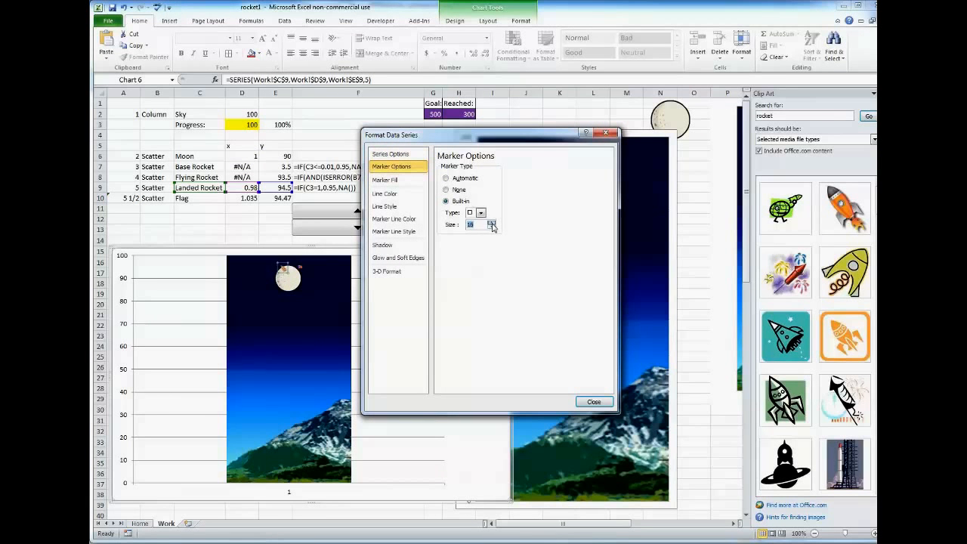
{"action": "left_click", "coordinate": [491, 222]}
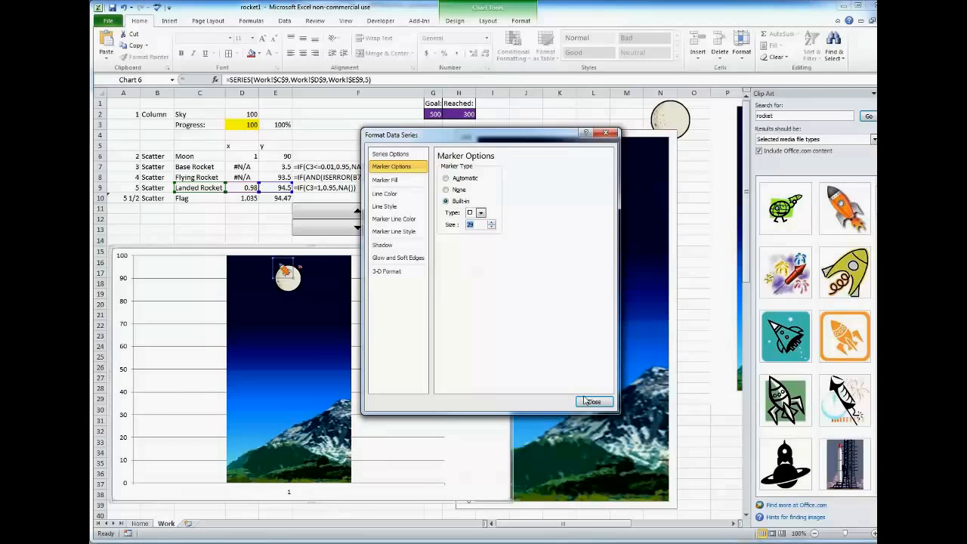
{"action": "mouse_move", "coordinate": [165, 377]}
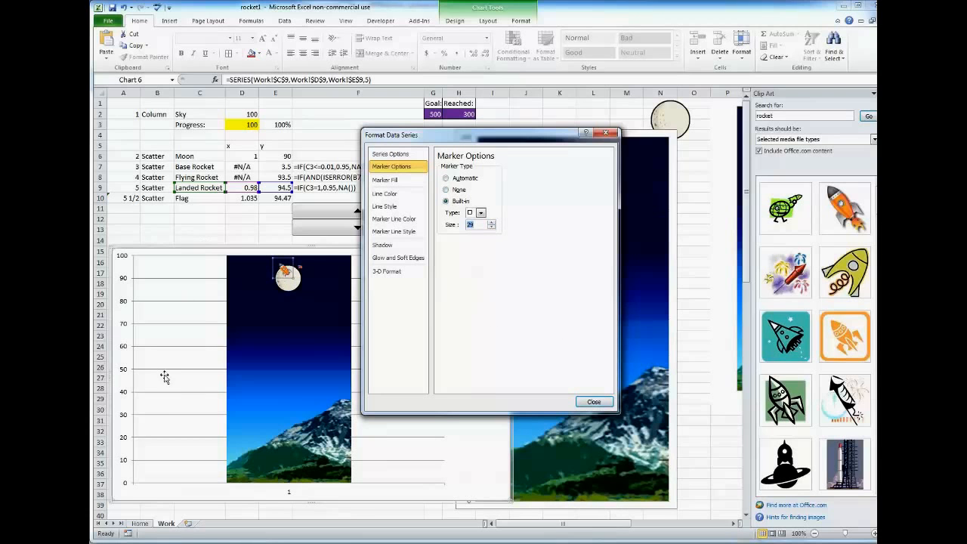
{"action": "mouse_move", "coordinate": [669, 448]}
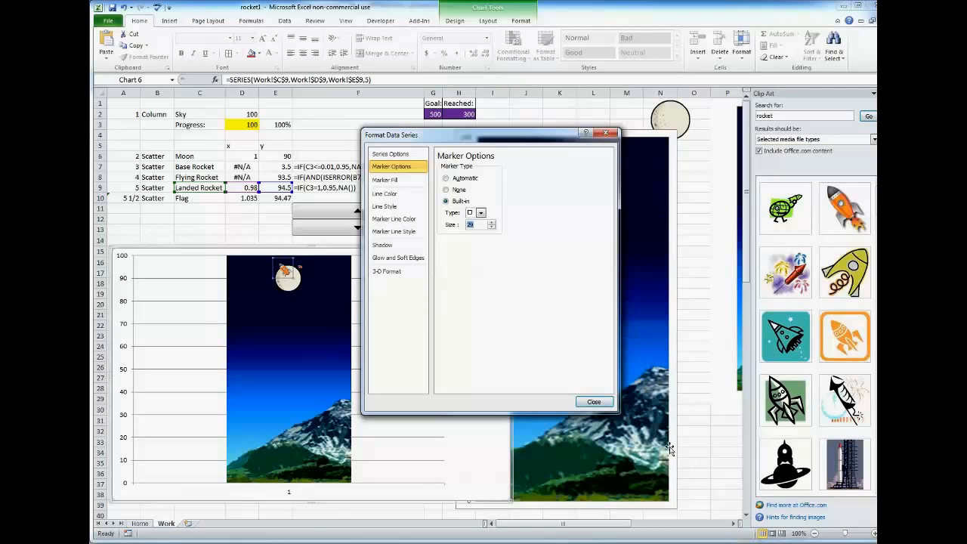
{"action": "left_click", "coordinate": [594, 402]}
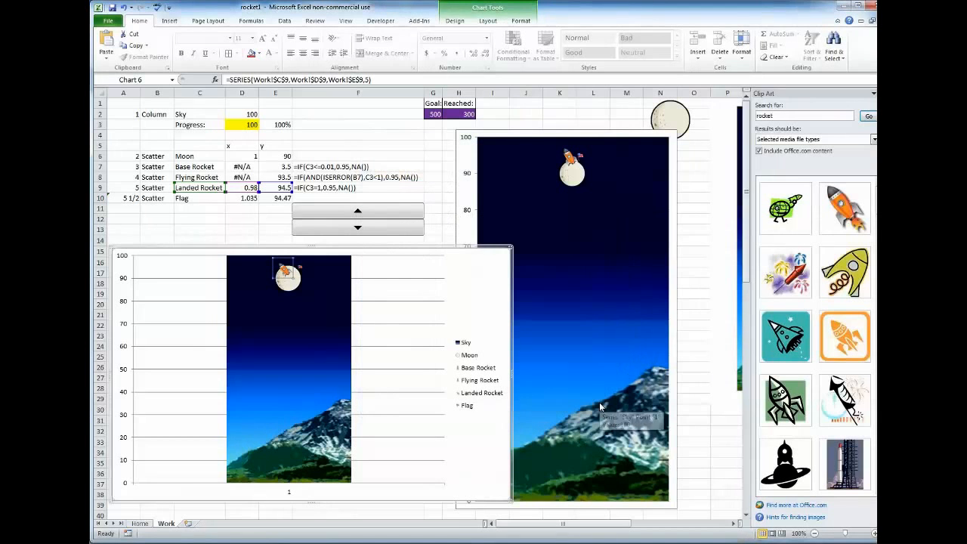
{"action": "mouse_move", "coordinate": [612, 485]}
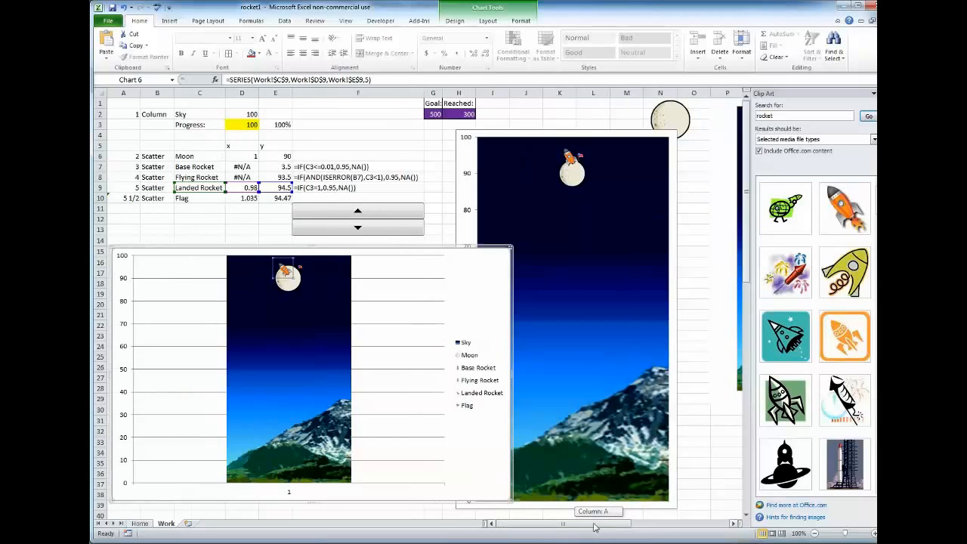
{"action": "mouse_move", "coordinate": [410, 376]}
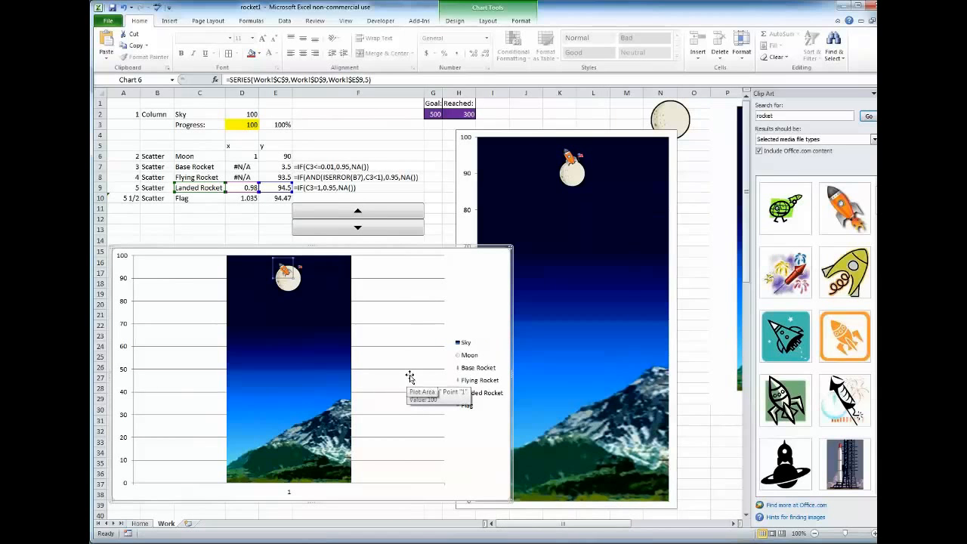
{"action": "mouse_move", "coordinate": [404, 376]}
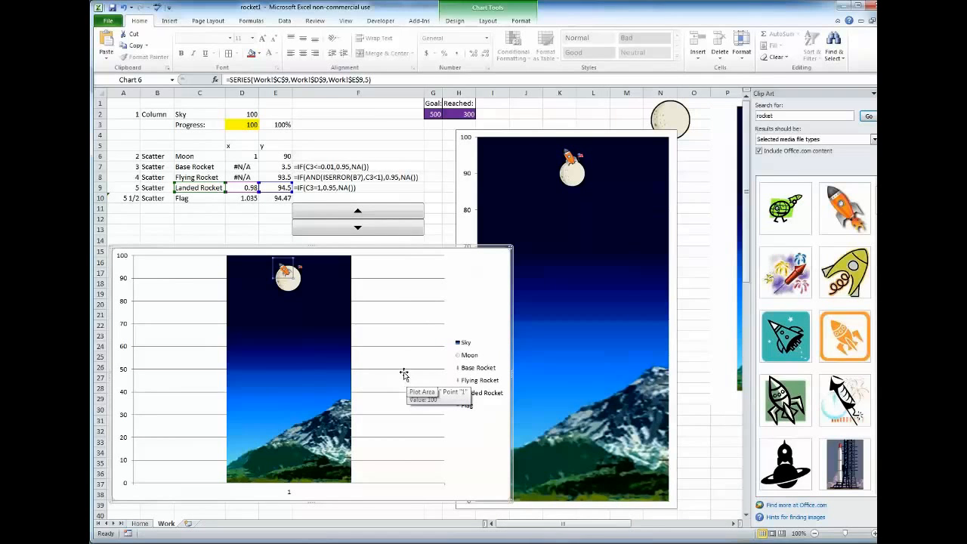
{"action": "mouse_move", "coordinate": [312, 345]}
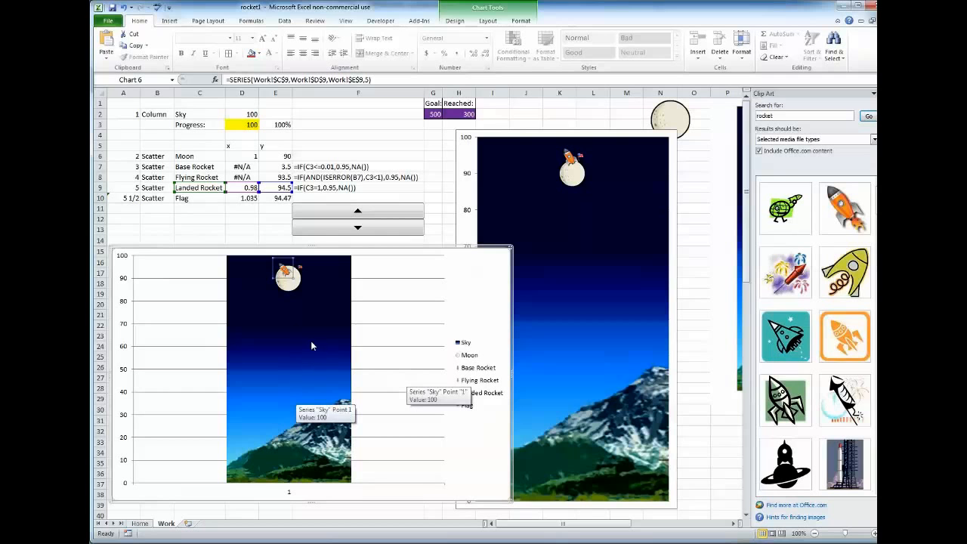
{"action": "mouse_move", "coordinate": [280, 476]}
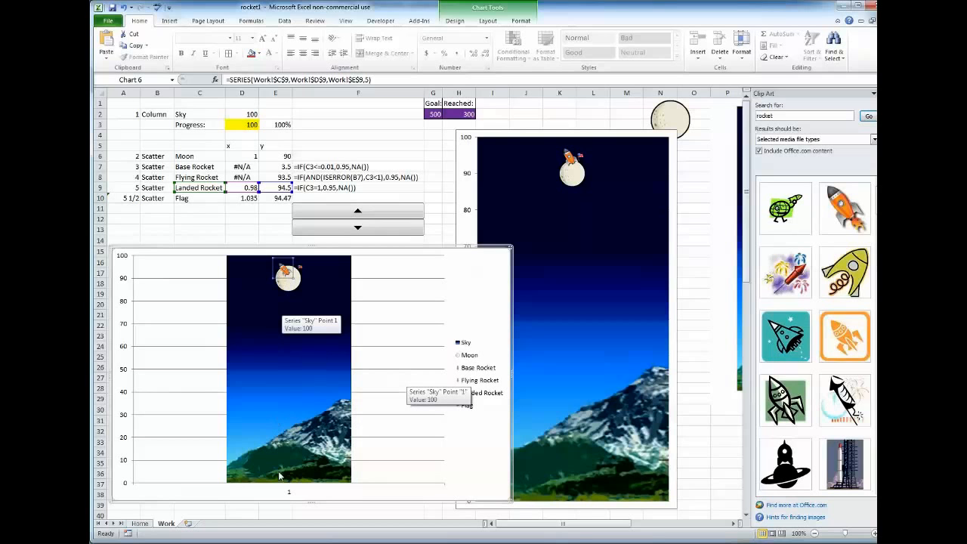
{"action": "mouse_move", "coordinate": [301, 446]}
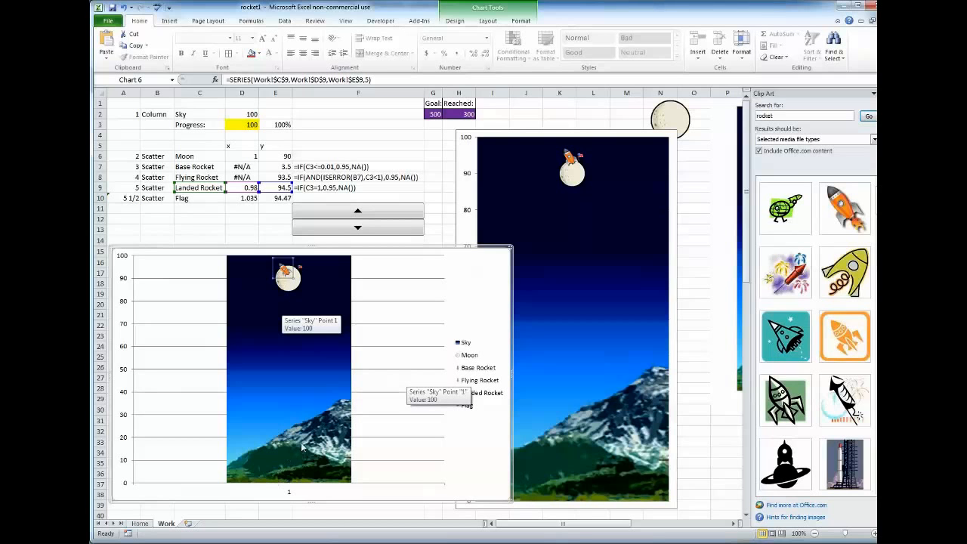
{"action": "mouse_move", "coordinate": [266, 481]}
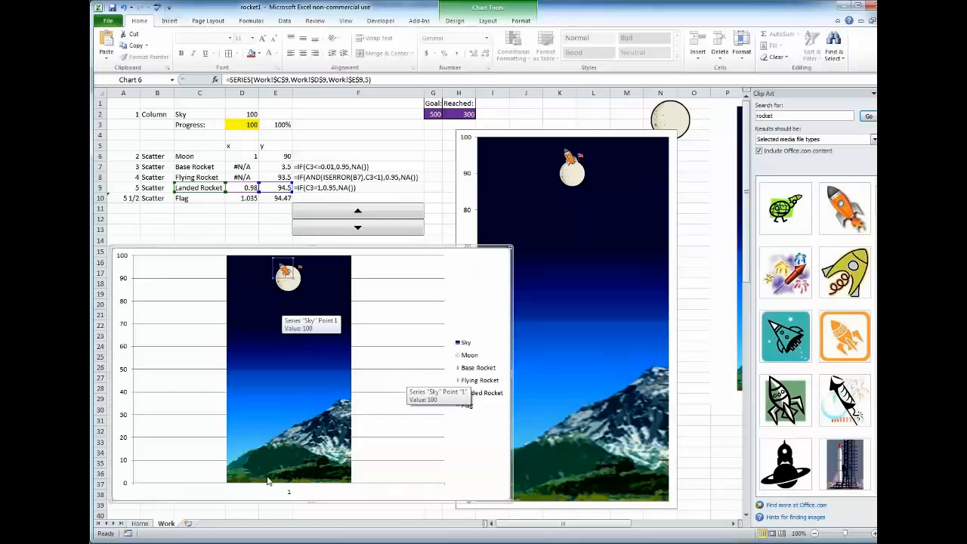
{"action": "mouse_move", "coordinate": [322, 479]}
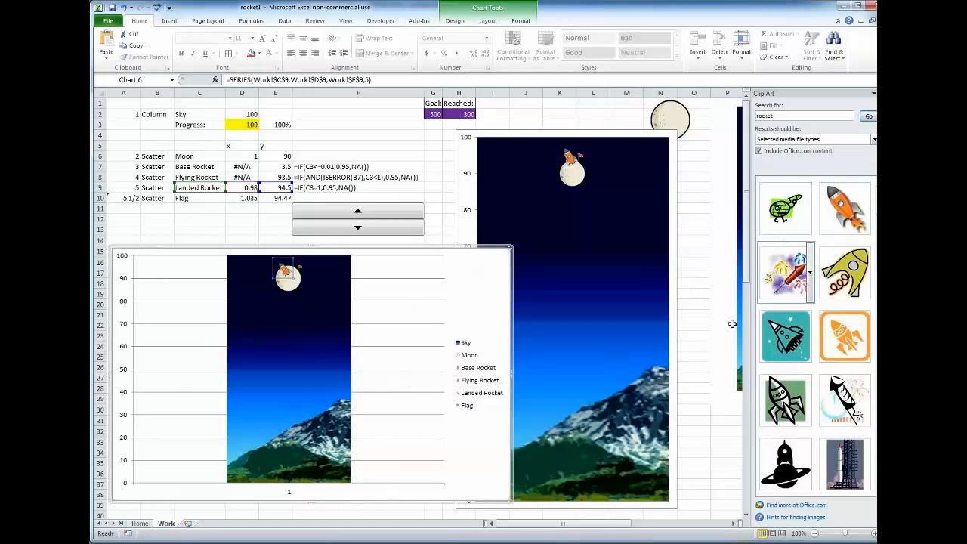
{"action": "mouse_move", "coordinate": [294, 437]}
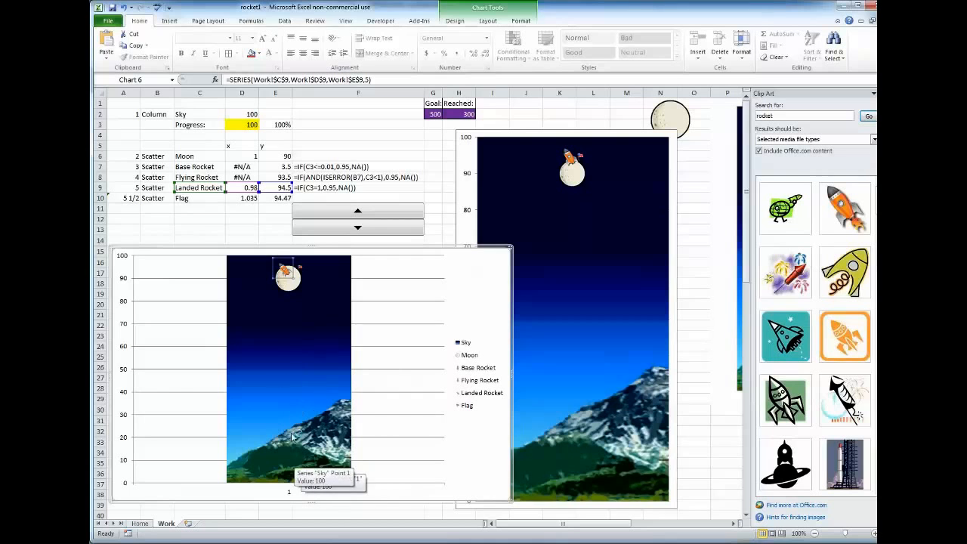
{"action": "mouse_move", "coordinate": [285, 278]}
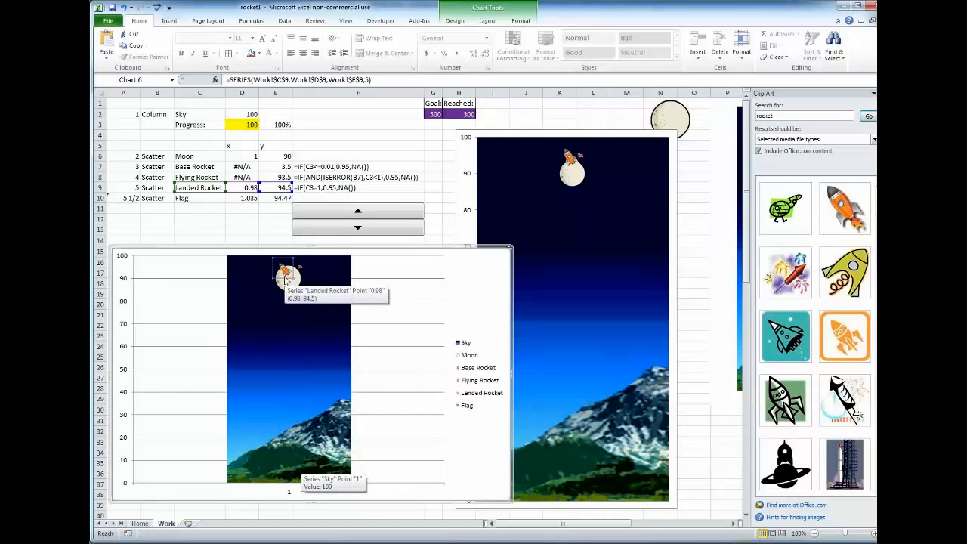
{"action": "mouse_move", "coordinate": [277, 309]}
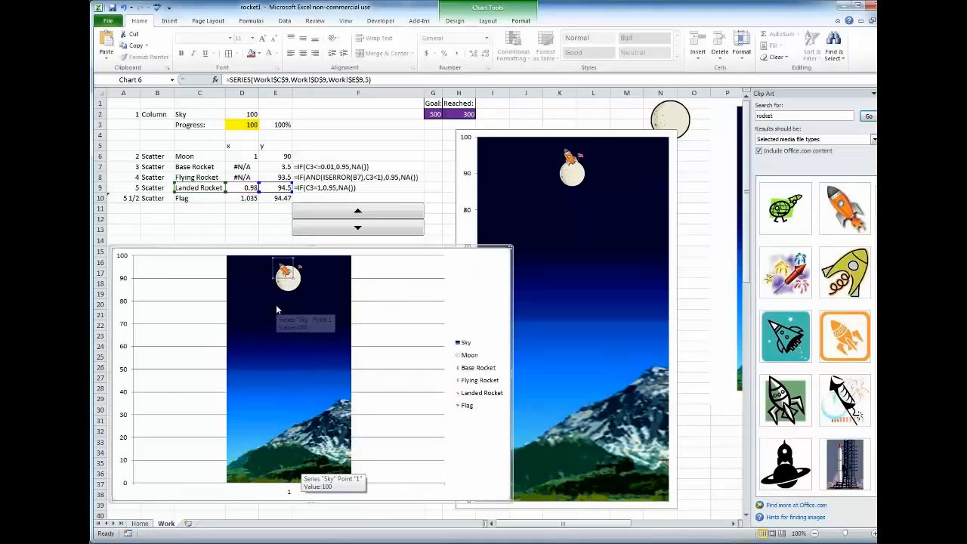
{"action": "mouse_move", "coordinate": [318, 331]}
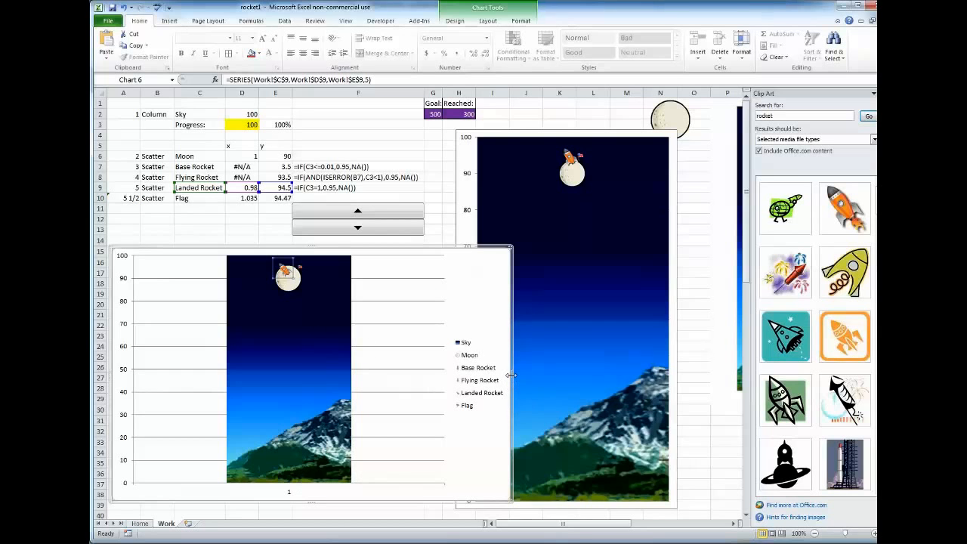
{"action": "mouse_move", "coordinate": [214, 217]}
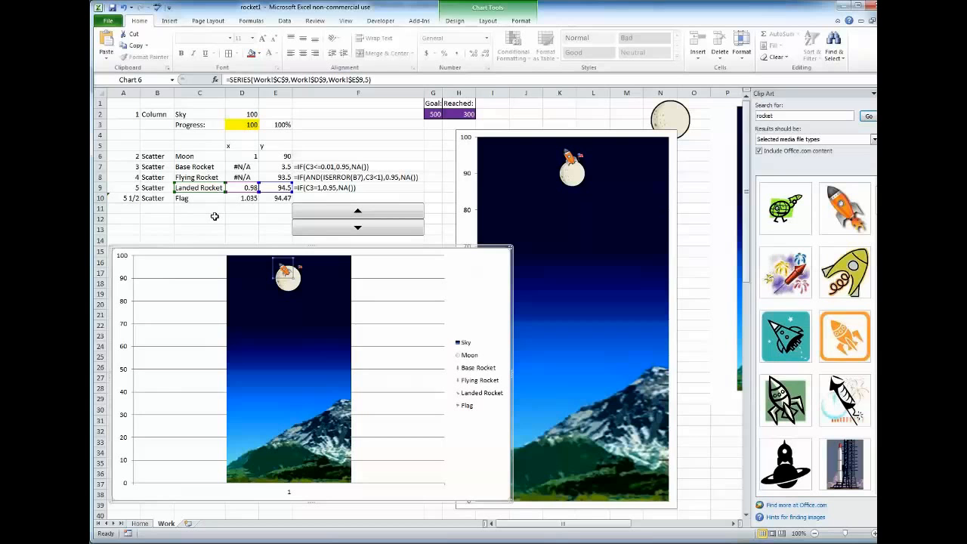